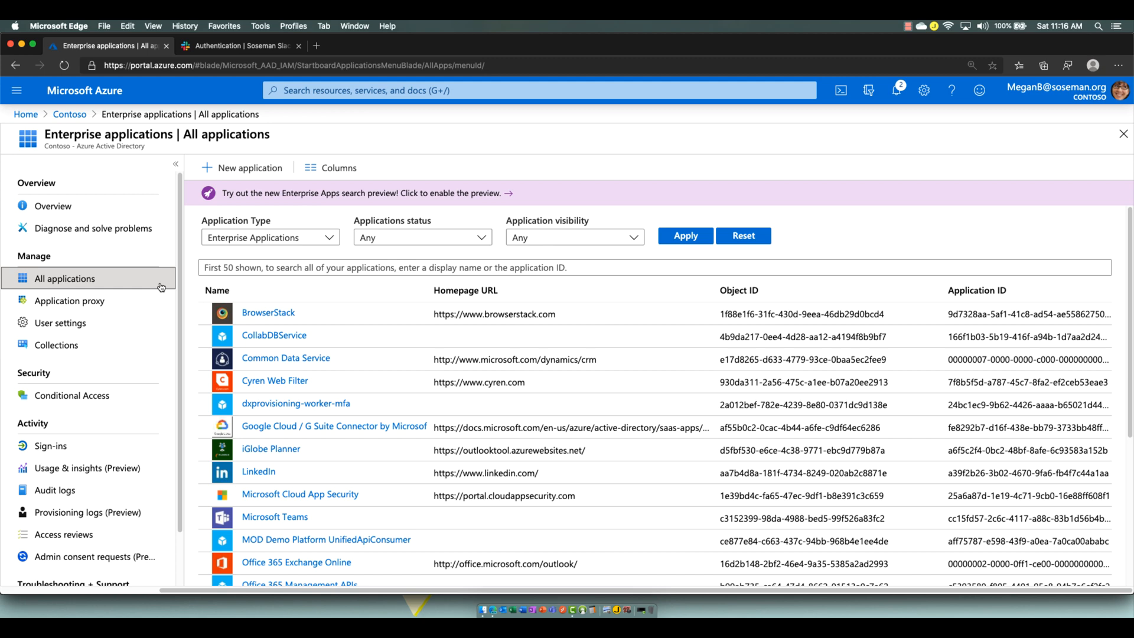
pyautogui.moveTo(252, 330)
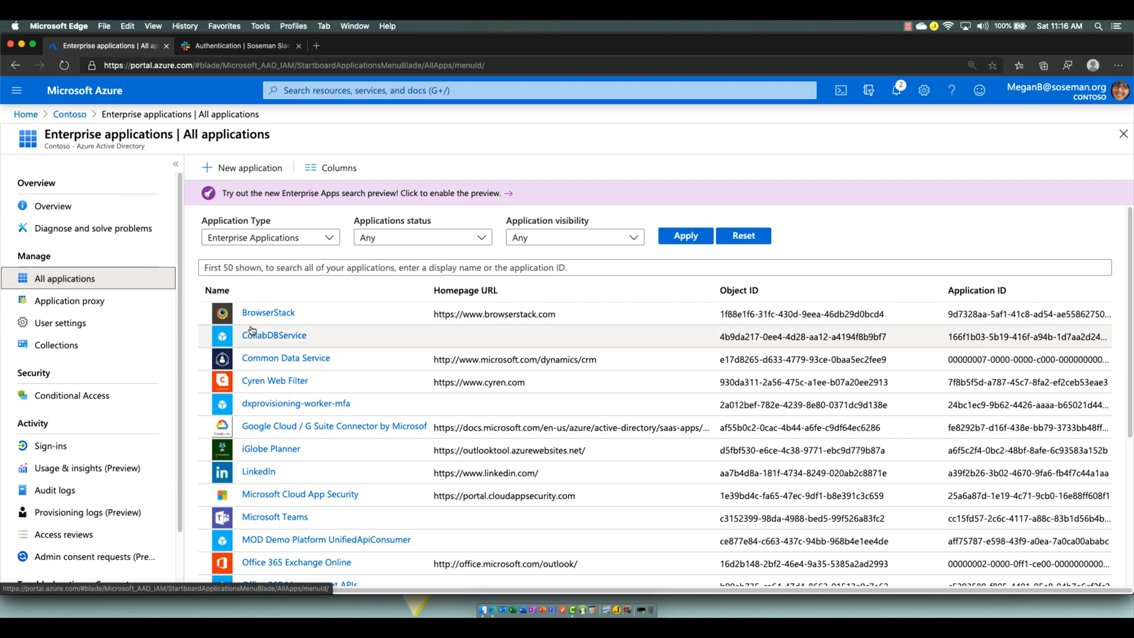
# Step: Search the enterprise application gallery for 'slack' and pick Slack from the results
pyautogui.click(248, 167)
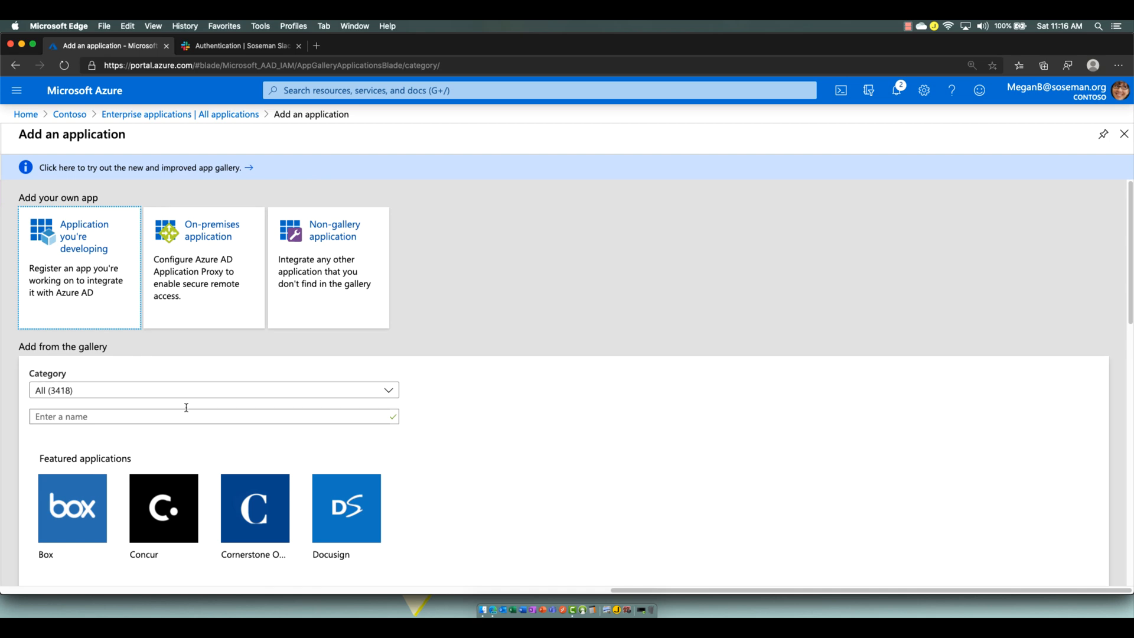
pyautogui.write('slack')
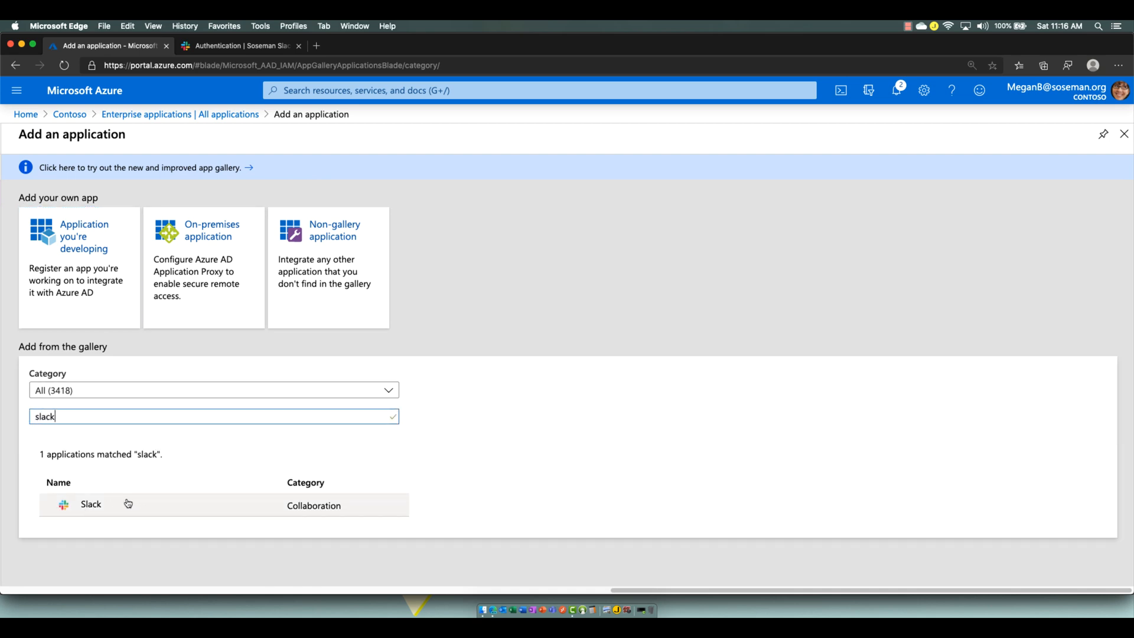
pyautogui.click(181, 114)
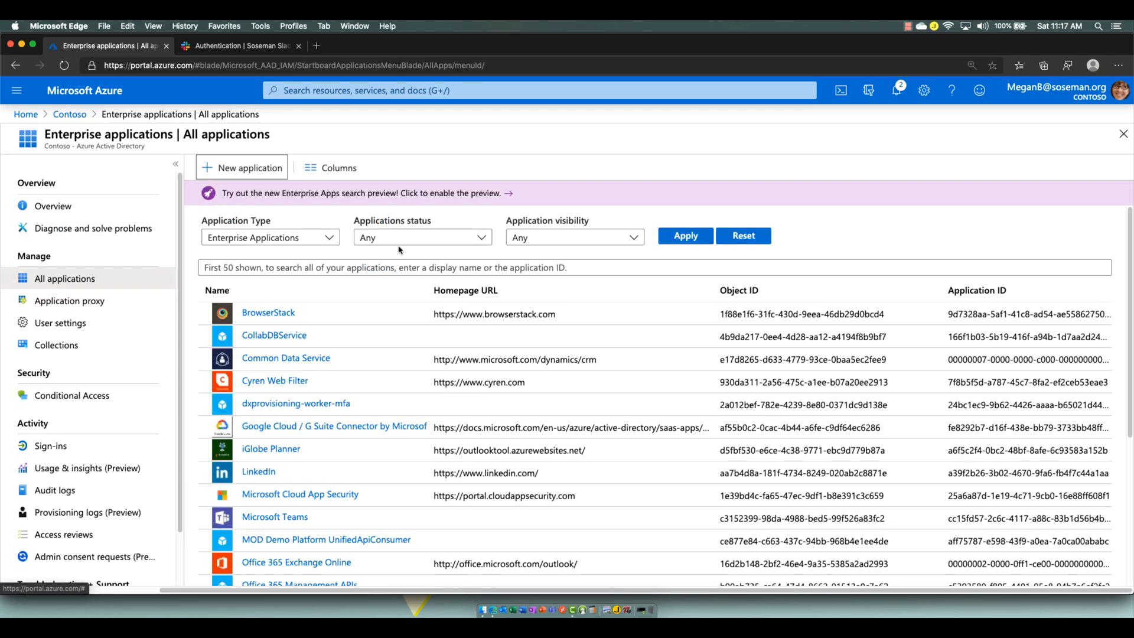
# Step: Open the existing Slack enterprise app's Single sign-on page
pyautogui.scroll(-3)
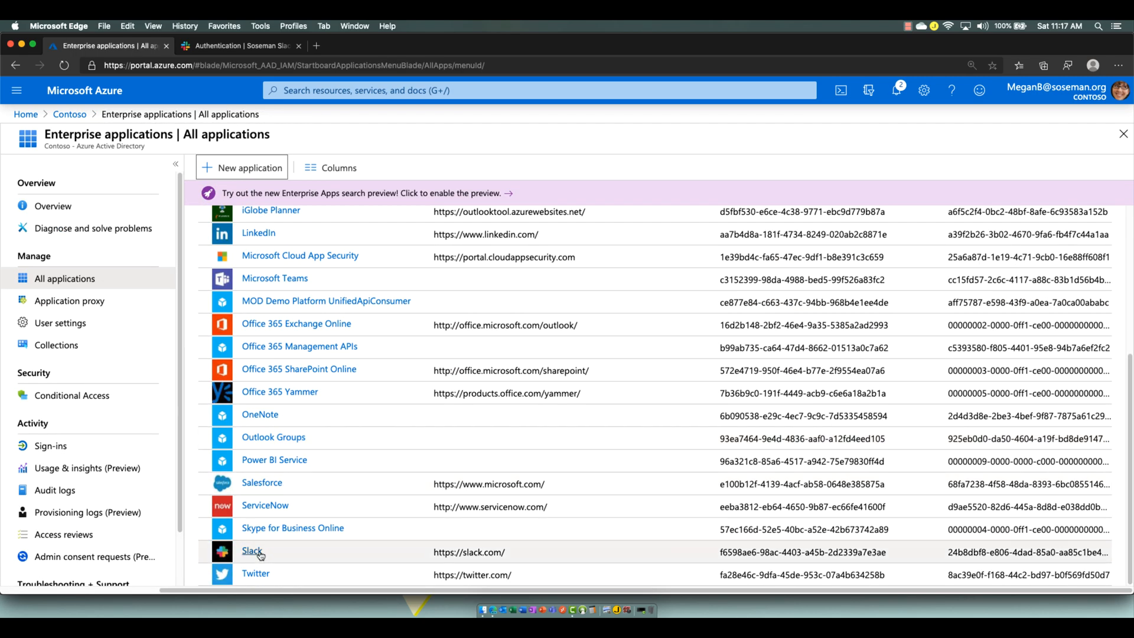
pyautogui.click(252, 551)
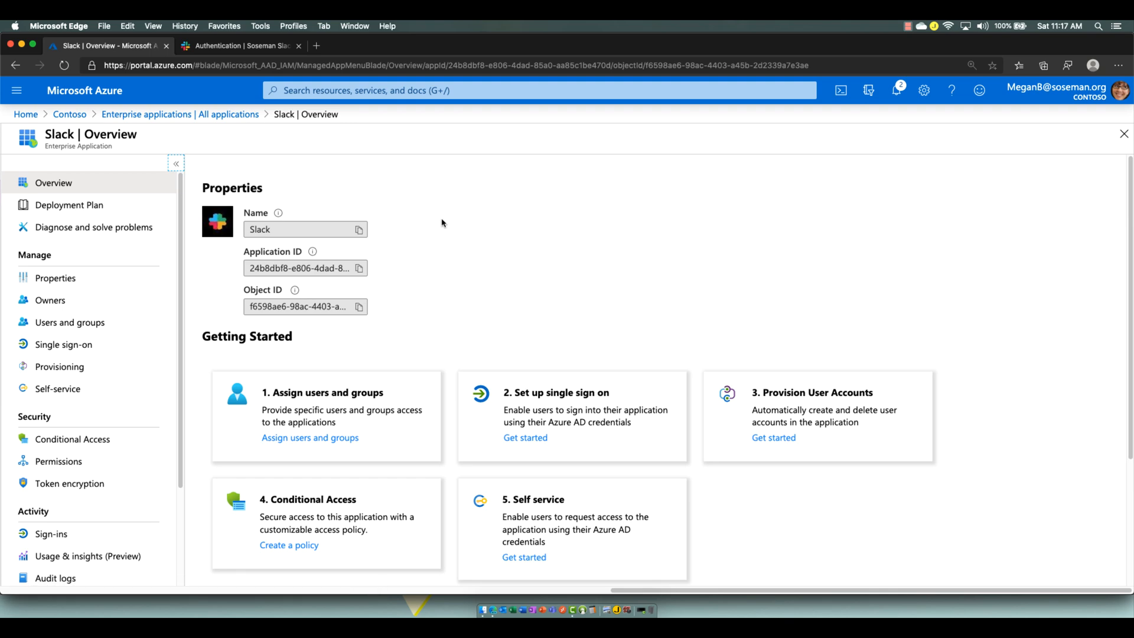
pyautogui.click(63, 345)
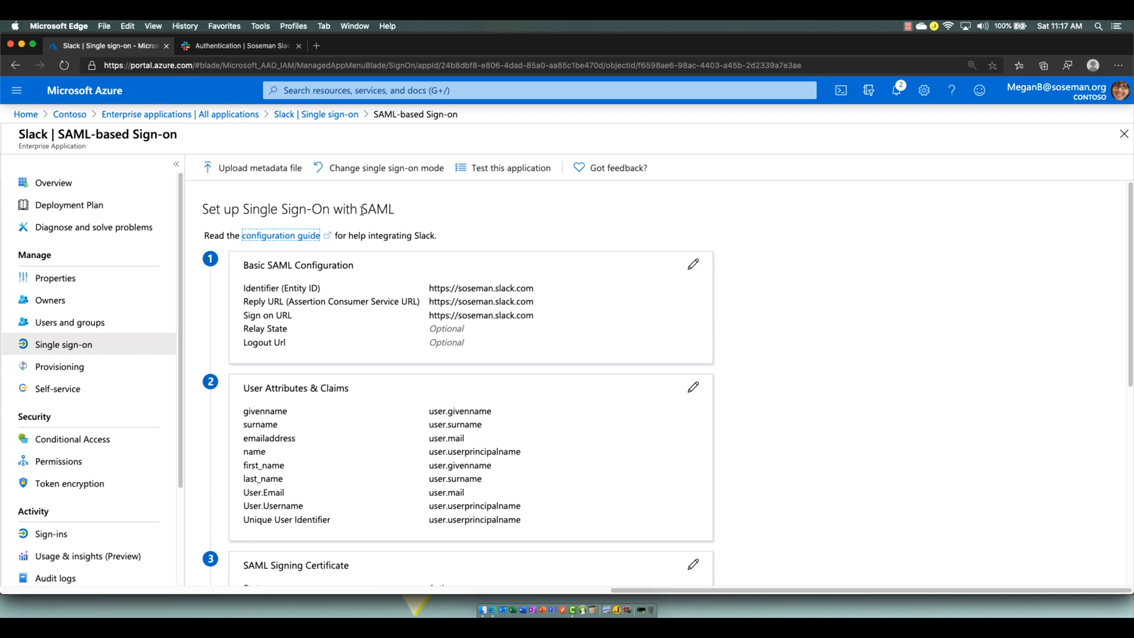
pyautogui.moveTo(418, 265)
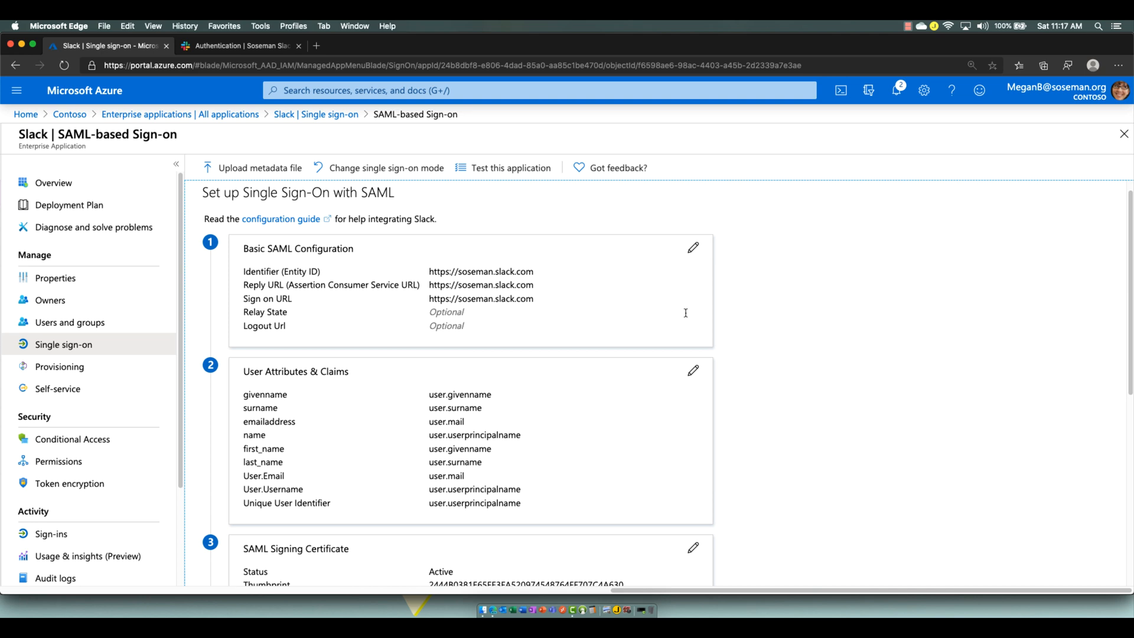
pyautogui.moveTo(282, 219)
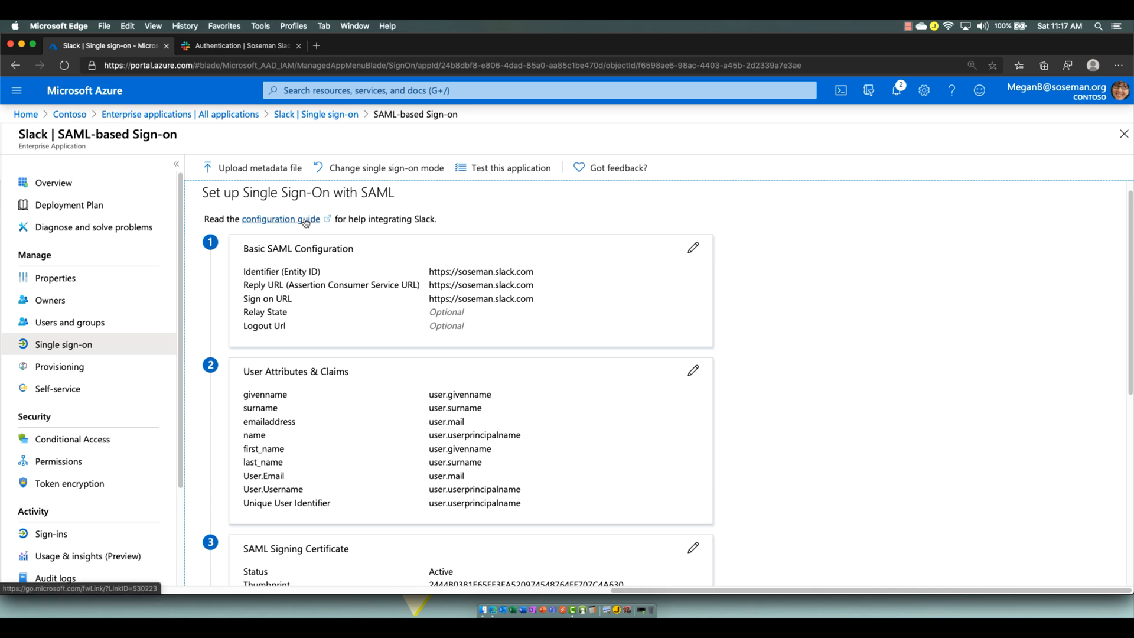
# Step: Follow the Slack integration guide link and scroll through the tutorial
pyautogui.click(281, 219)
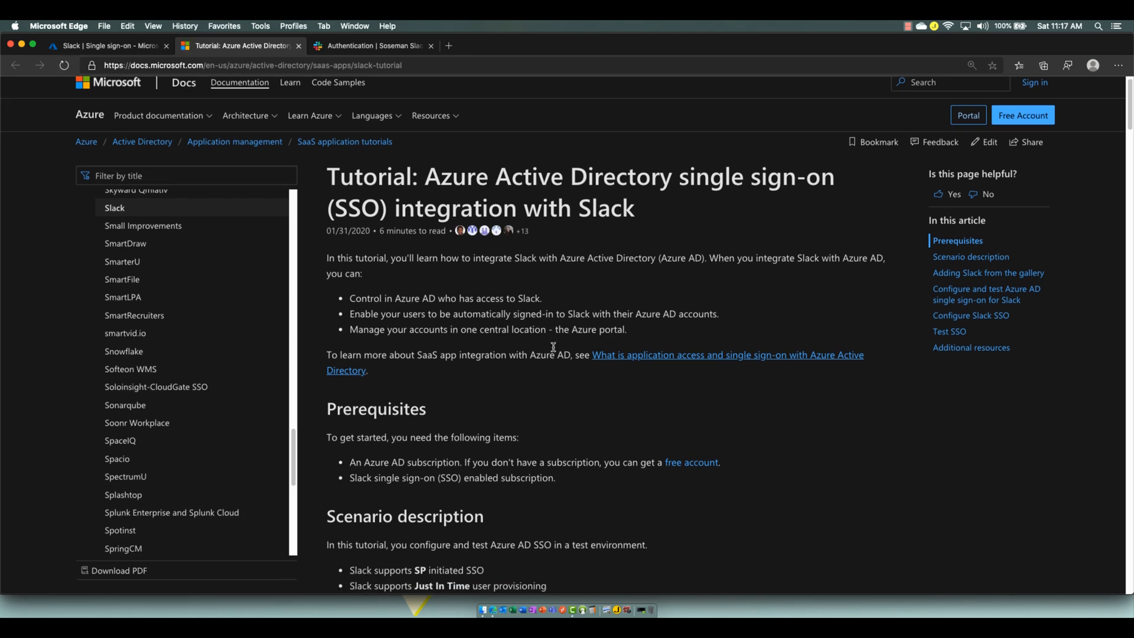
pyautogui.scroll(-3)
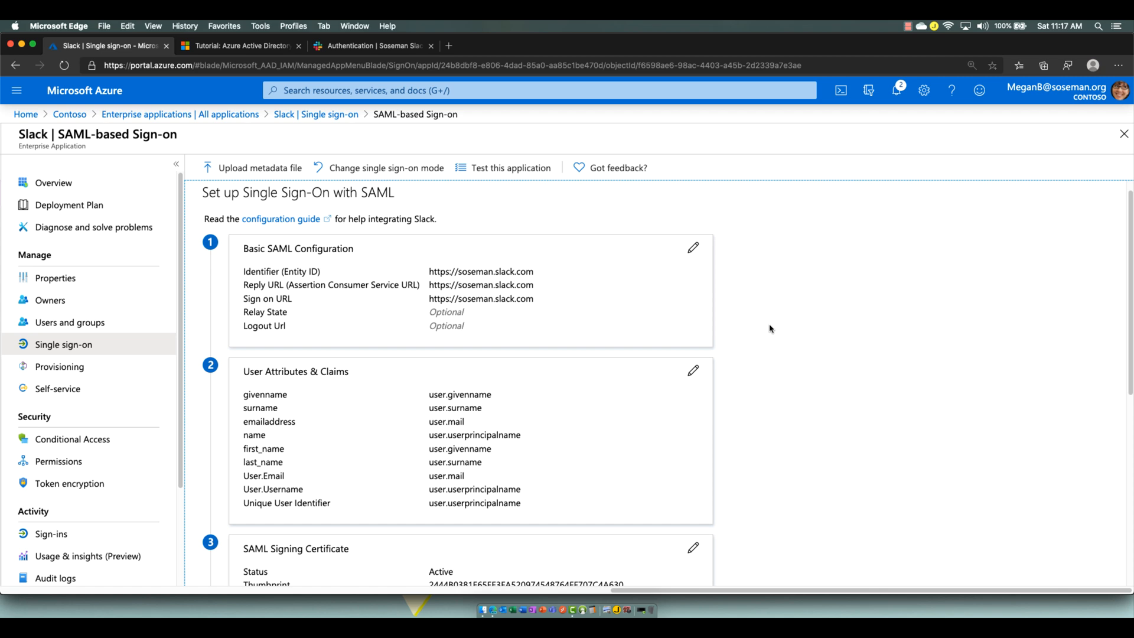
pyautogui.scroll(-3)
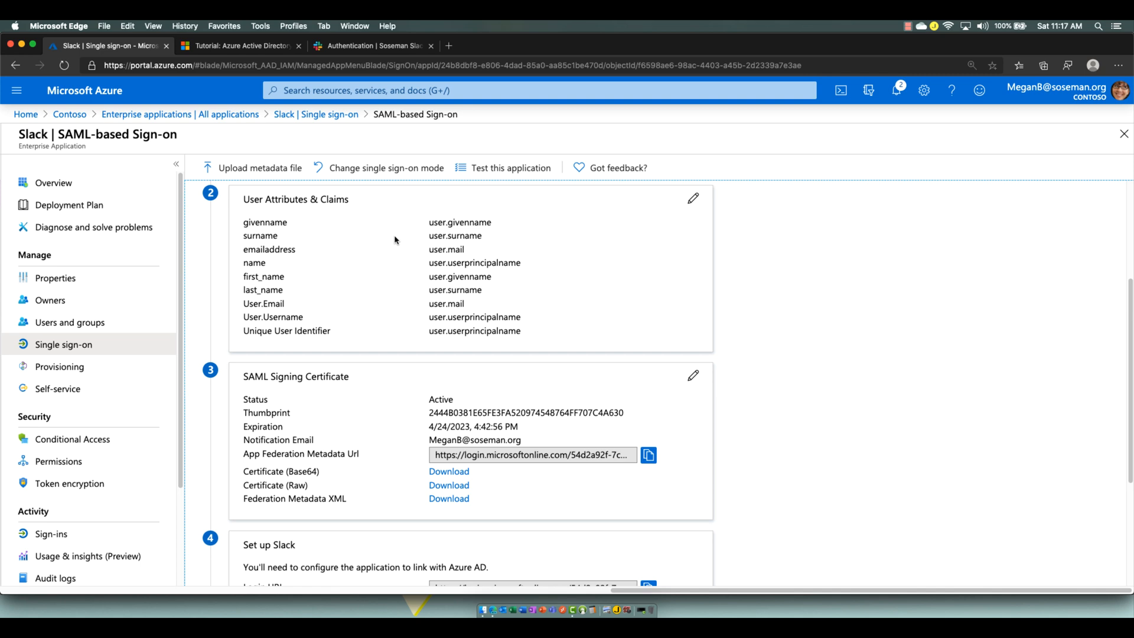
pyautogui.moveTo(519, 325)
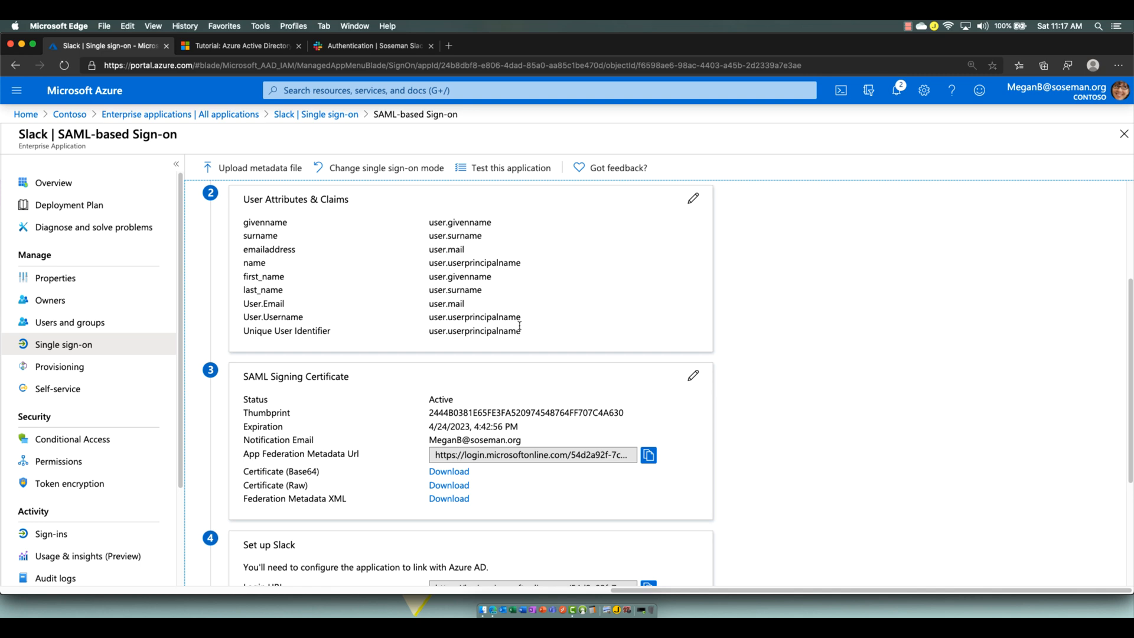
pyautogui.doubleClick(474, 316)
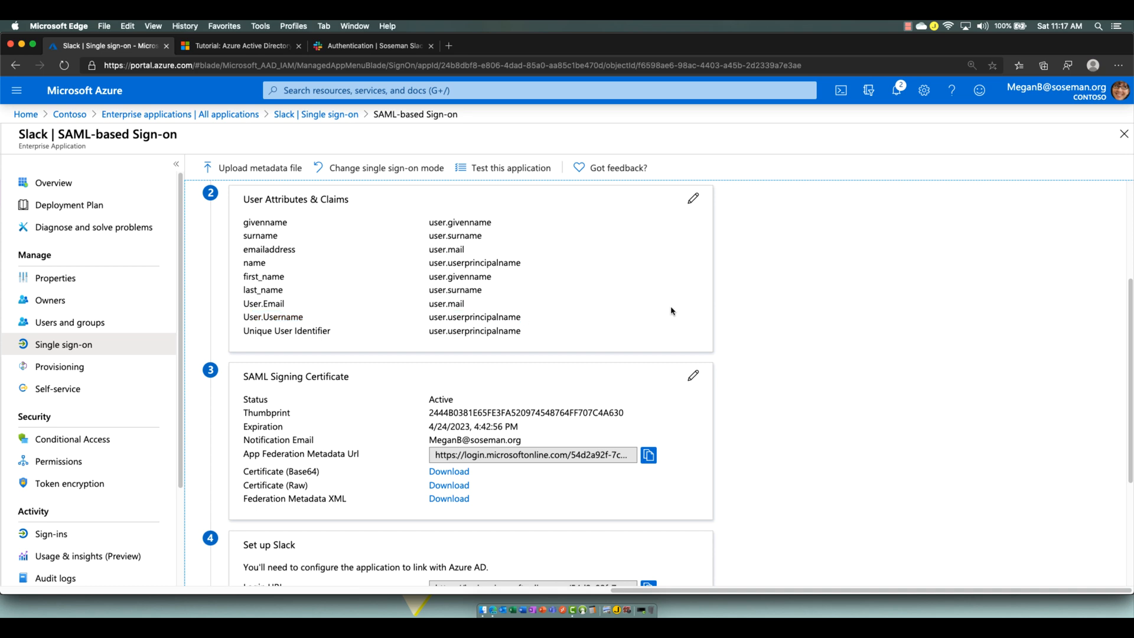
pyautogui.moveTo(431, 464)
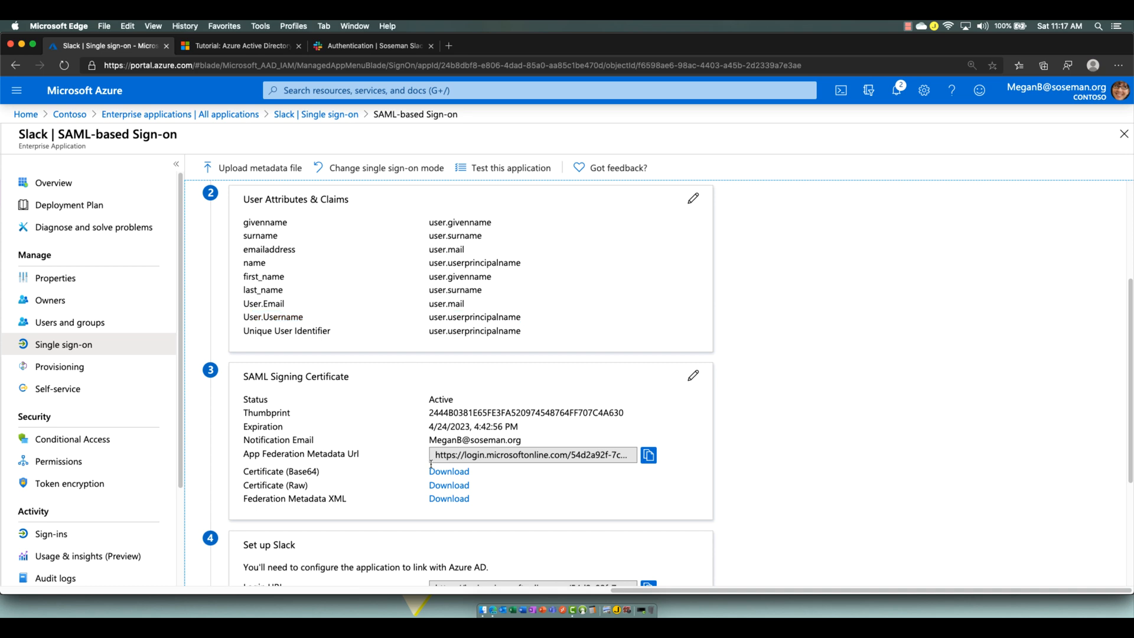
pyautogui.scroll(-3)
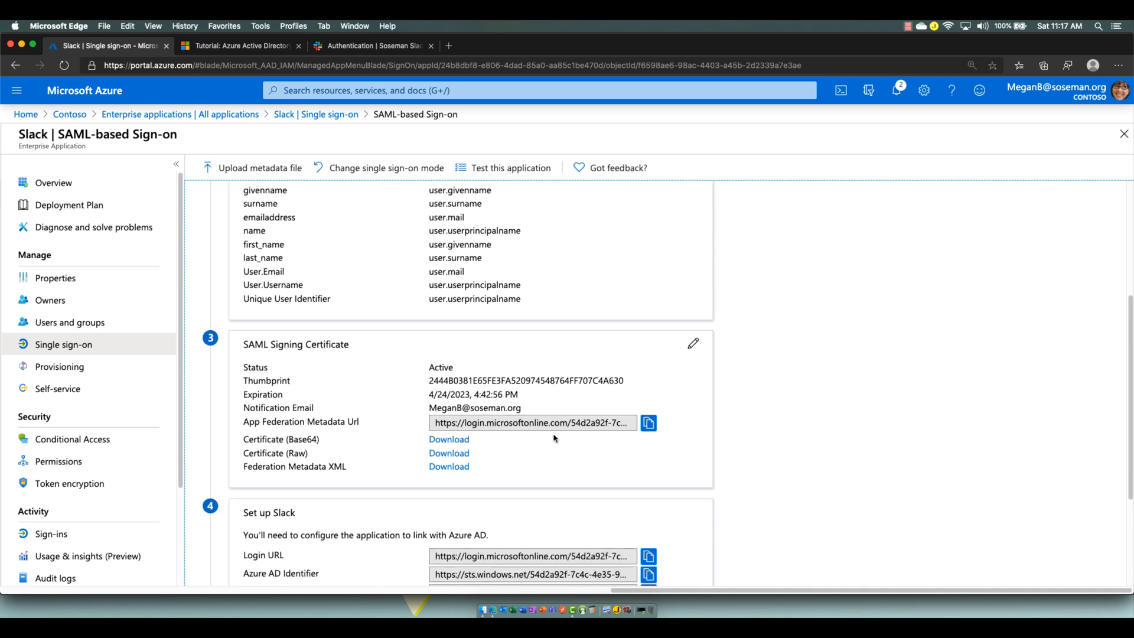
pyautogui.moveTo(685, 430)
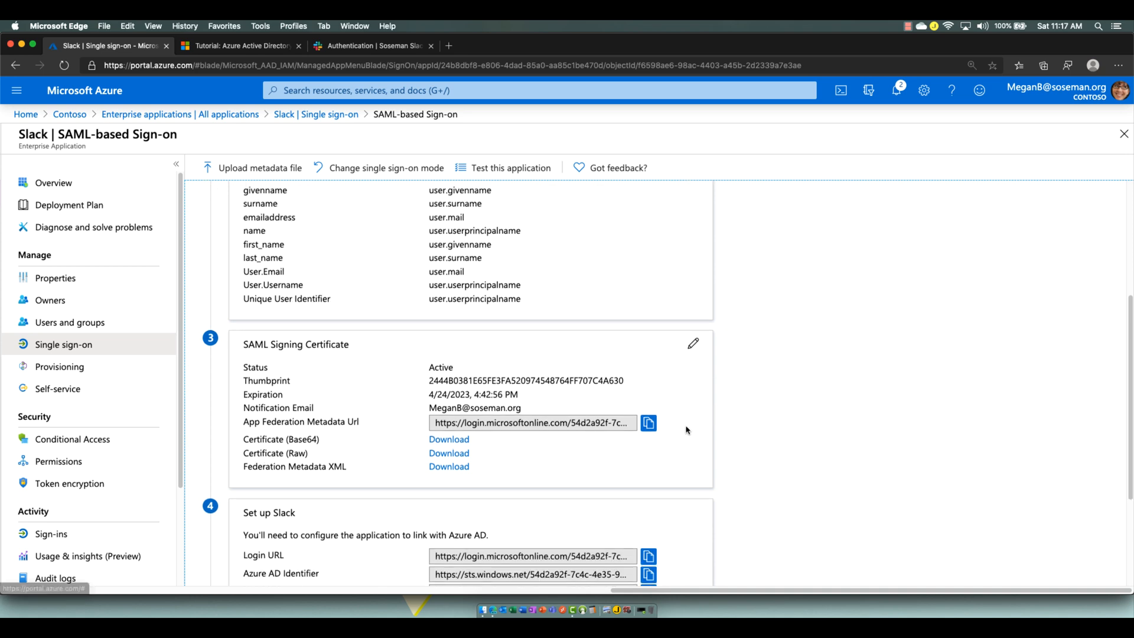
pyautogui.moveTo(719, 437)
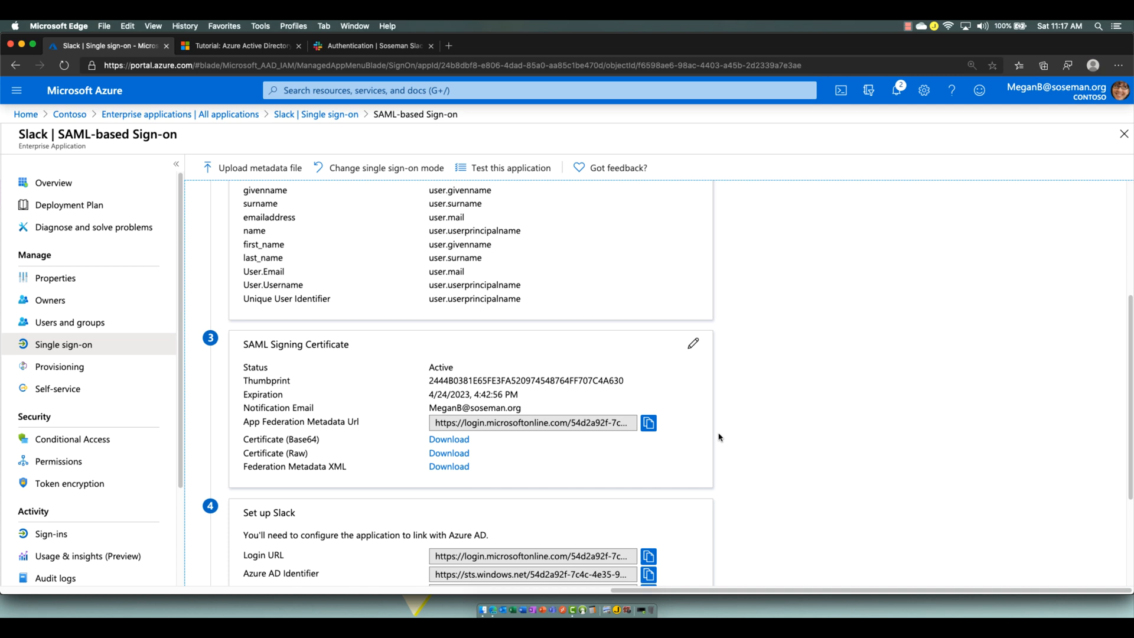
pyautogui.scroll(-3)
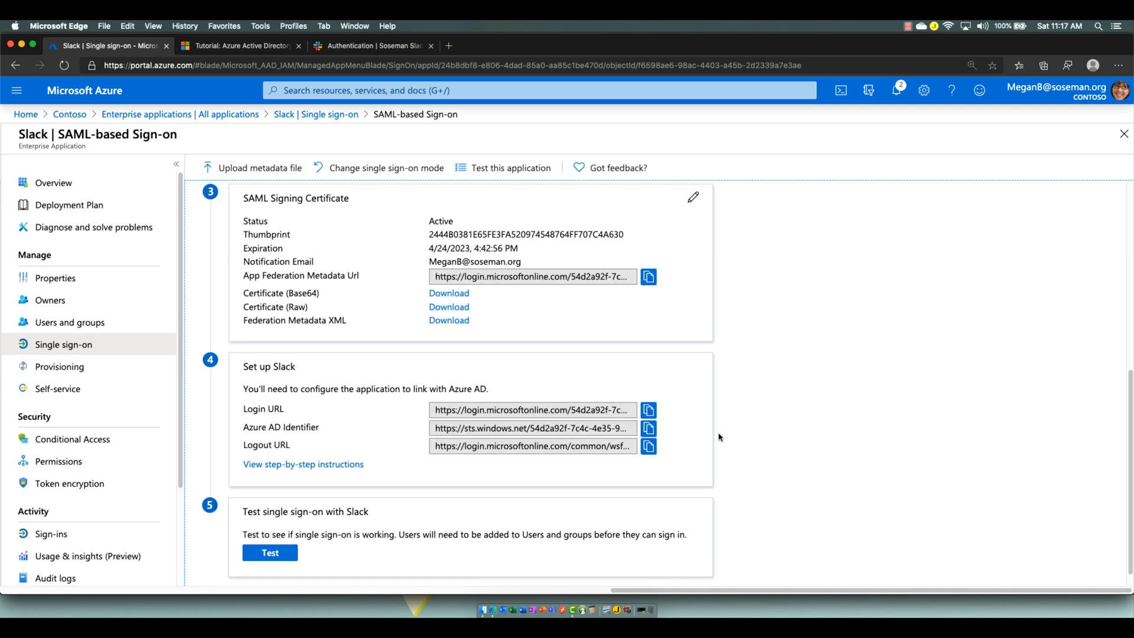
pyautogui.moveTo(648, 410)
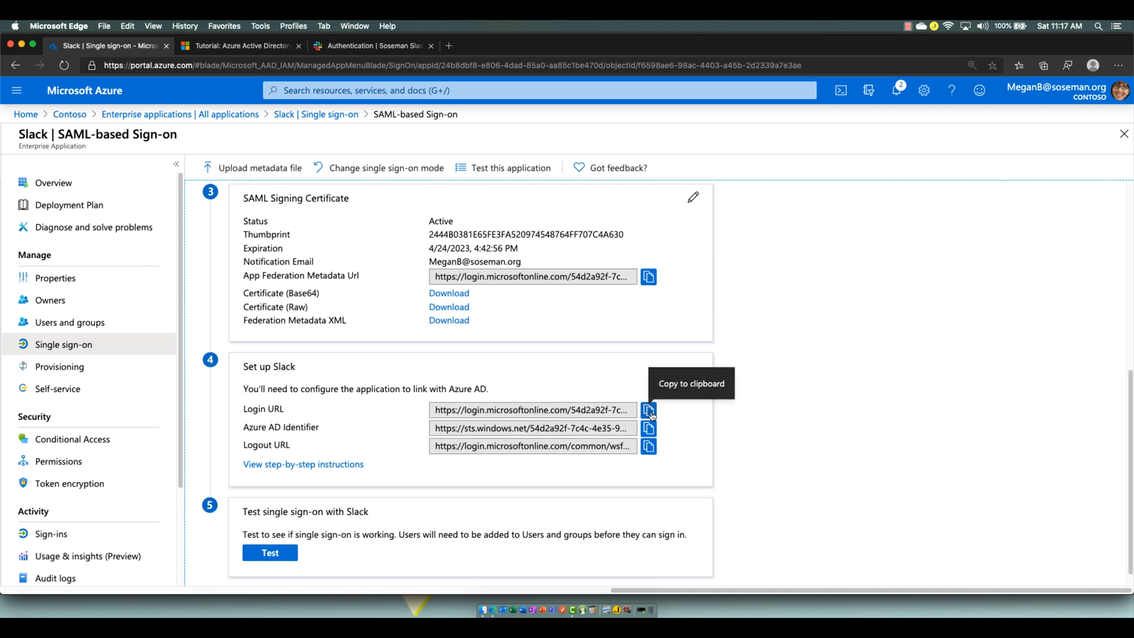
pyautogui.moveTo(793, 391)
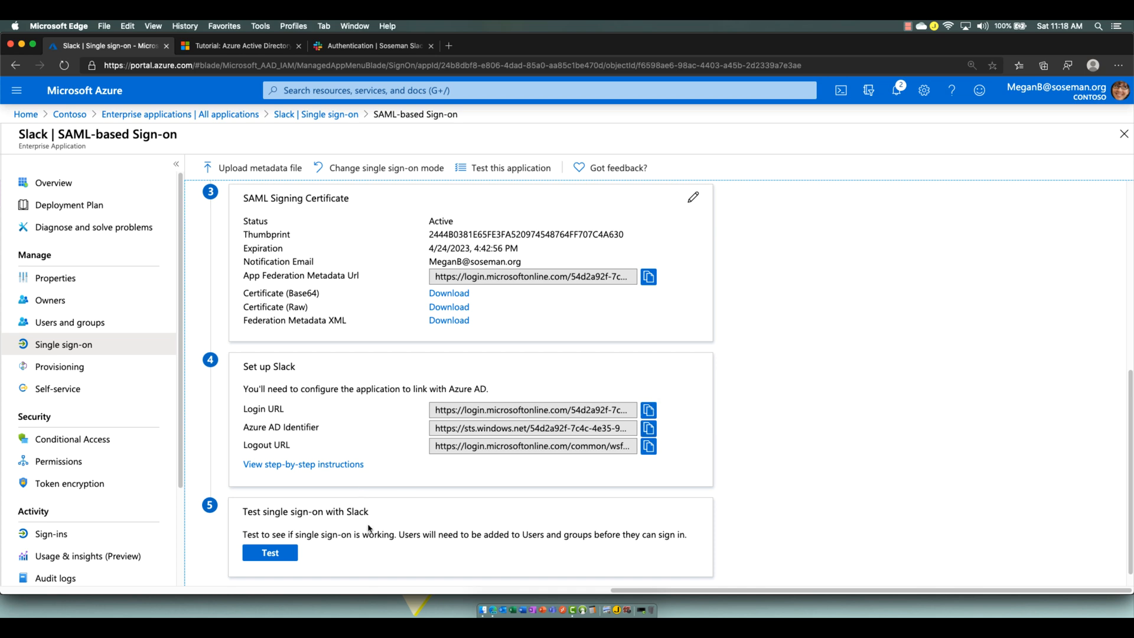
pyautogui.moveTo(142, 345)
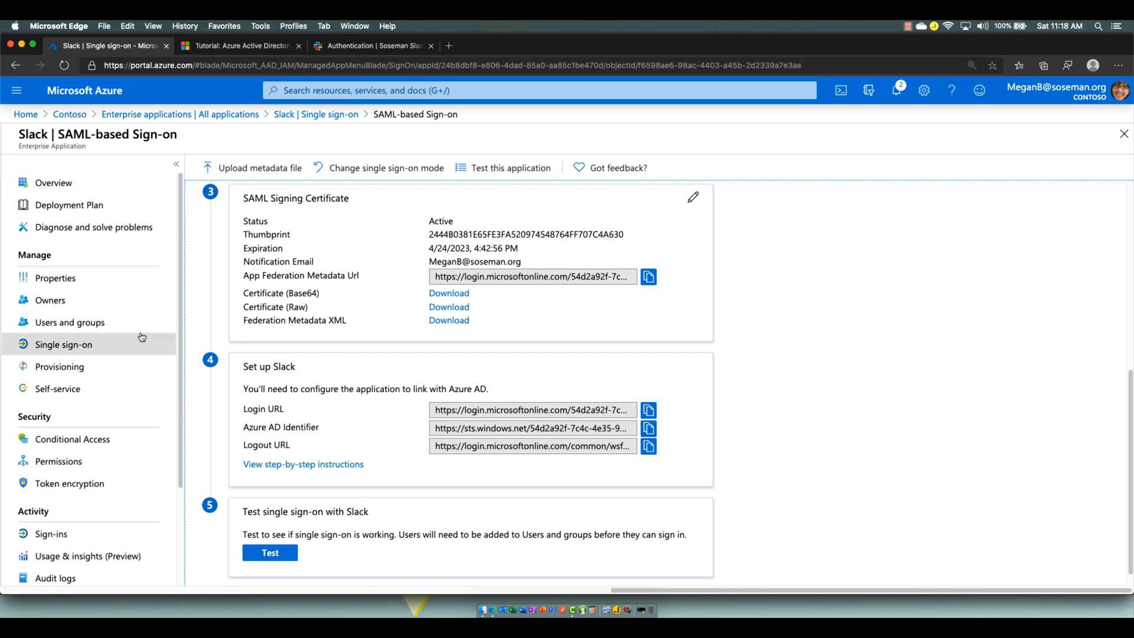
# Step: View Slack's Users and groups page, showing Megan Bowen assigned
pyautogui.click(70, 322)
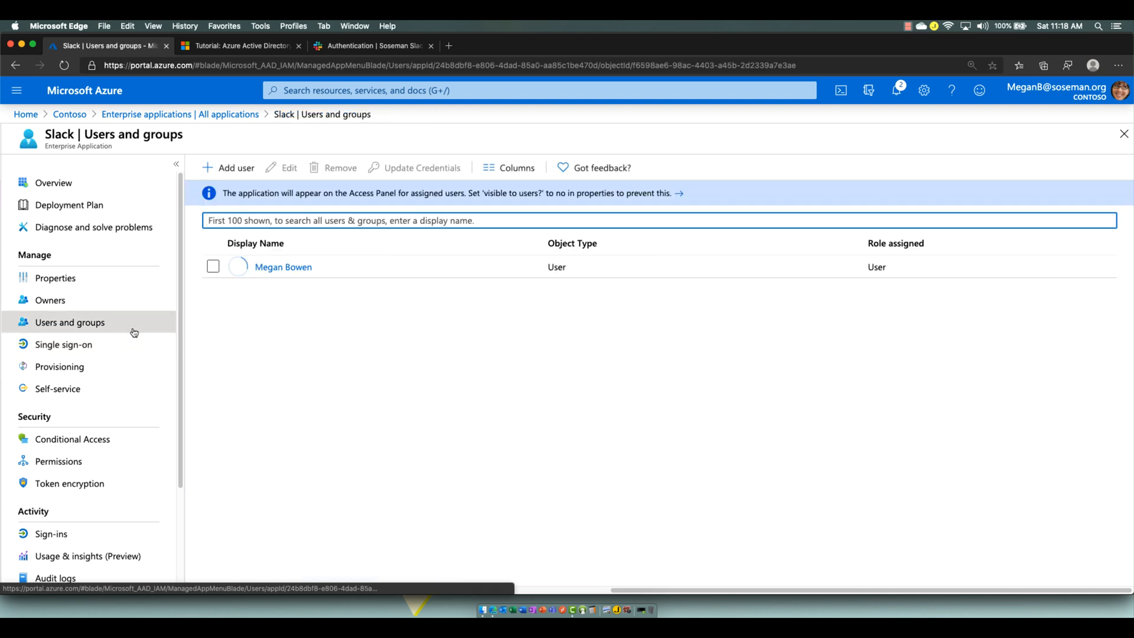
pyautogui.moveTo(283, 267)
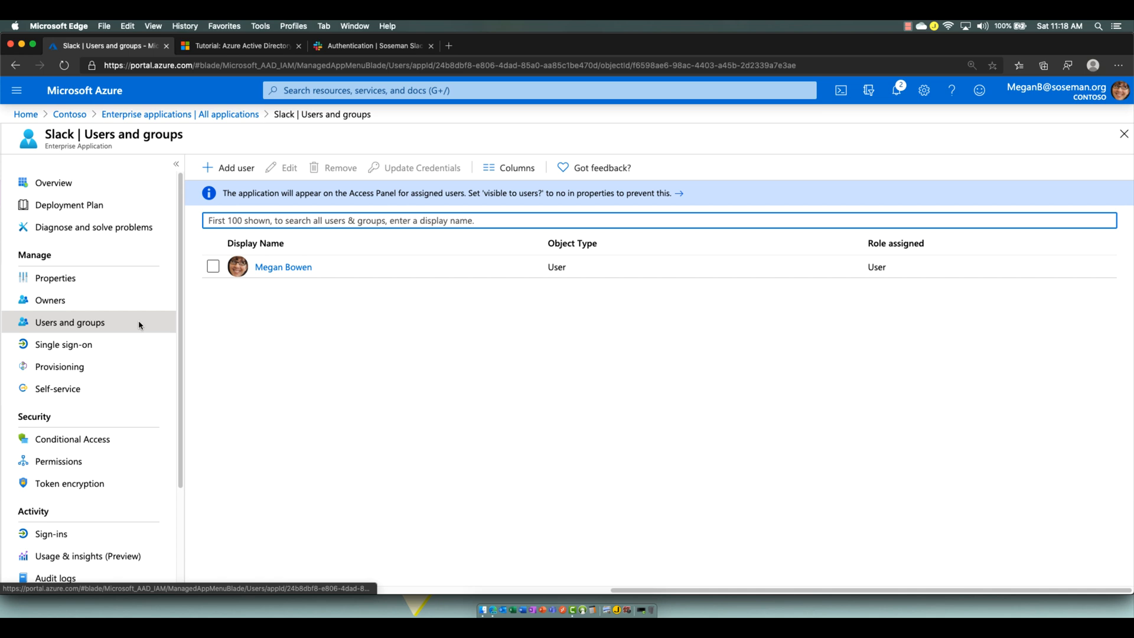
pyautogui.moveTo(394, 320)
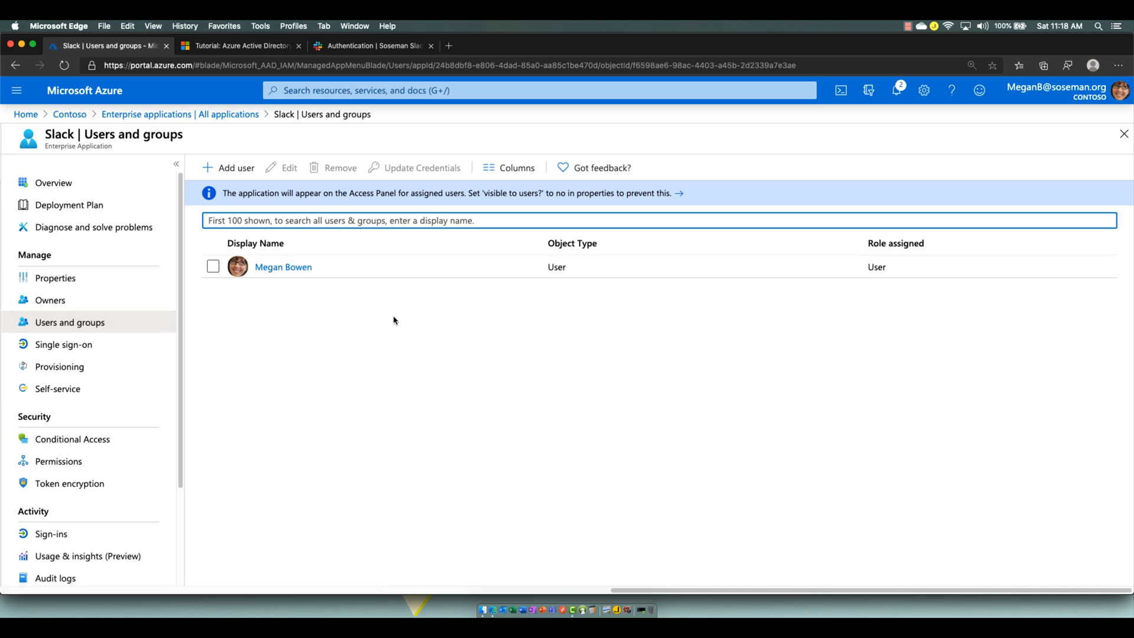
pyautogui.moveTo(376, 322)
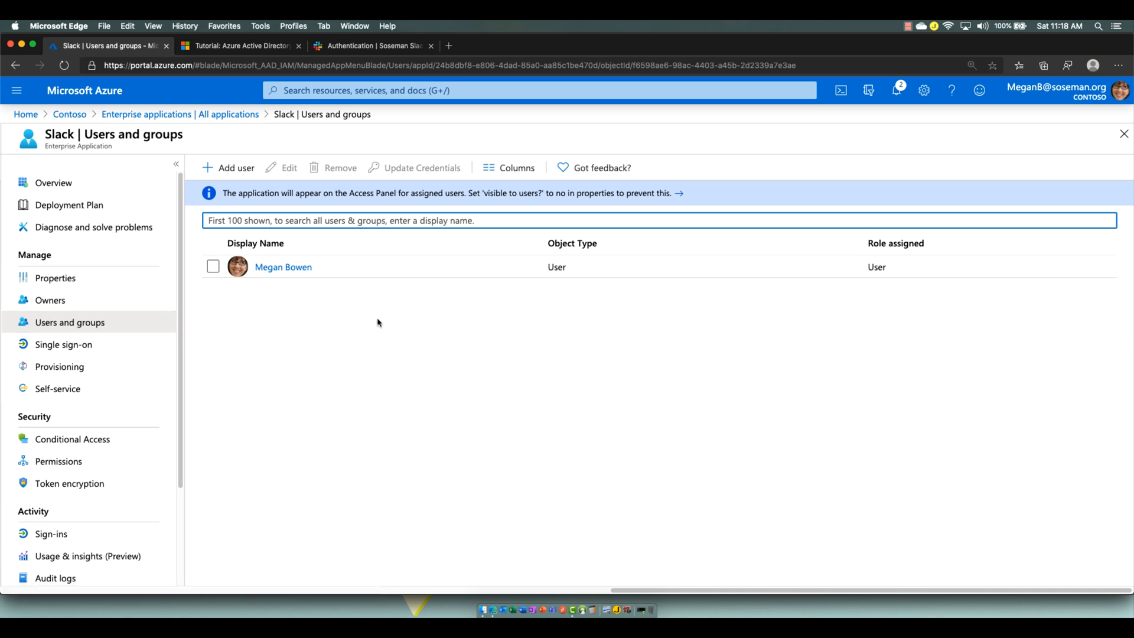
pyautogui.moveTo(59, 367)
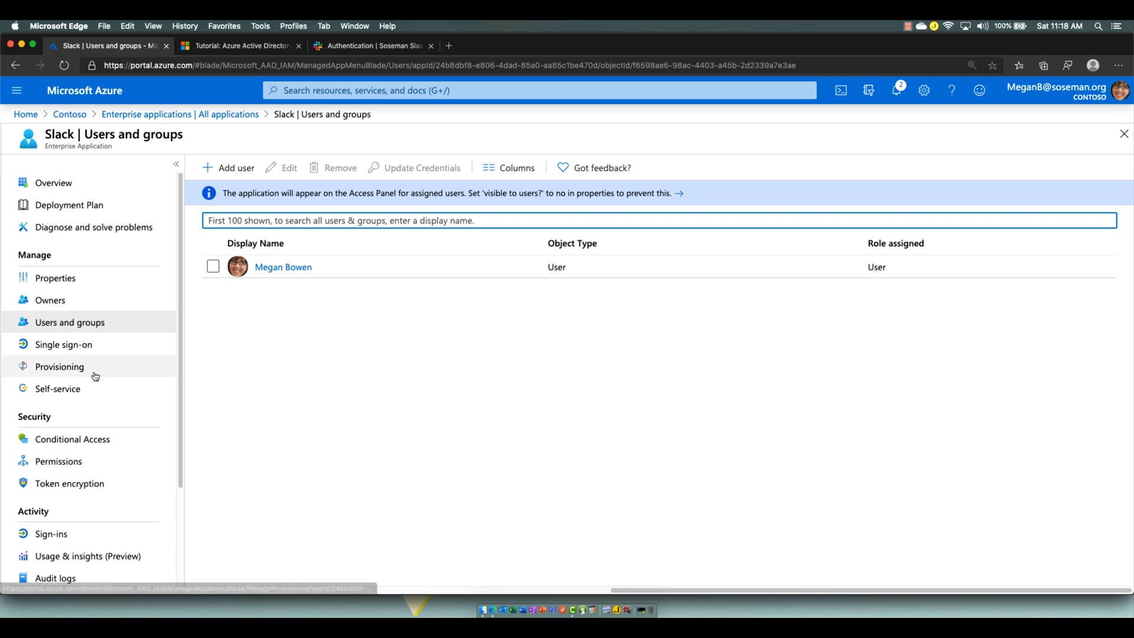
# Step: Review Slack's provisioning page (provisioning off), then return to its SAML single sign-on page
pyautogui.click(59, 367)
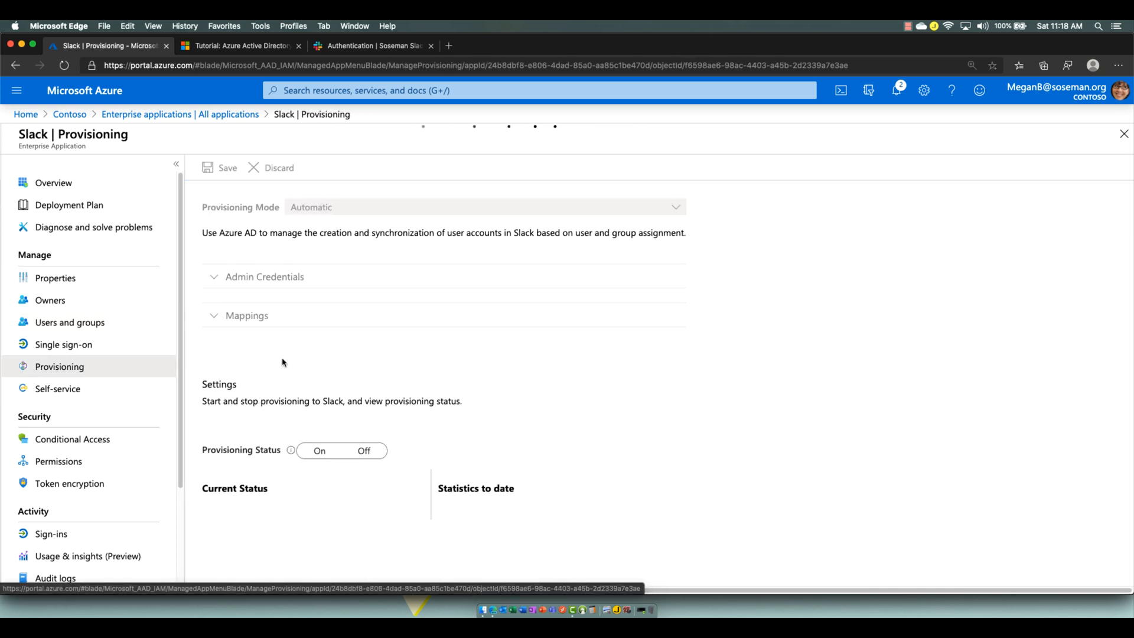
pyautogui.click(363, 451)
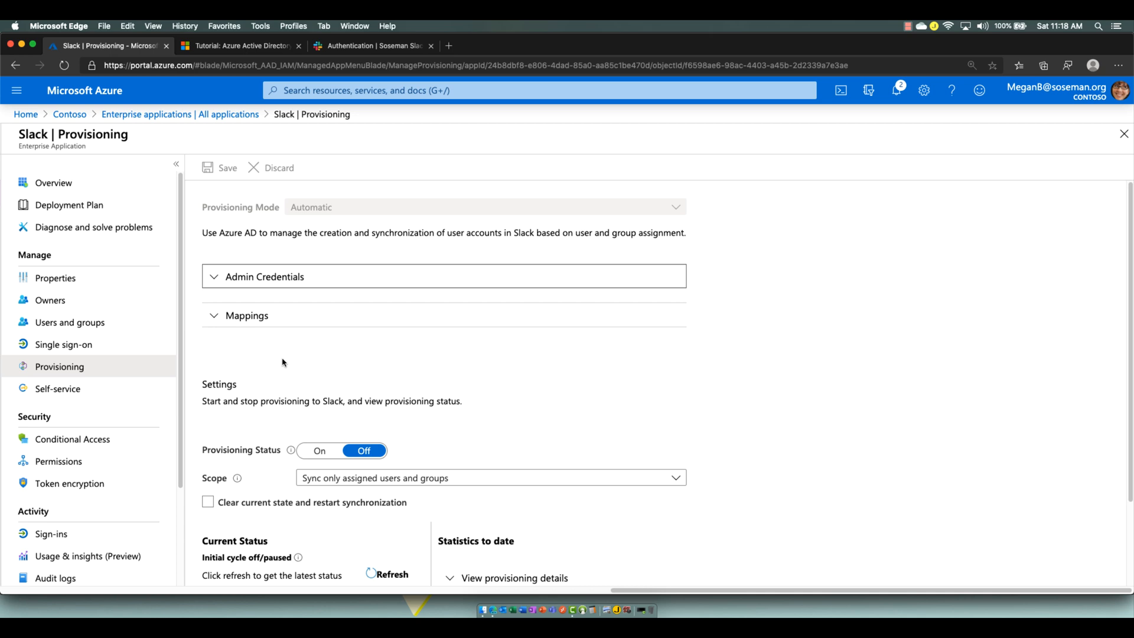
pyautogui.moveTo(292, 358)
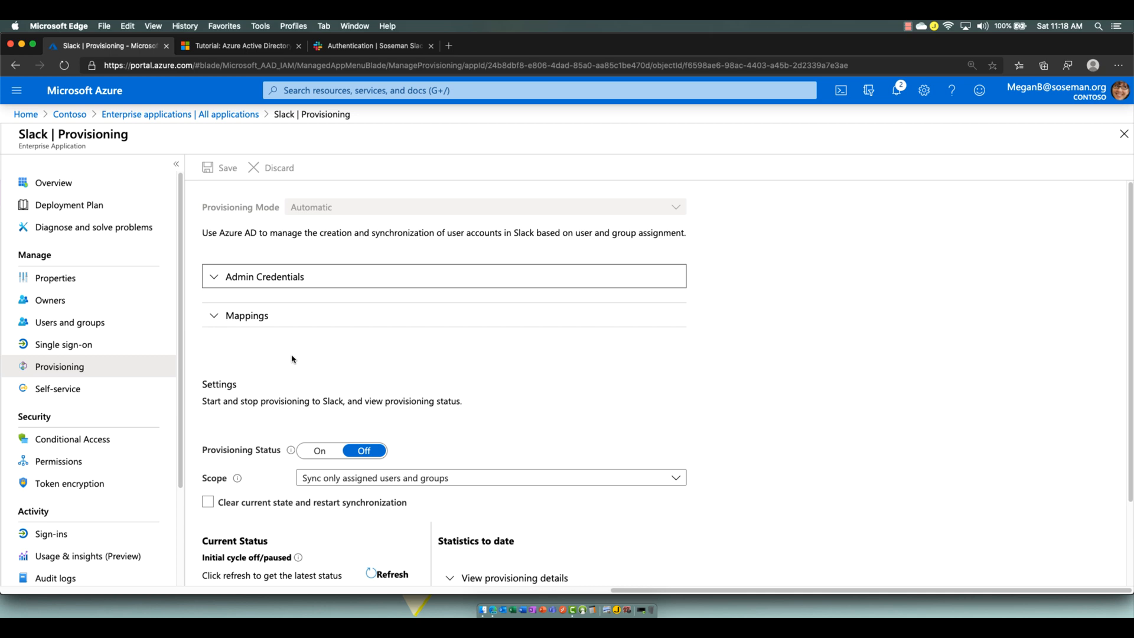
pyautogui.moveTo(245, 161)
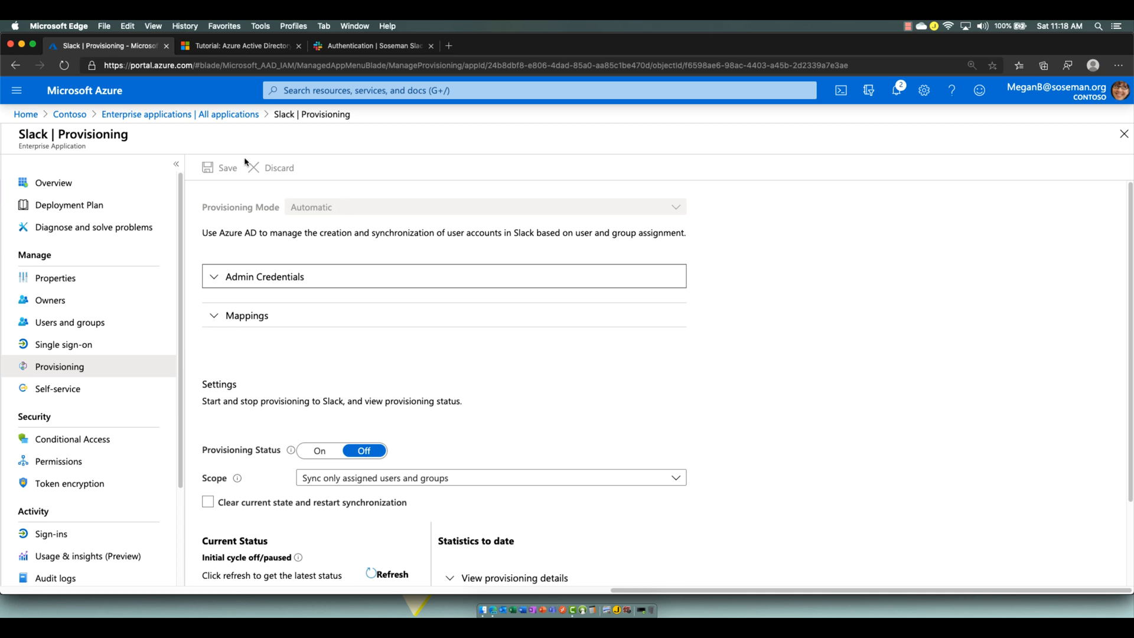
pyautogui.moveTo(70, 322)
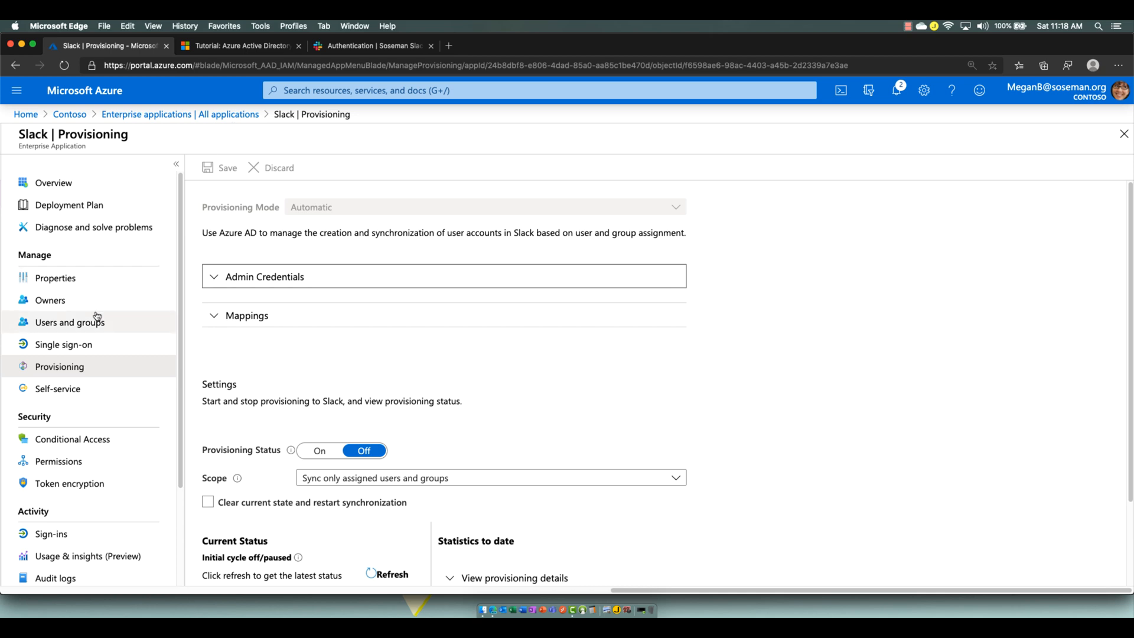
pyautogui.click(63, 344)
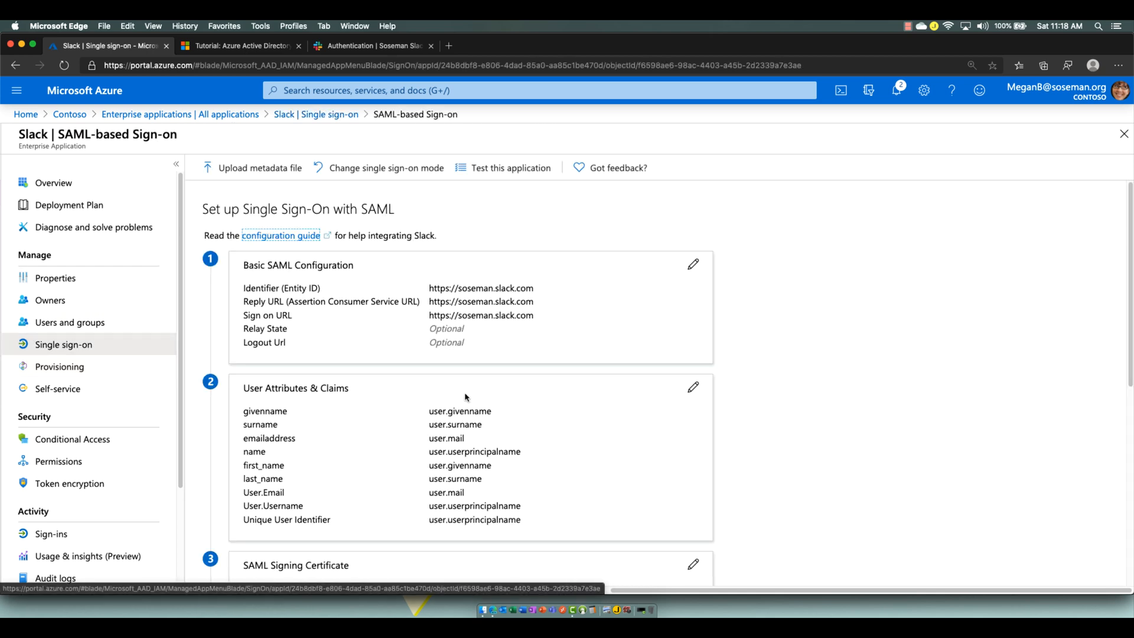
# Step: Switch to Slack's Authentication settings, close the Docs tutorial tab, and start changing SAML settings
pyautogui.scroll(-3)
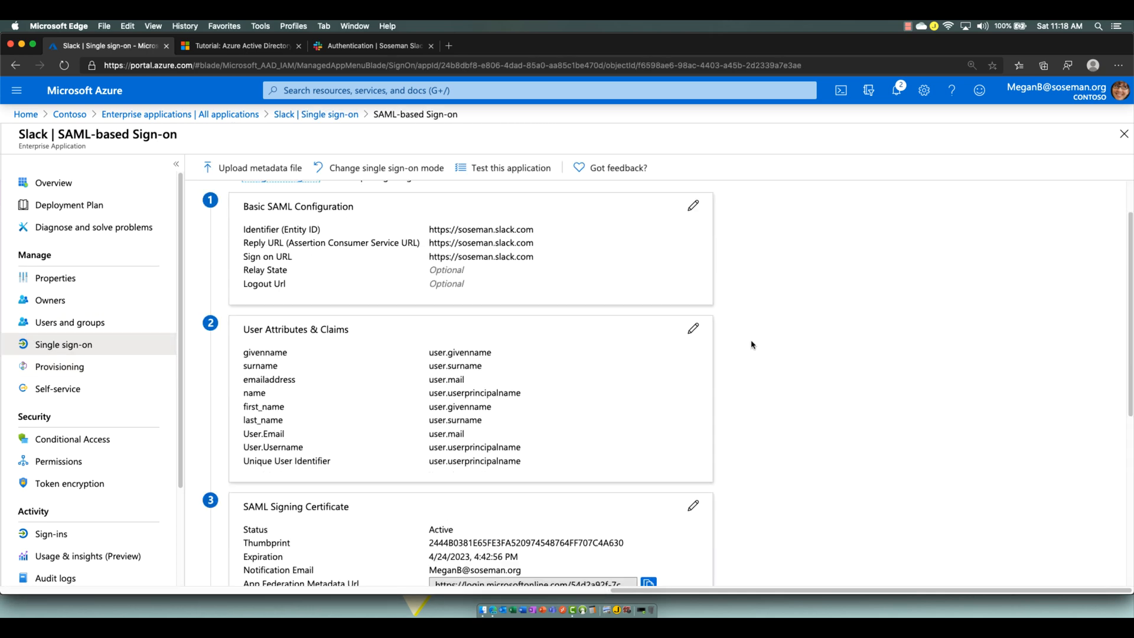
pyautogui.scroll(3)
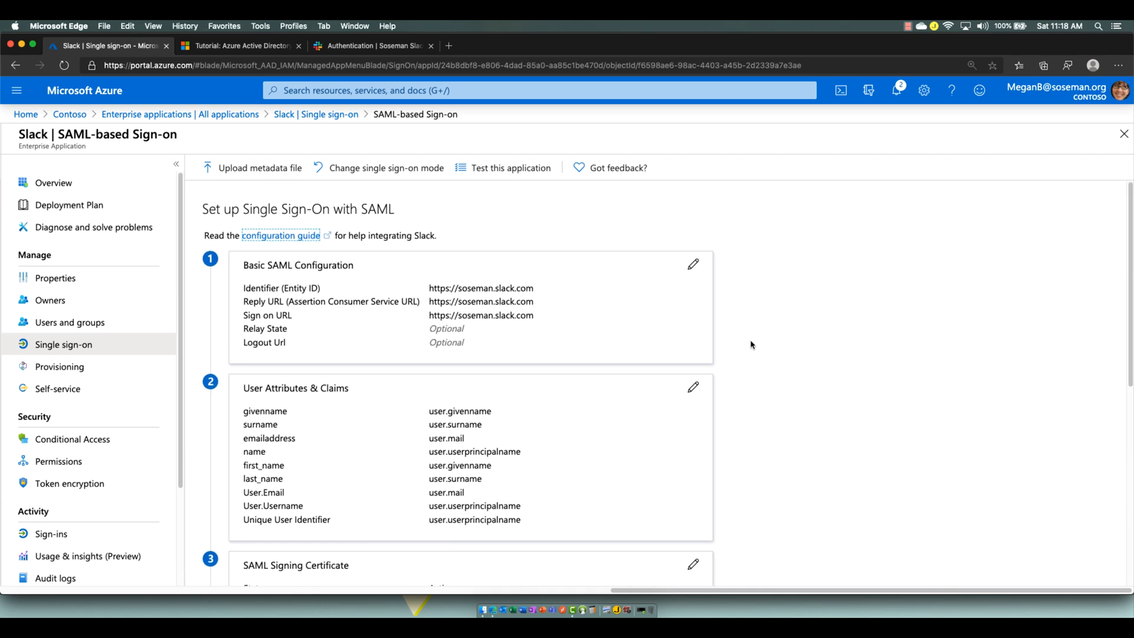
pyautogui.click(373, 46)
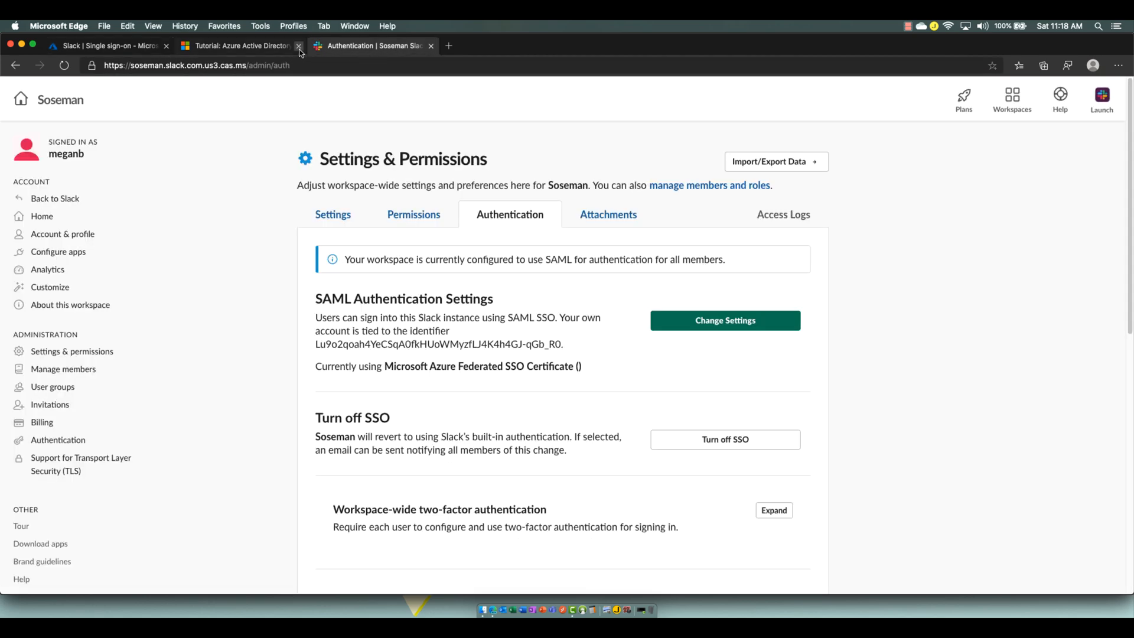
pyautogui.click(297, 46)
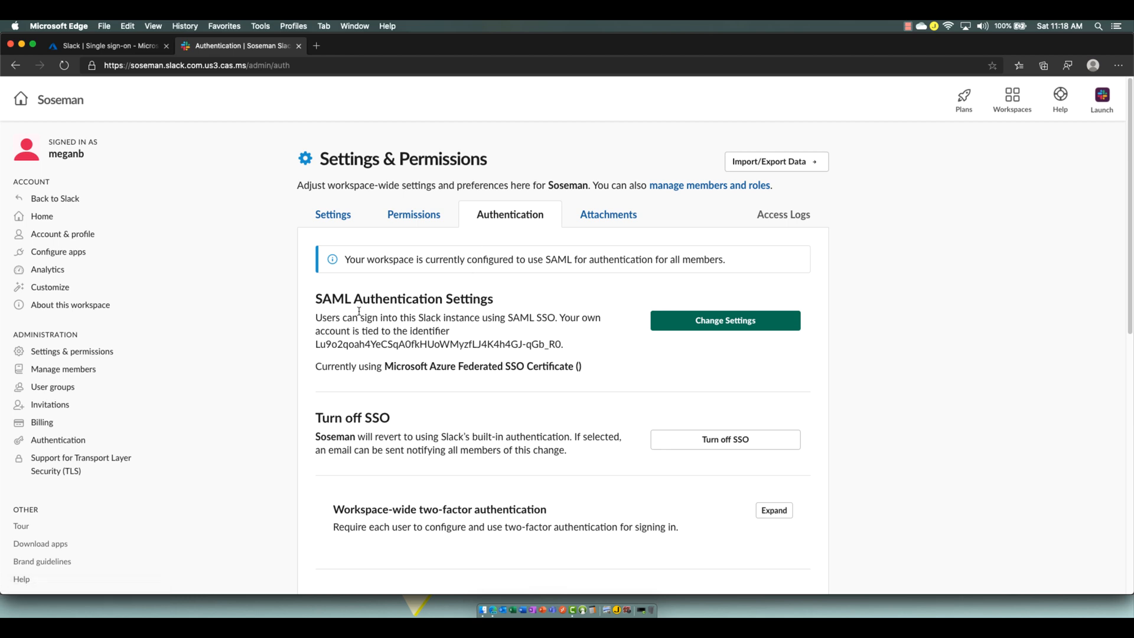
pyautogui.click(724, 319)
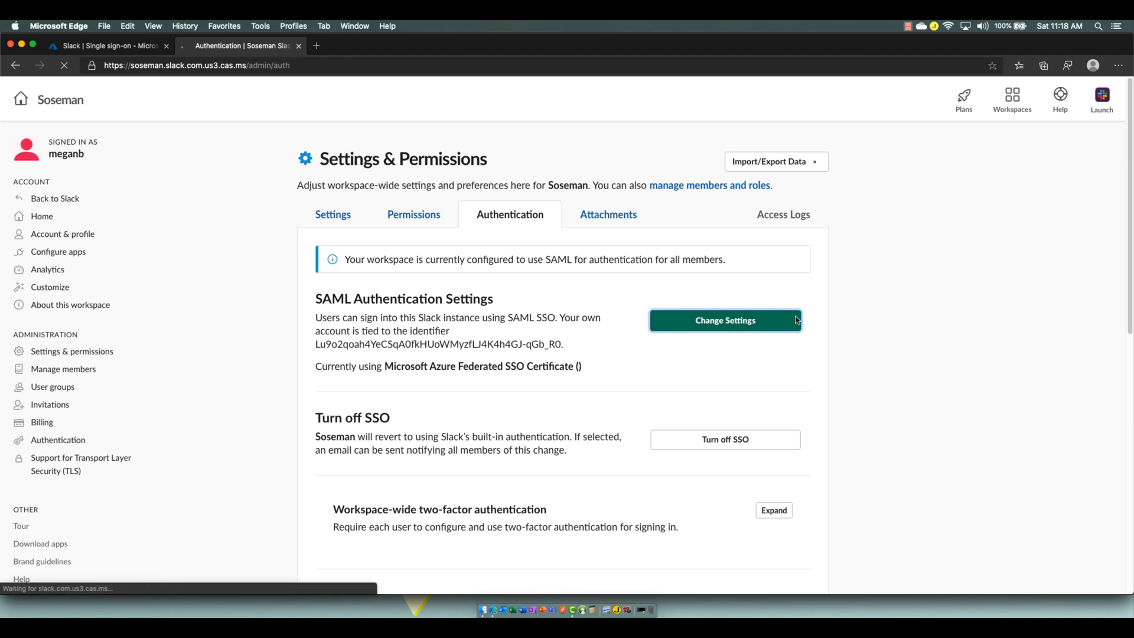
# Step: Copy Azure's Login URL and Azure AD Identifier into Slack's SSO URL and Issuer fields
pyautogui.click(724, 320)
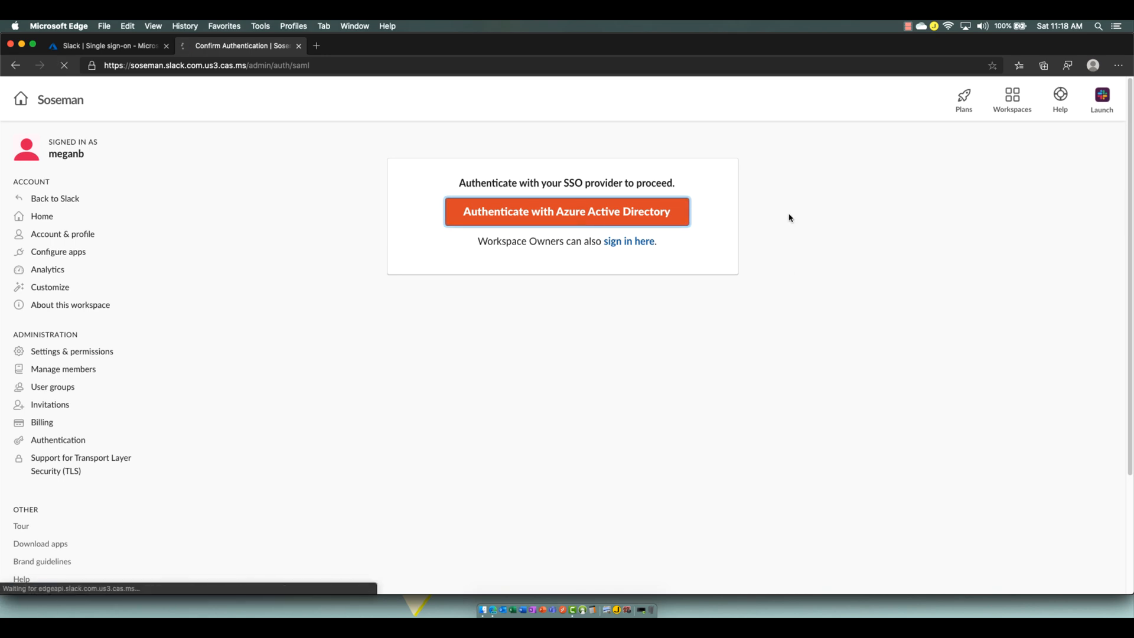
pyautogui.click(567, 211)
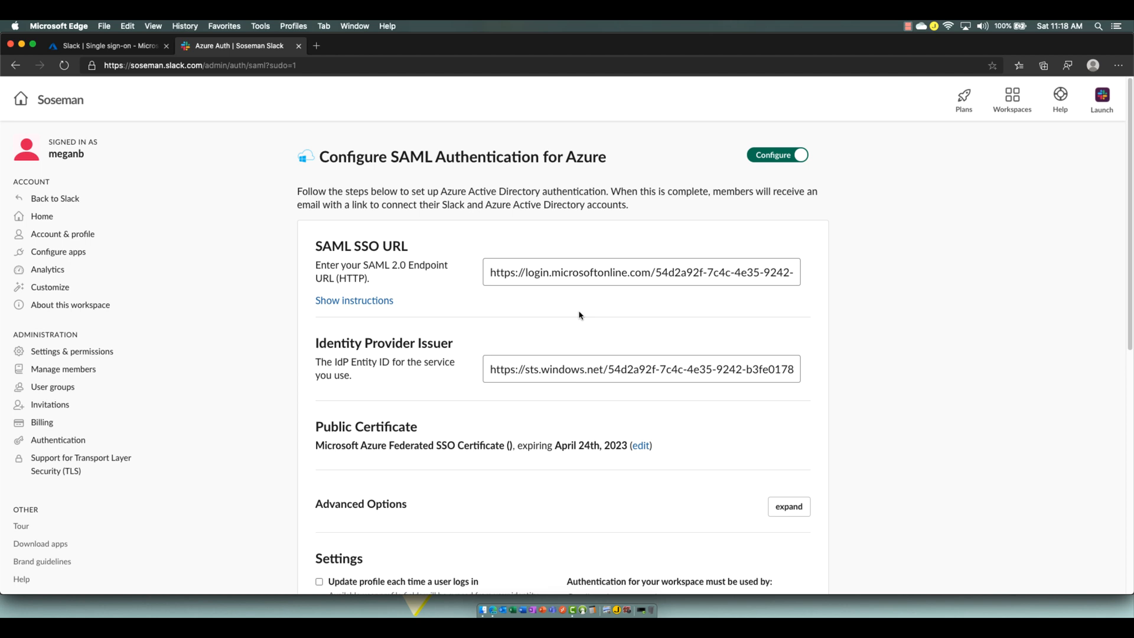
pyautogui.click(109, 45)
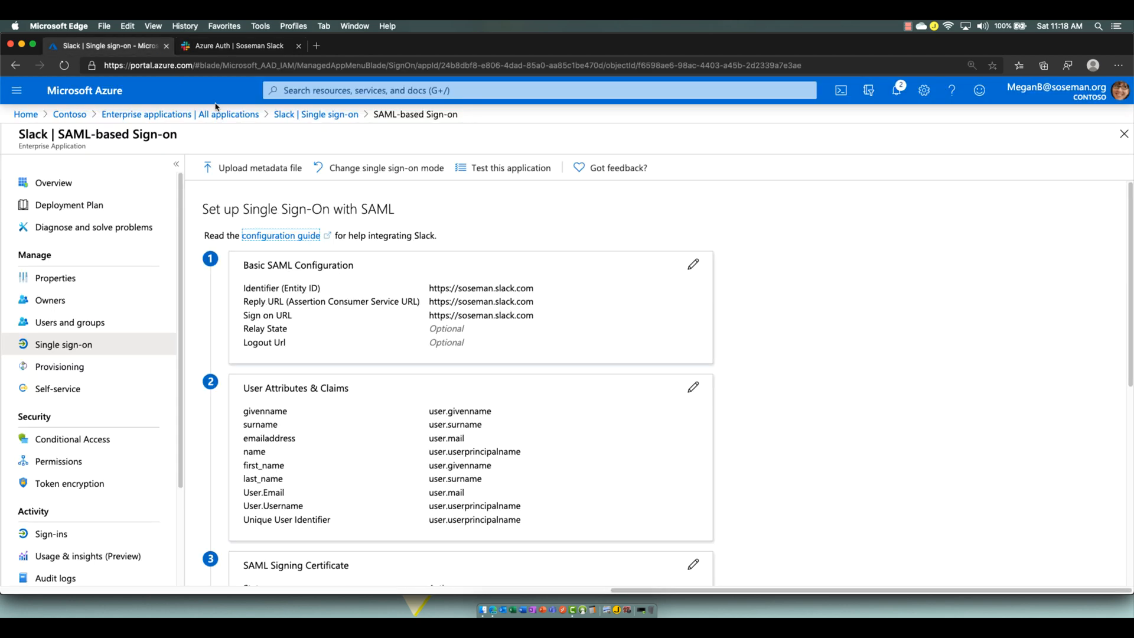
pyautogui.scroll(-3)
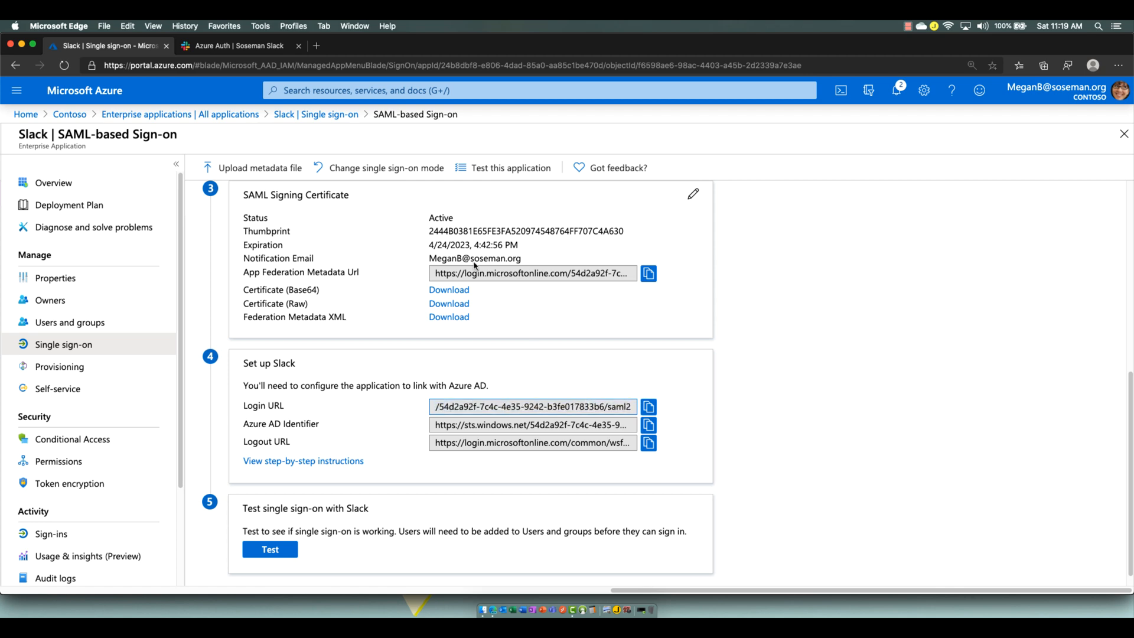
pyautogui.click(233, 45)
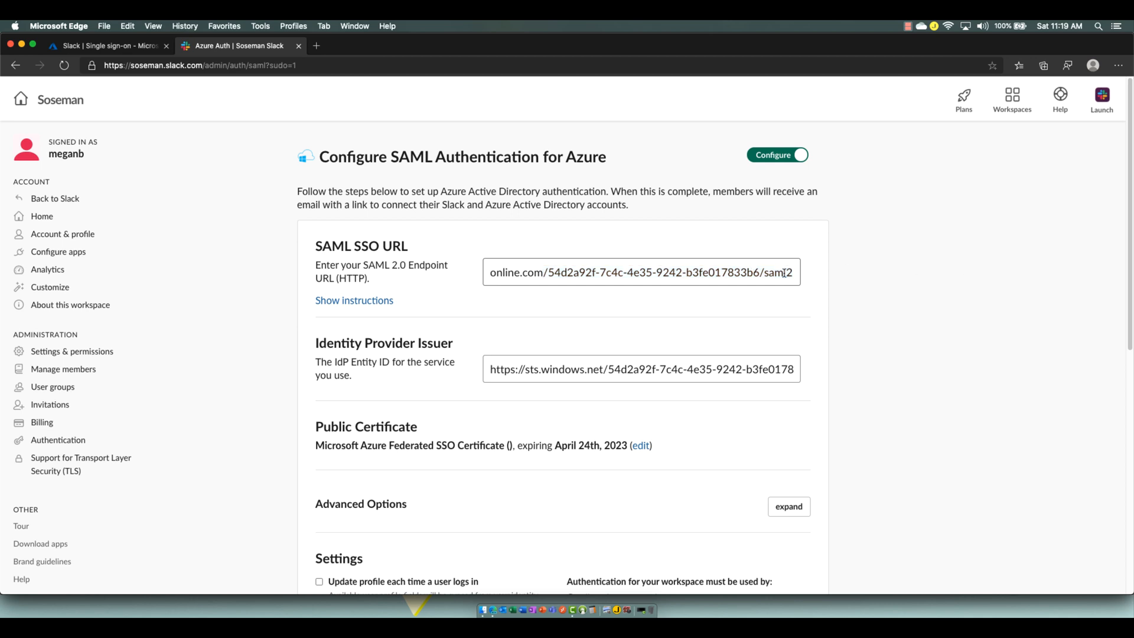
pyautogui.moveTo(417, 360)
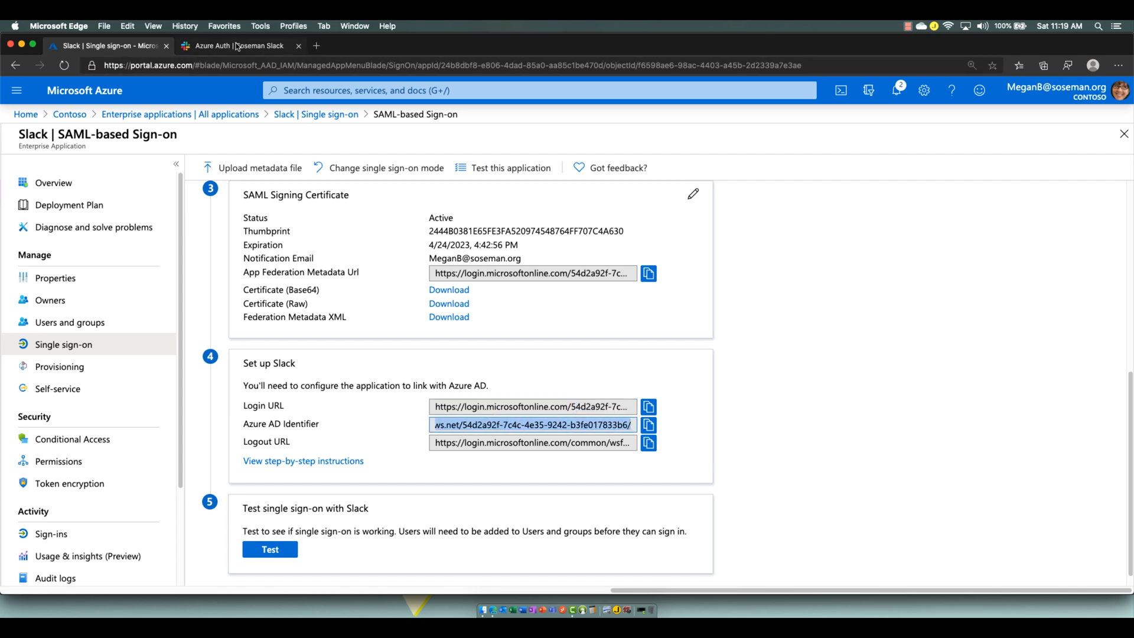
pyautogui.click(235, 45)
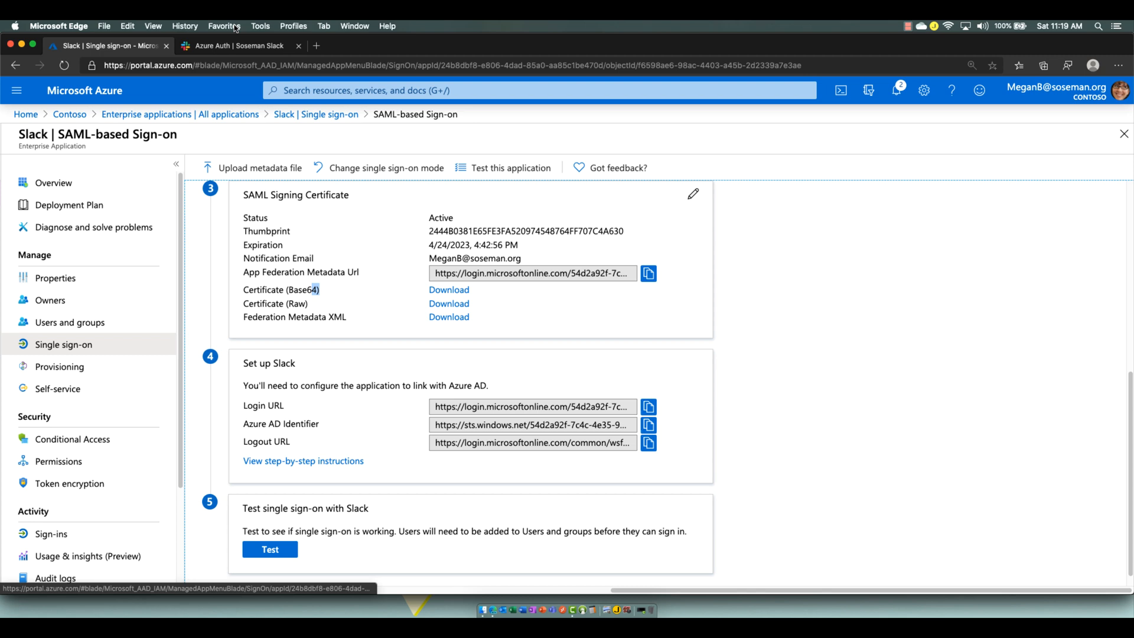
pyautogui.click(239, 45)
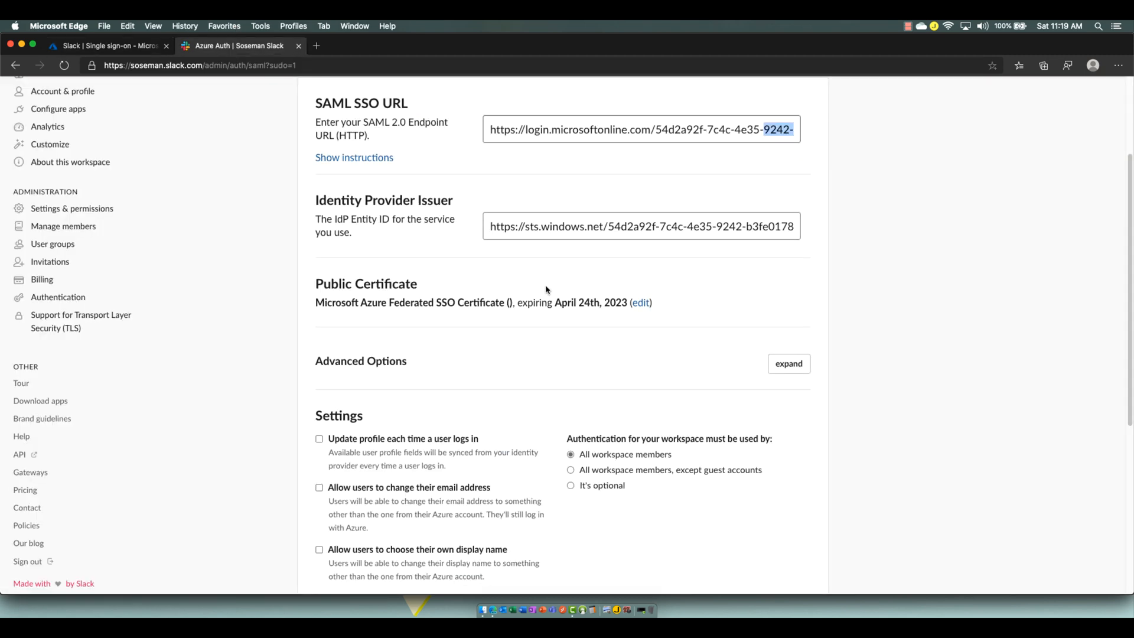
pyautogui.moveTo(639, 315)
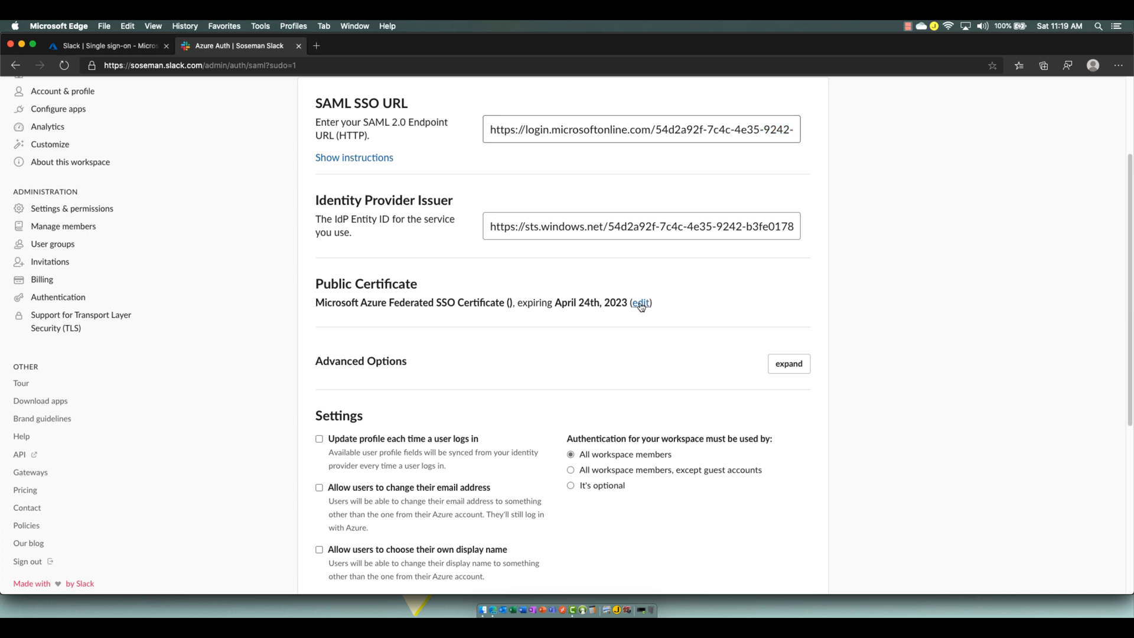
# Step: Edit the Public Certificate to reveal its x.509 text, and briefly expand Advanced Options
pyautogui.click(639, 303)
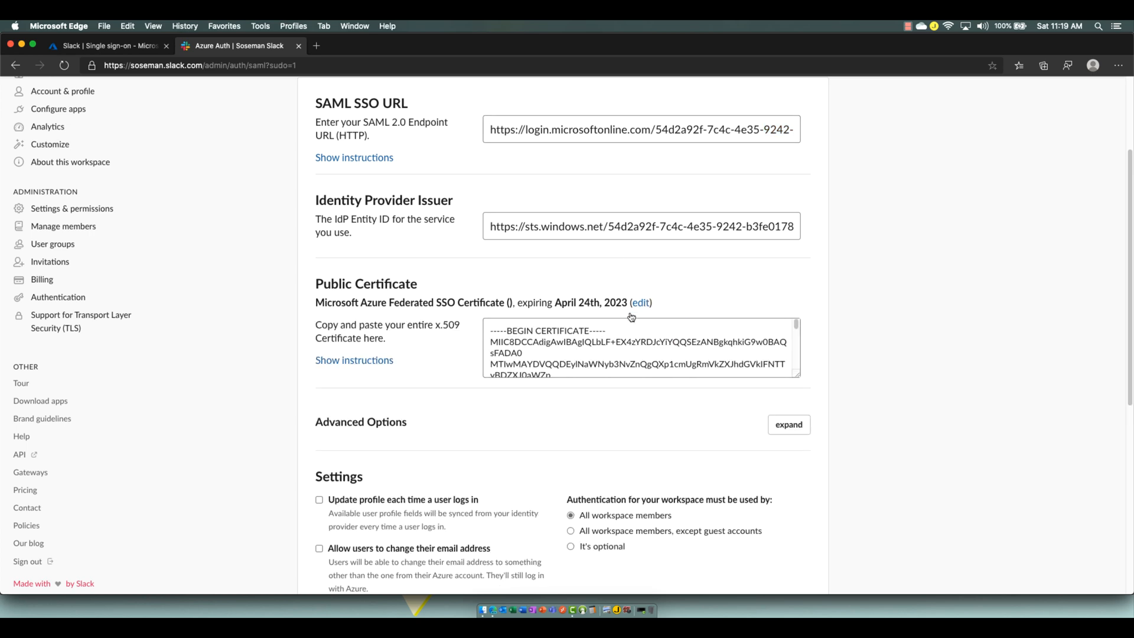
pyautogui.scroll(-3)
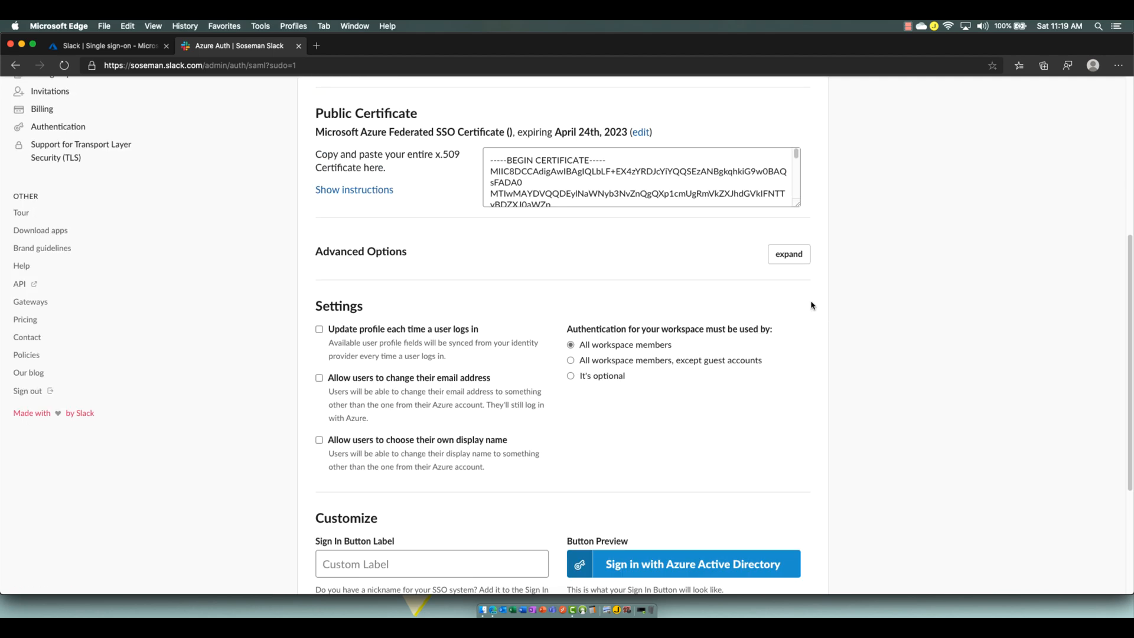
pyautogui.click(788, 254)
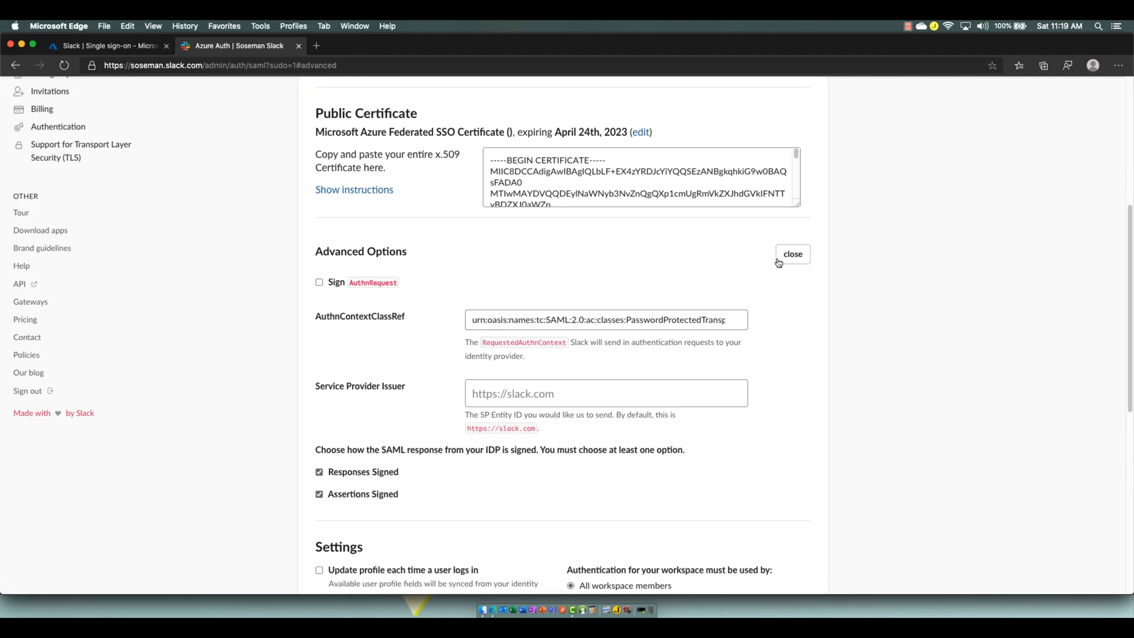
pyautogui.click(791, 254)
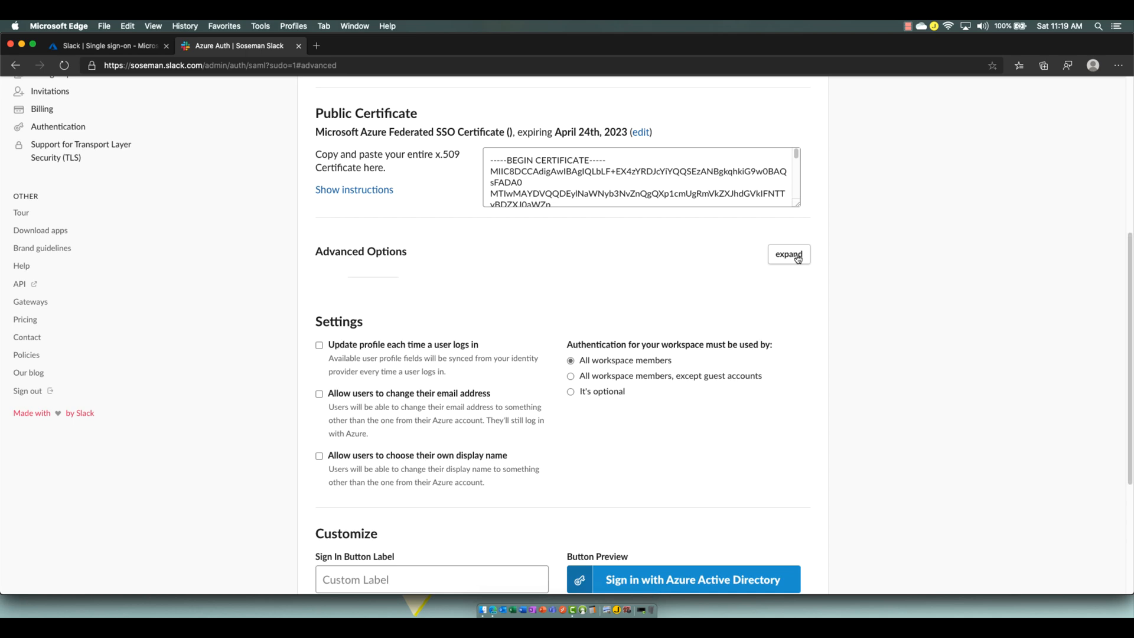
pyautogui.scroll(-3)
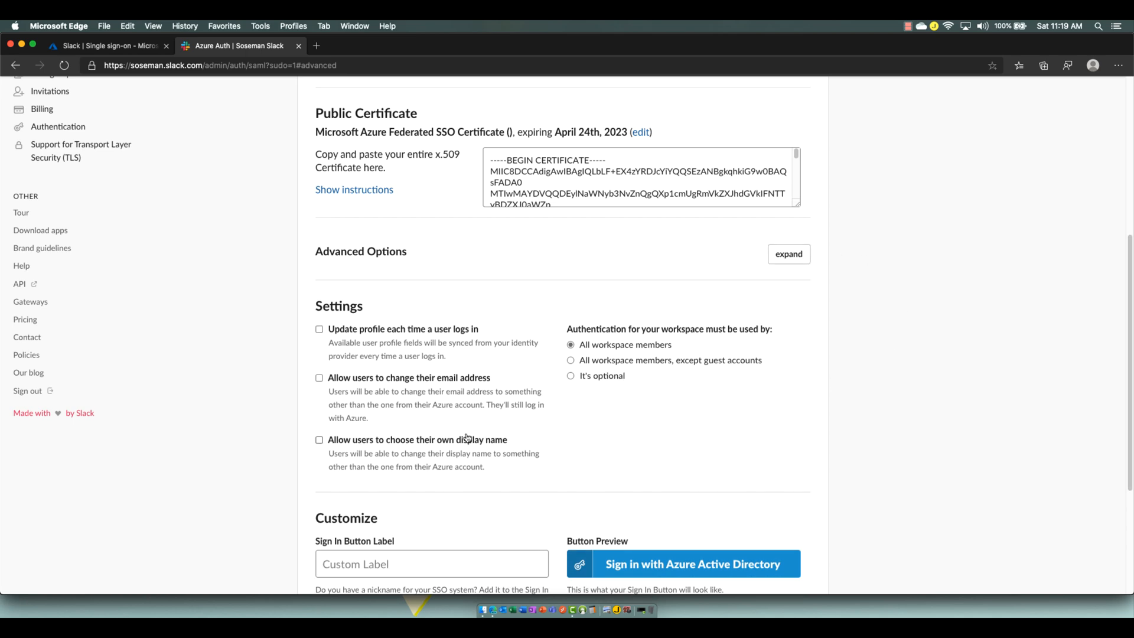
pyautogui.moveTo(682, 454)
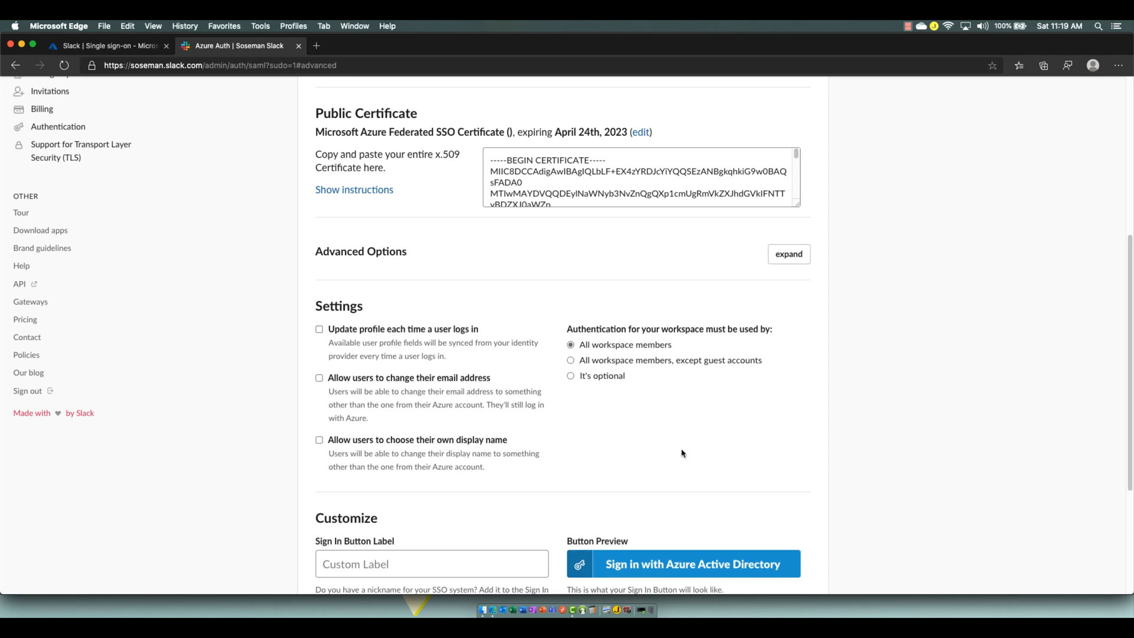
pyautogui.moveTo(655, 344)
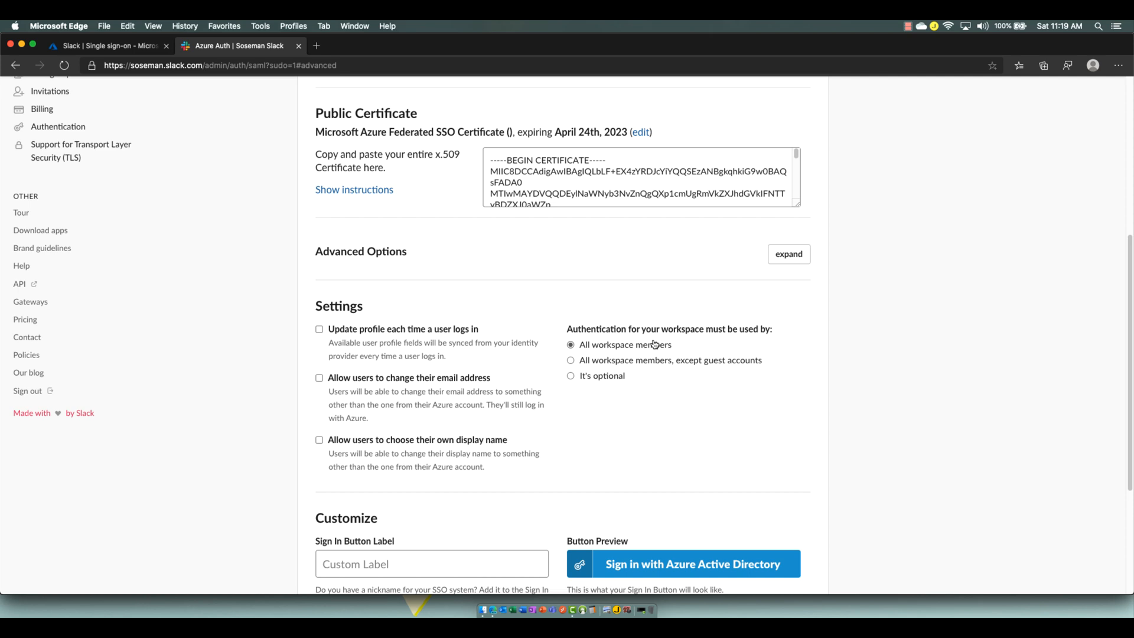
pyautogui.moveTo(822, 331)
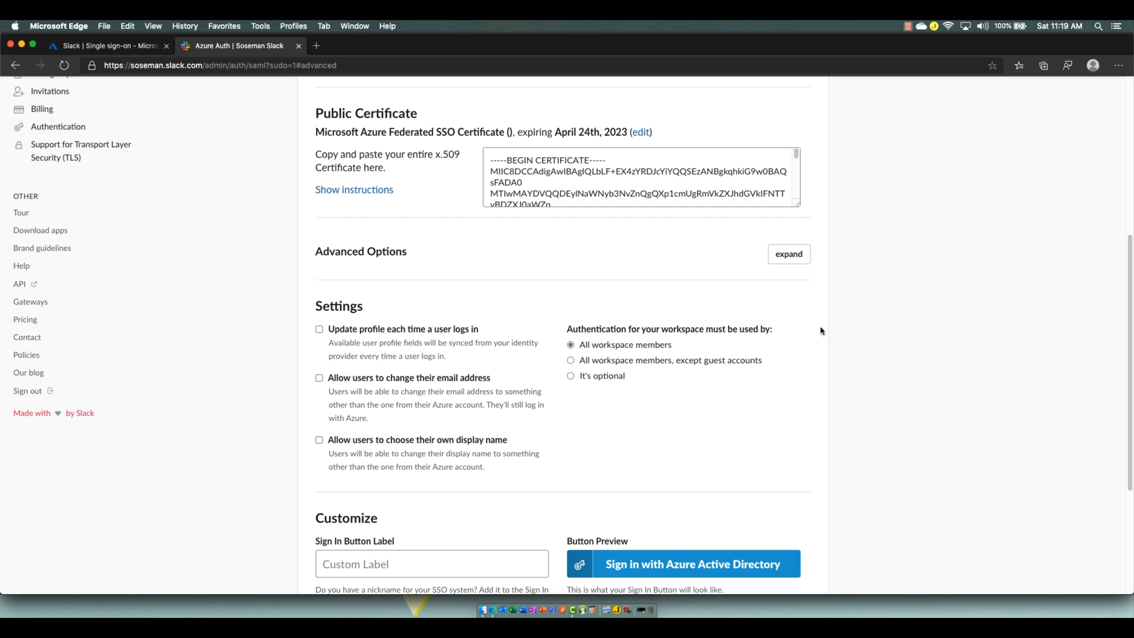
pyautogui.moveTo(457, 370)
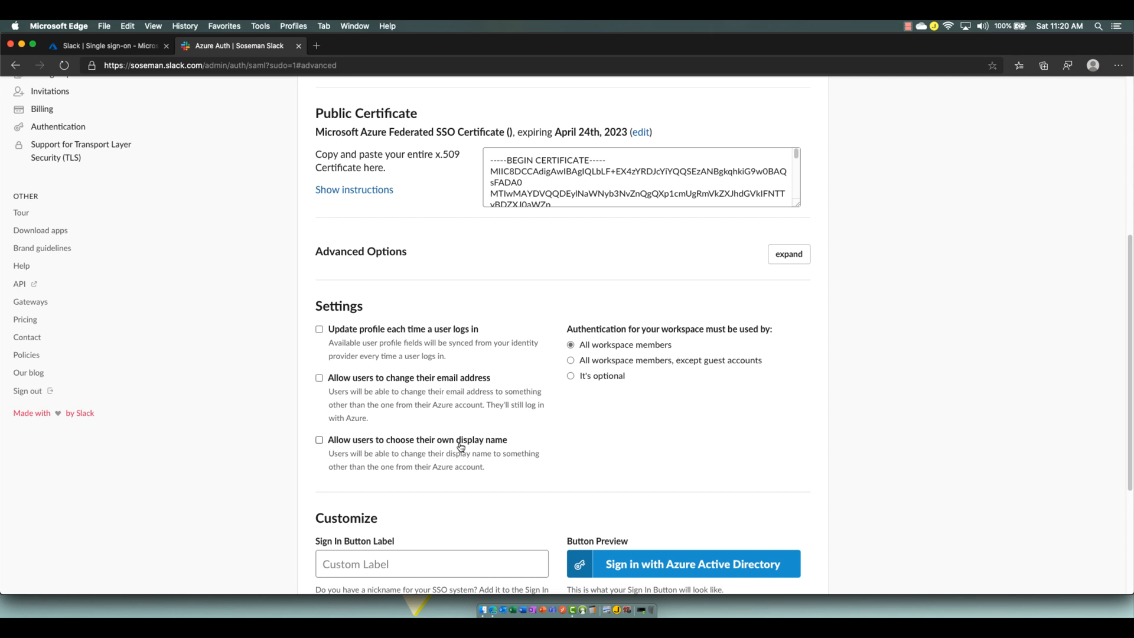
pyautogui.moveTo(374, 344)
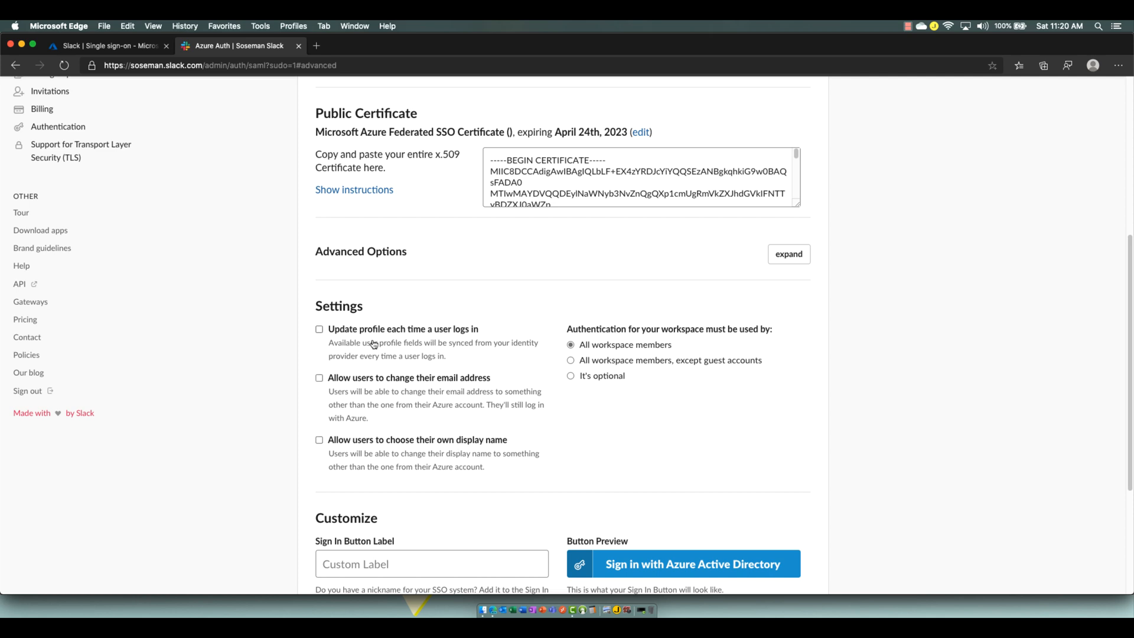
pyautogui.moveTo(870, 325)
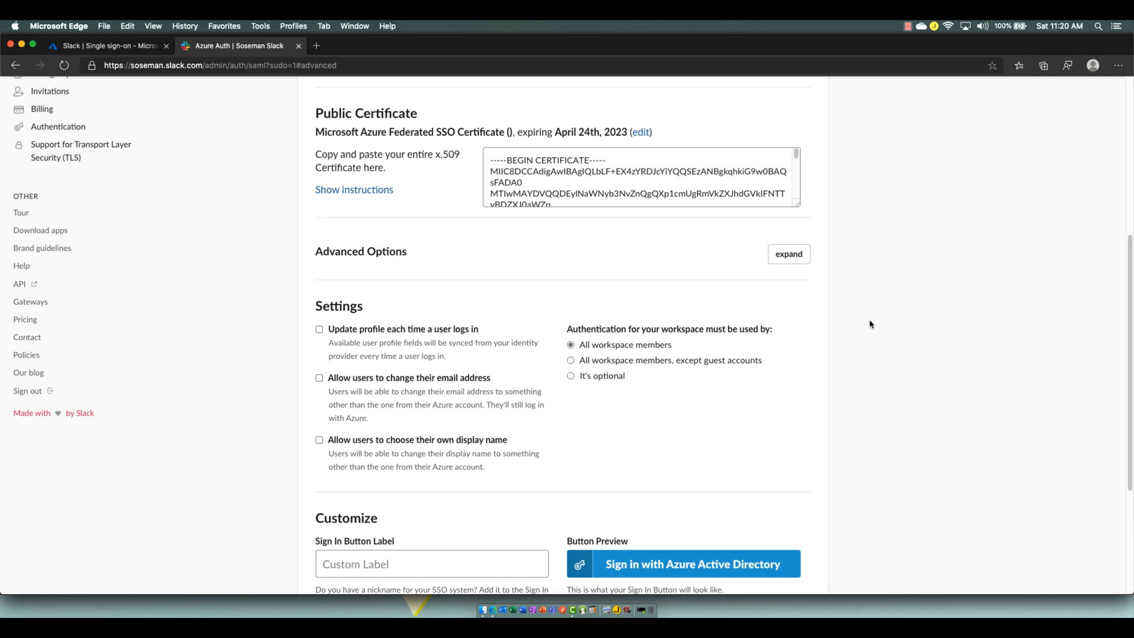
pyautogui.moveTo(721, 450)
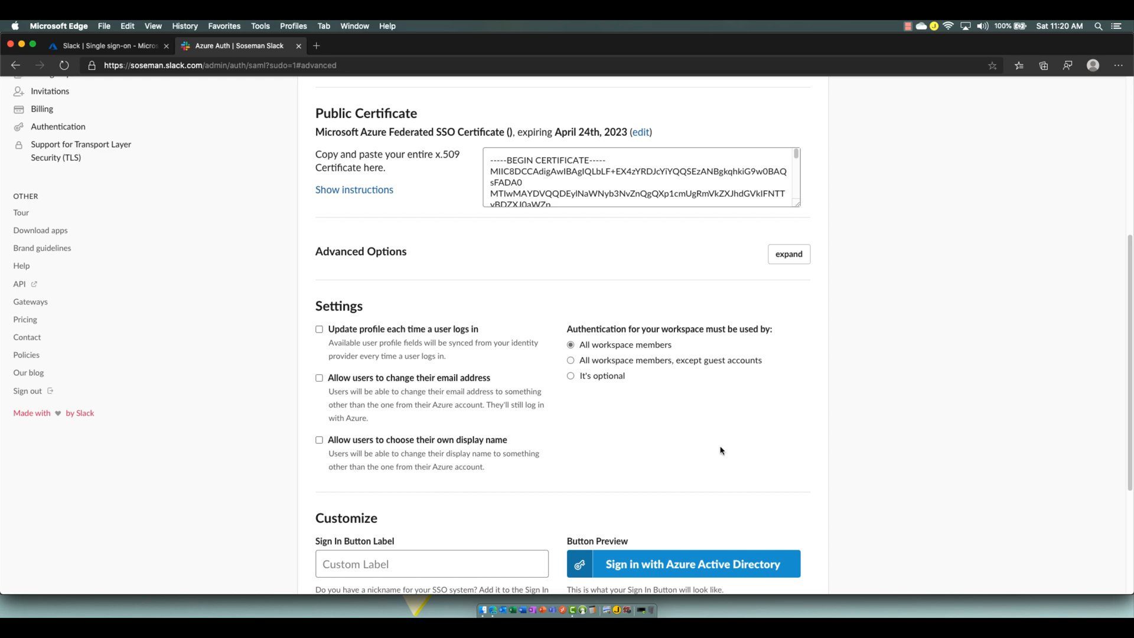
pyautogui.scroll(-3)
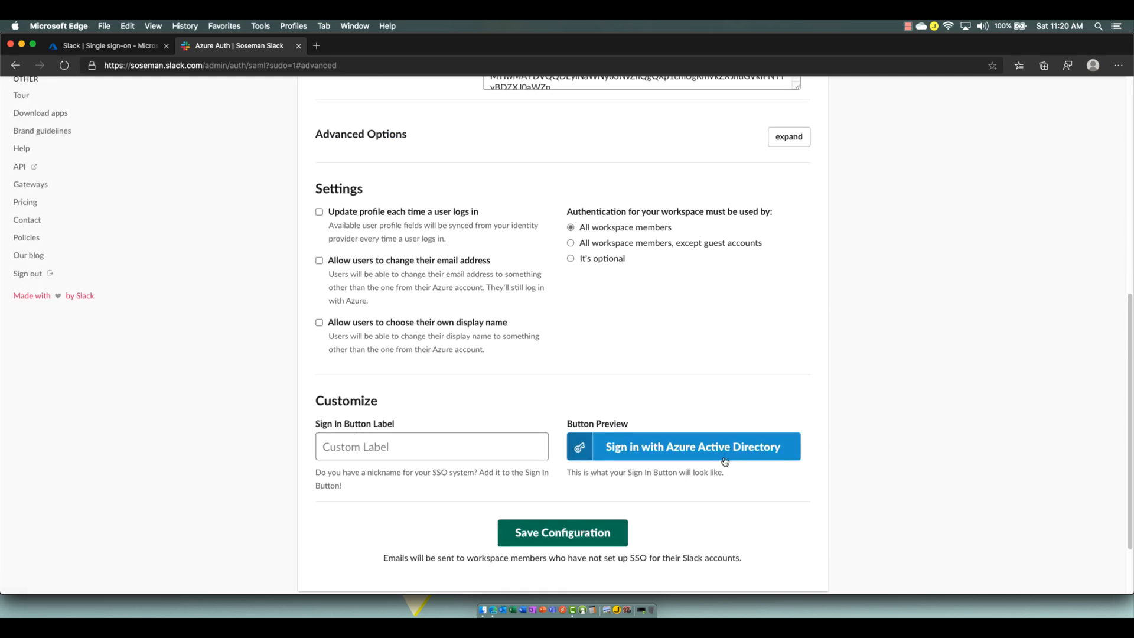
pyautogui.moveTo(809, 494)
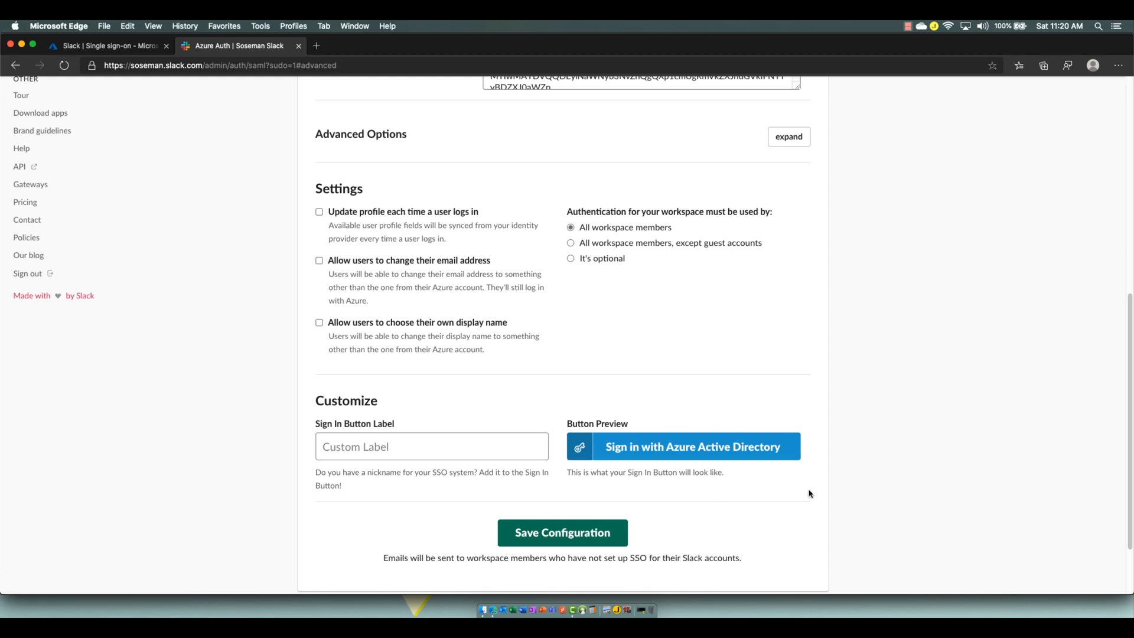
pyautogui.scroll(3)
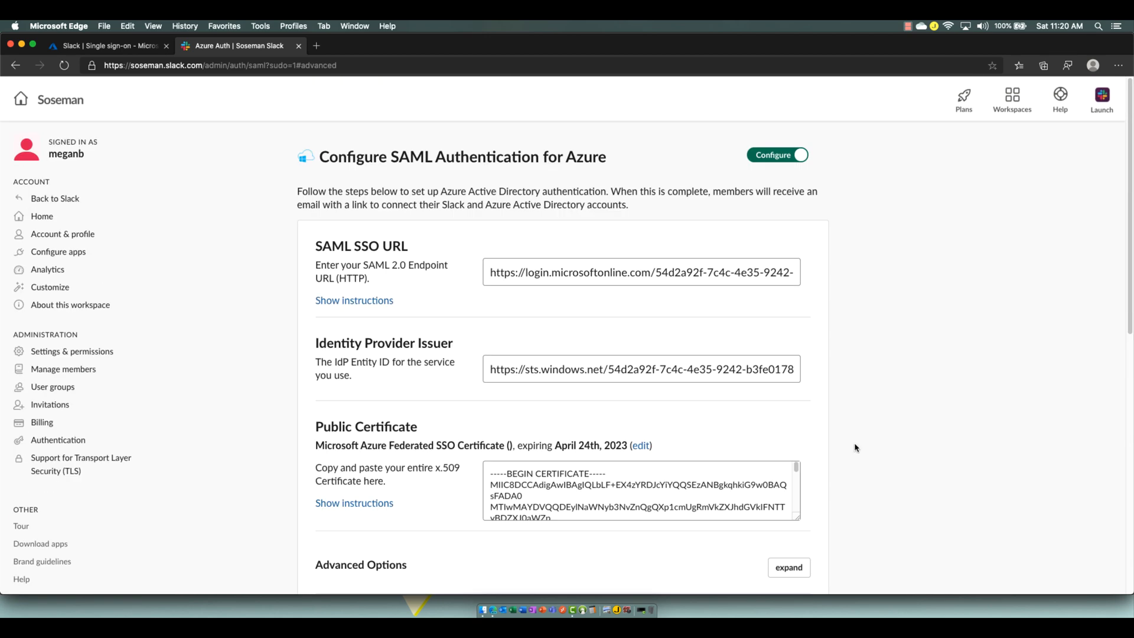
# Step: Toggle the SAML setup to Test and back to Configure, then view Azure's Slack SSO page
pyautogui.click(777, 155)
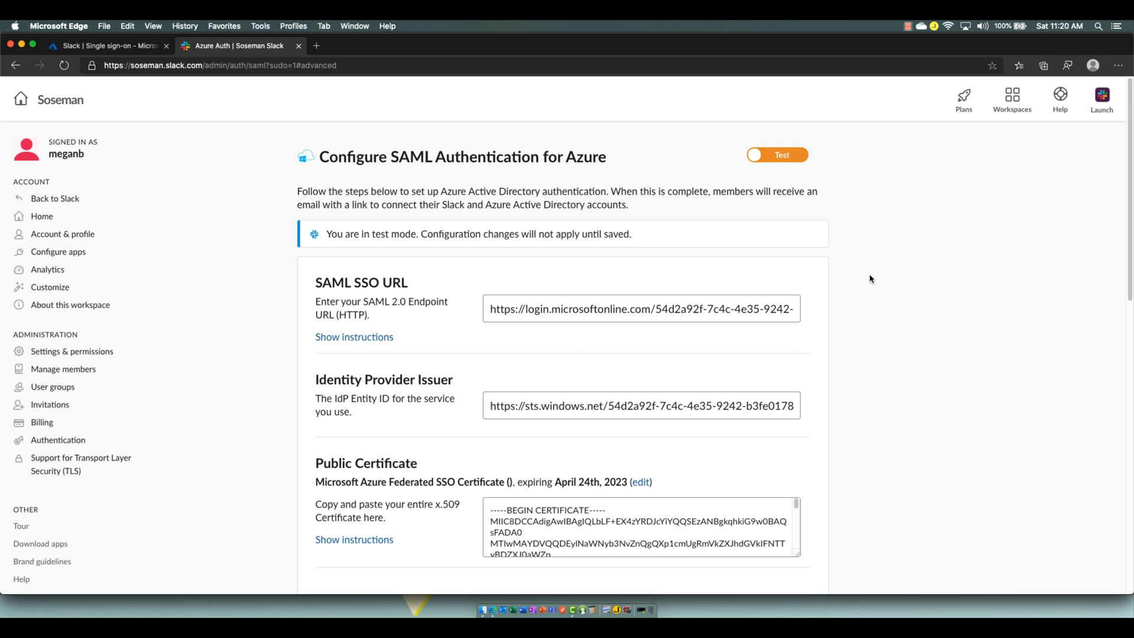
pyautogui.scroll(-3)
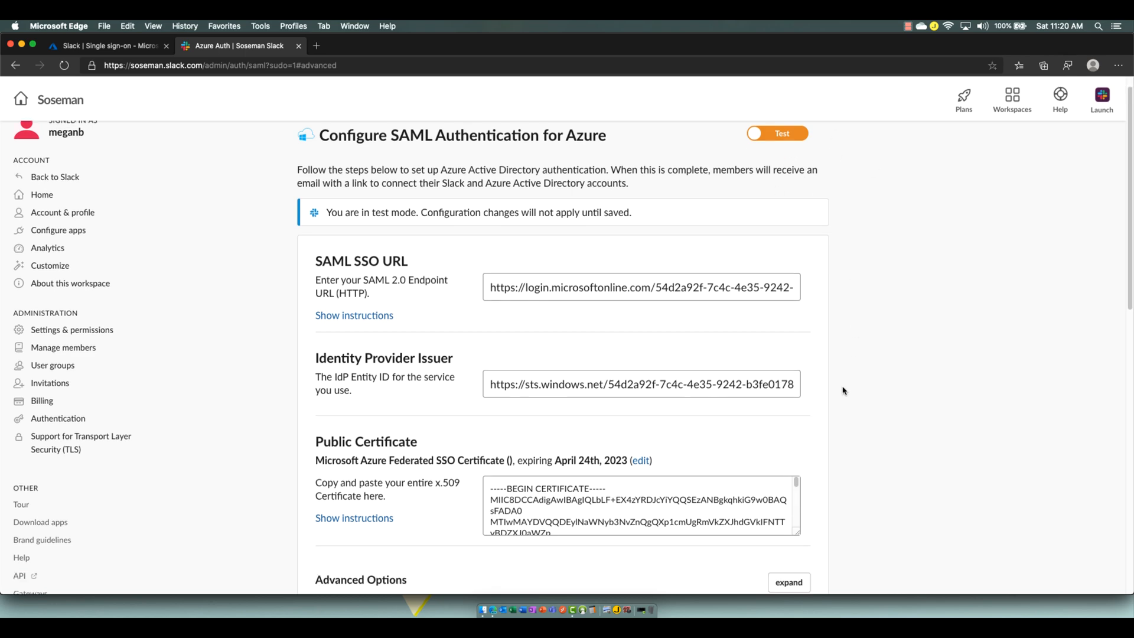
pyautogui.scroll(-3)
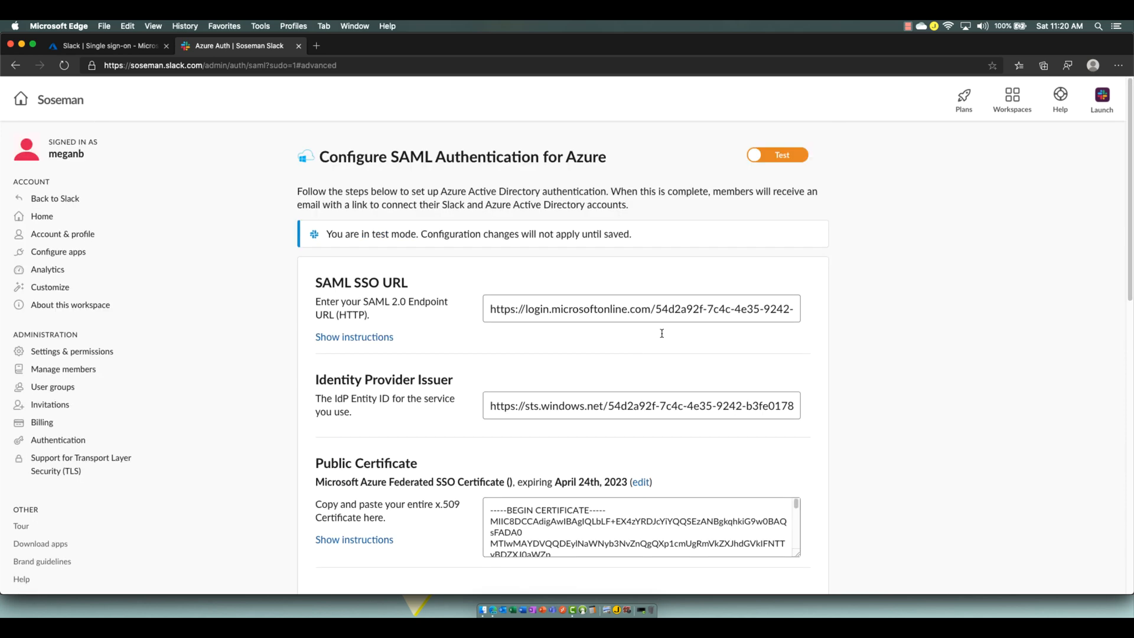
pyautogui.click(777, 154)
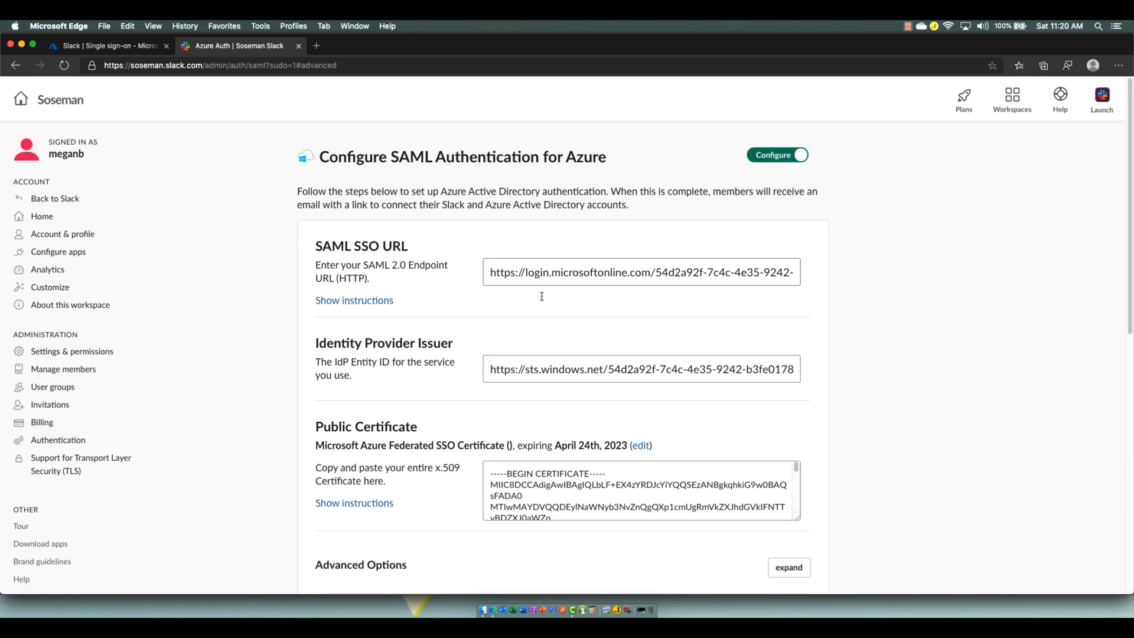
pyautogui.click(109, 45)
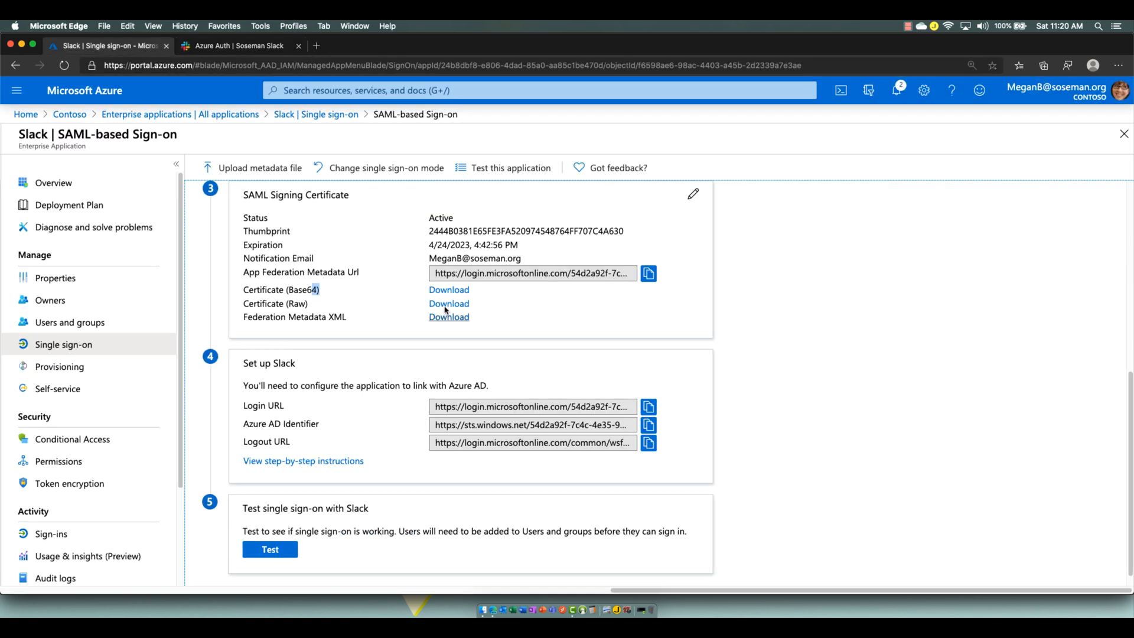
# Step: From the Slack SAML page, open a new InPrivate browsing window
pyautogui.click(235, 45)
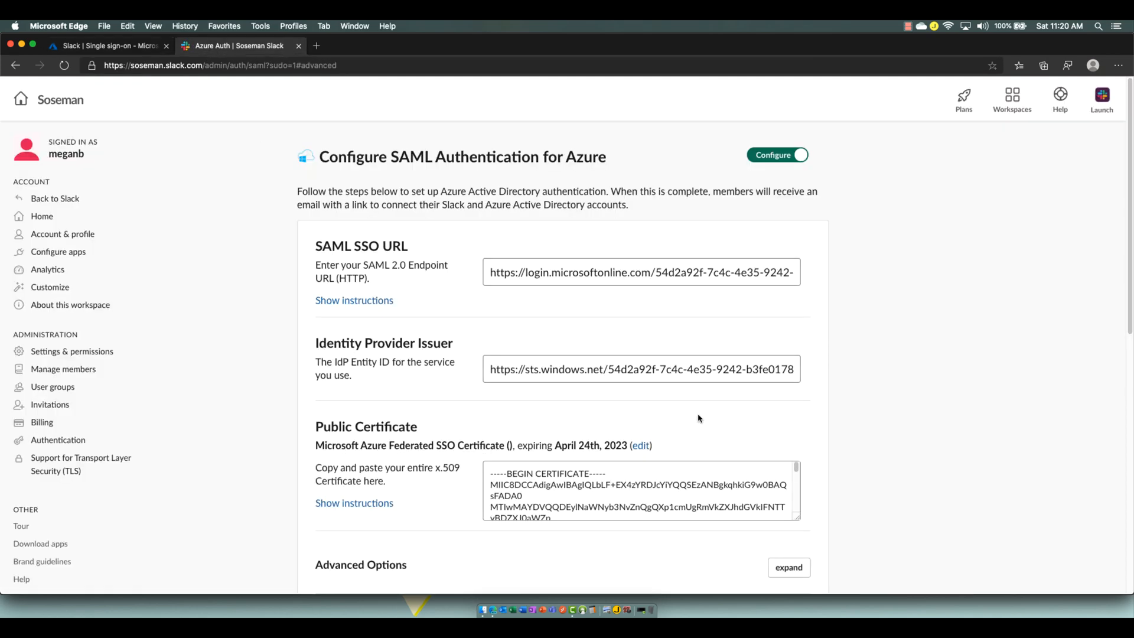
pyautogui.moveTo(651, 342)
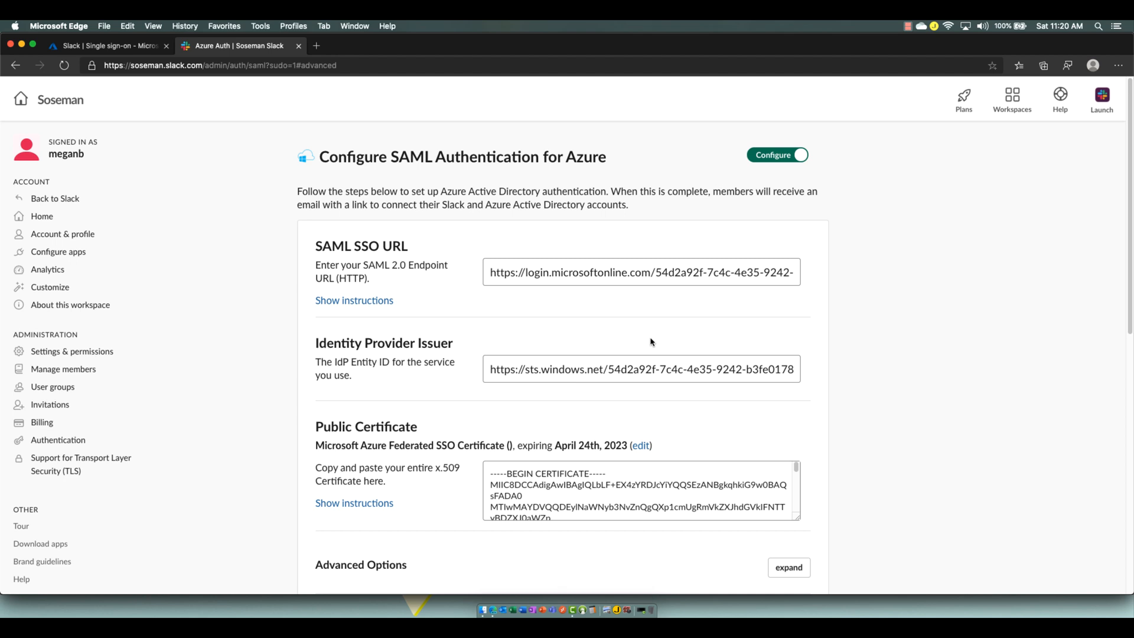
pyautogui.click(354, 26)
pyautogui.write('https://soseman.slack.com')
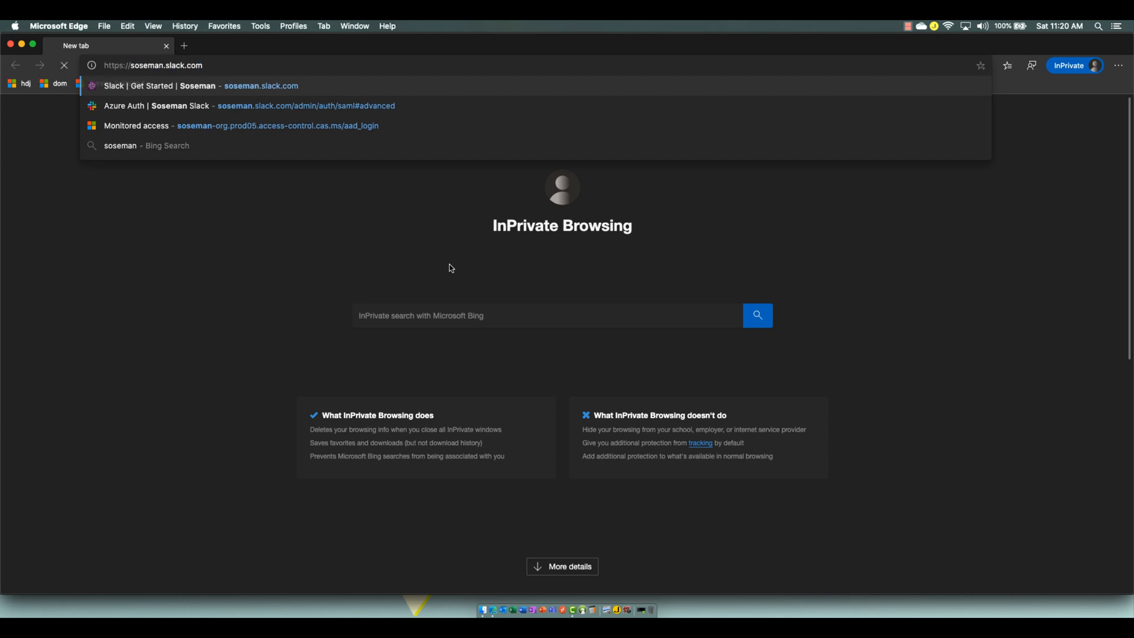
# Step: Test signing into soseman.slack.com through Azure AD as Megan, accepting stay signed in
pyautogui.click(205, 85)
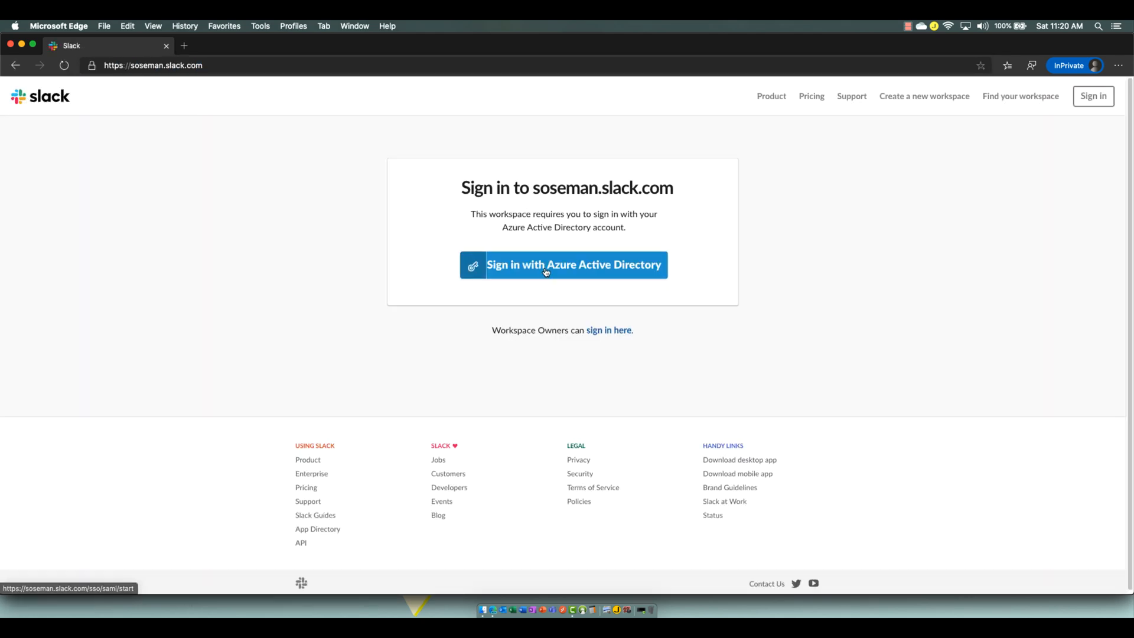
pyautogui.click(563, 264)
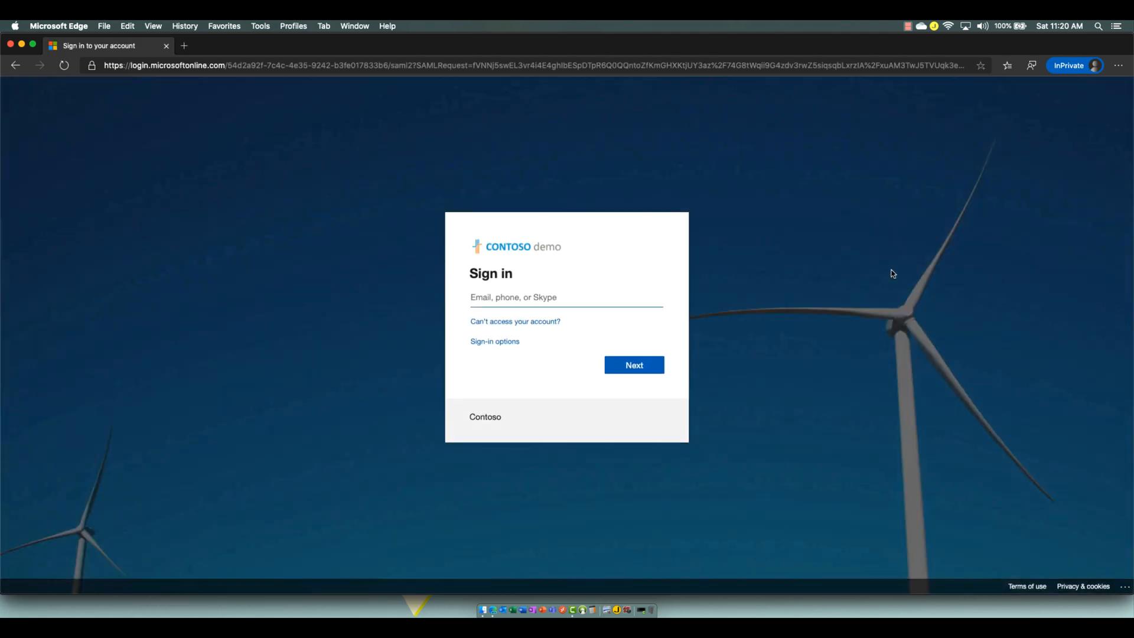
pyautogui.write('megan')
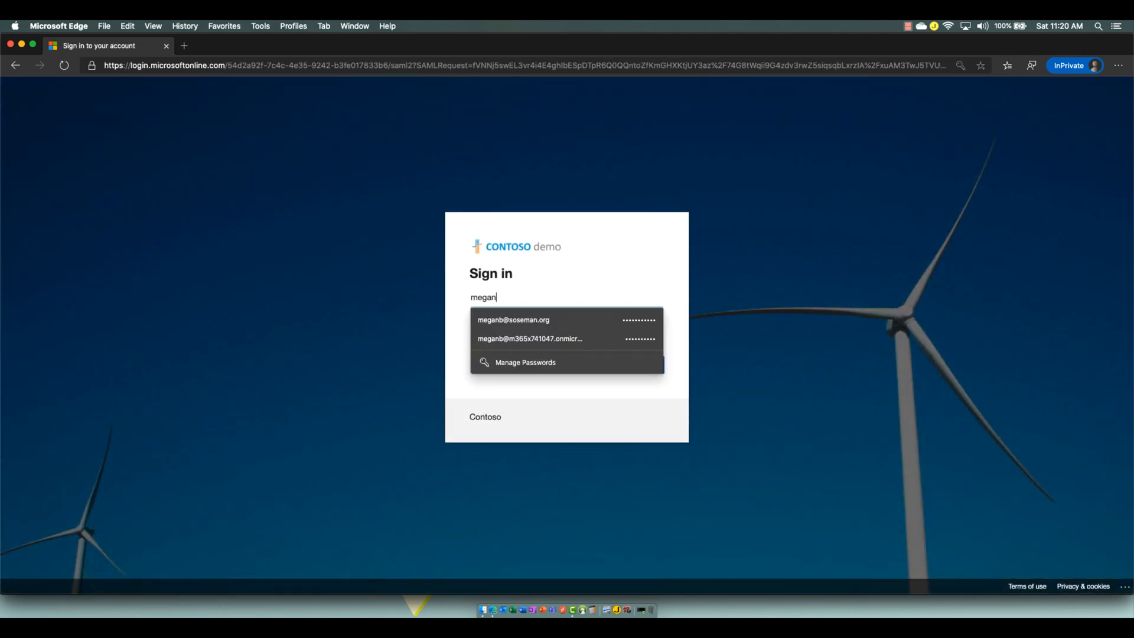
pyautogui.click(513, 320)
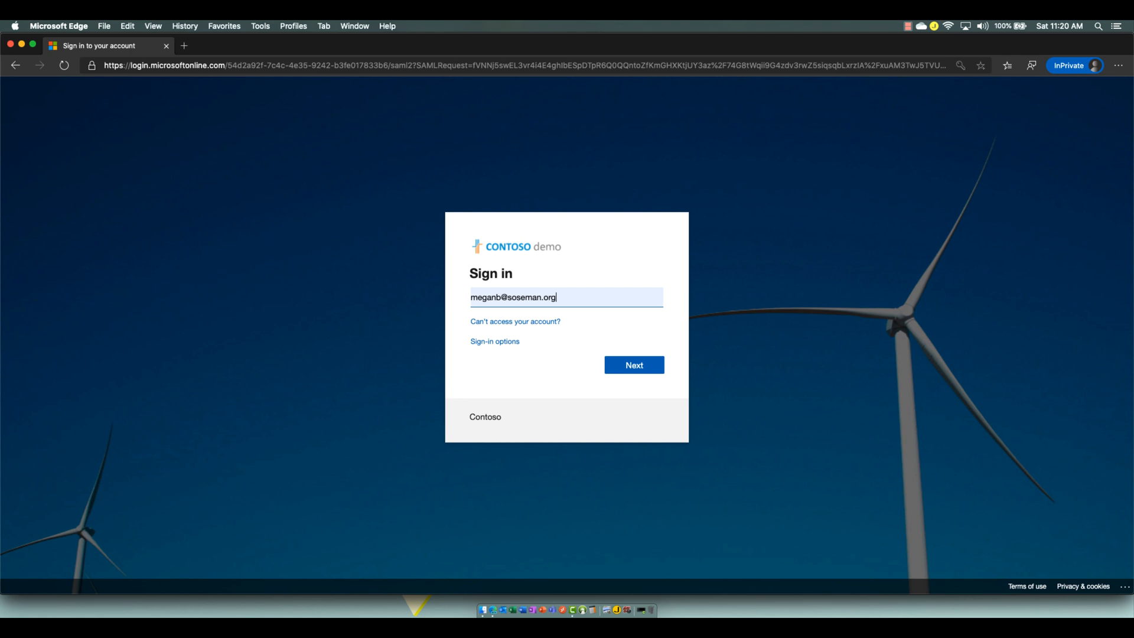
pyautogui.moveTo(612, 397)
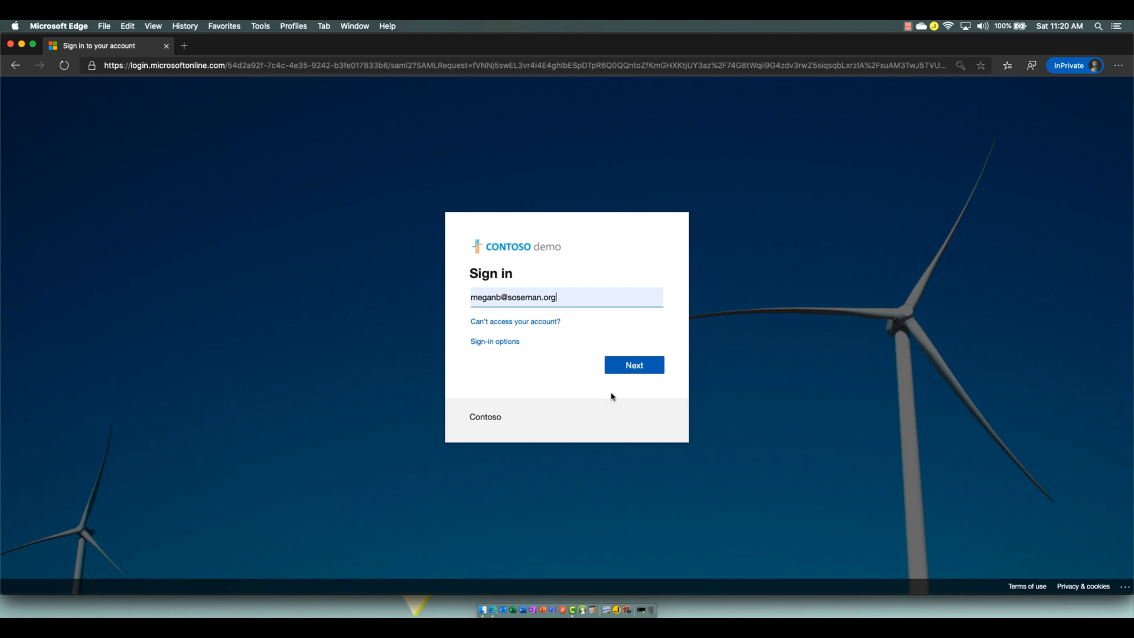
pyautogui.click(633, 364)
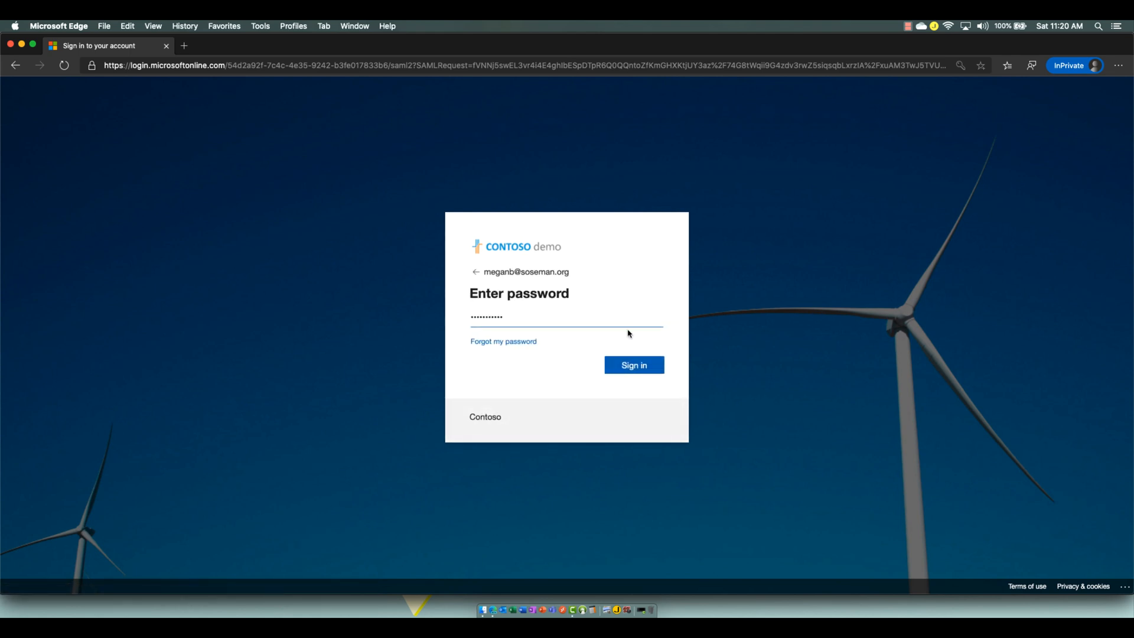
pyautogui.click(633, 365)
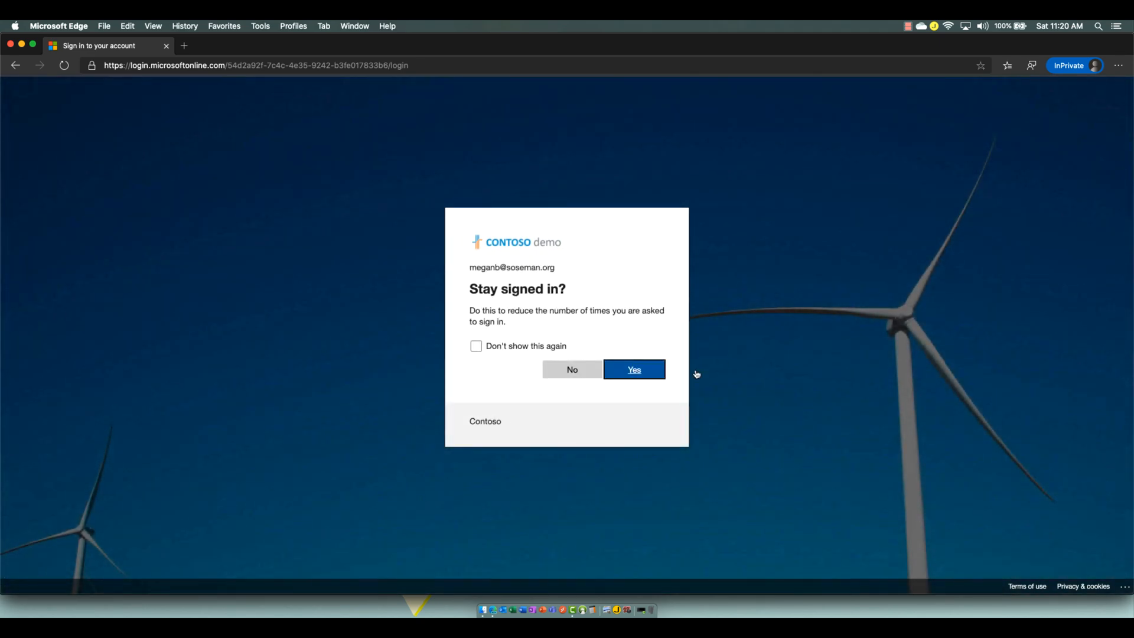
pyautogui.click(633, 370)
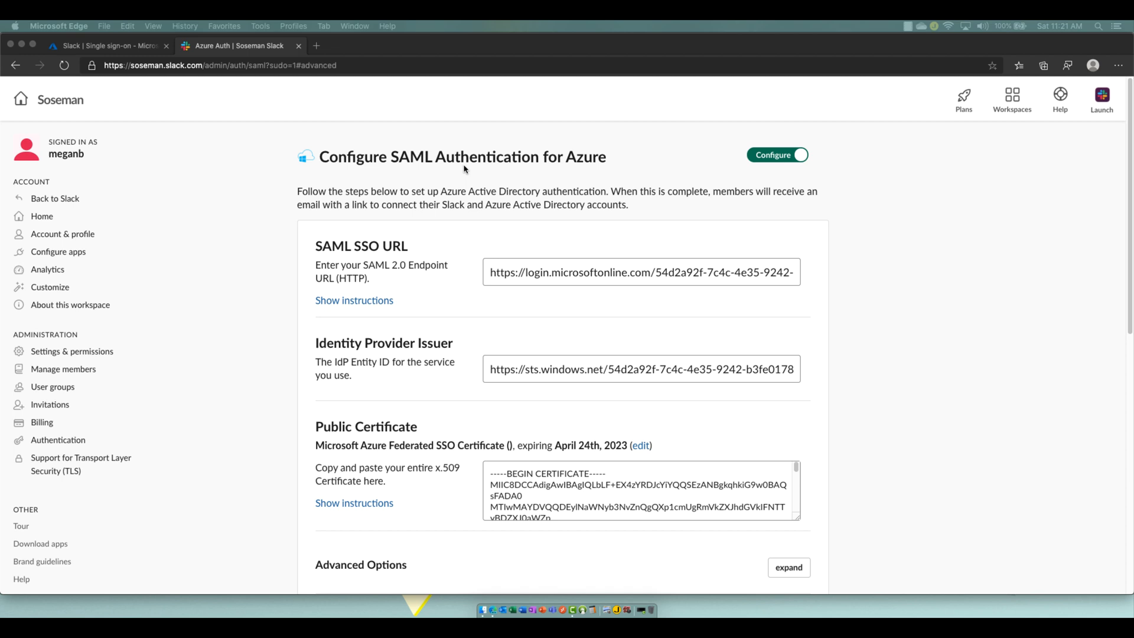
# Step: Return to the Azure portal tab and scroll through Slack's SAML-based Sign-on settings
pyautogui.click(107, 46)
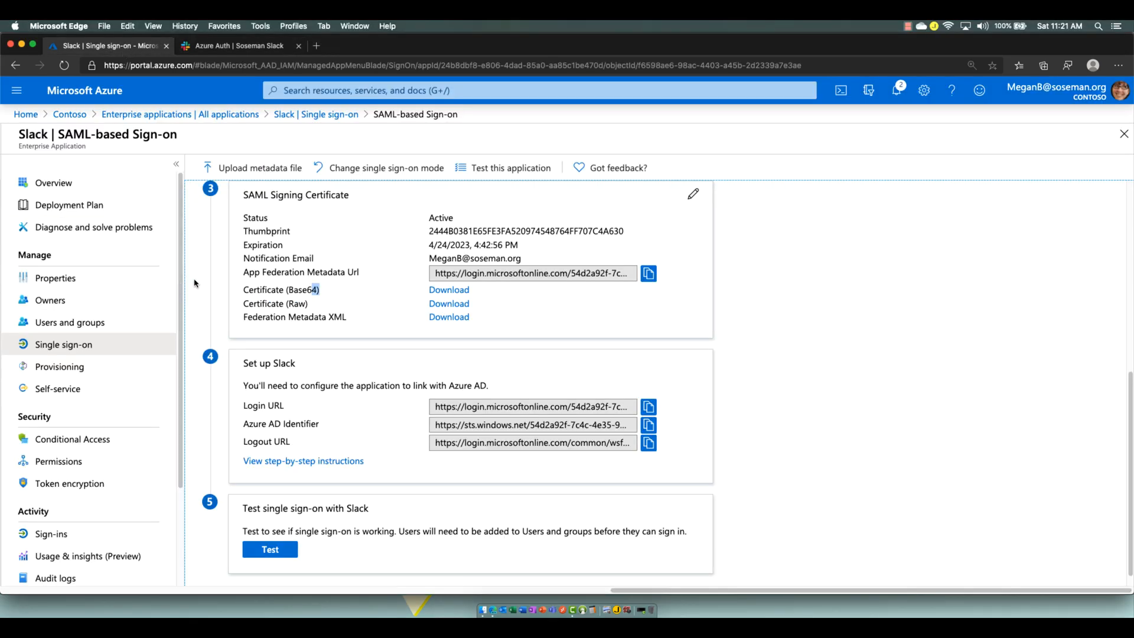
pyautogui.moveTo(374, 162)
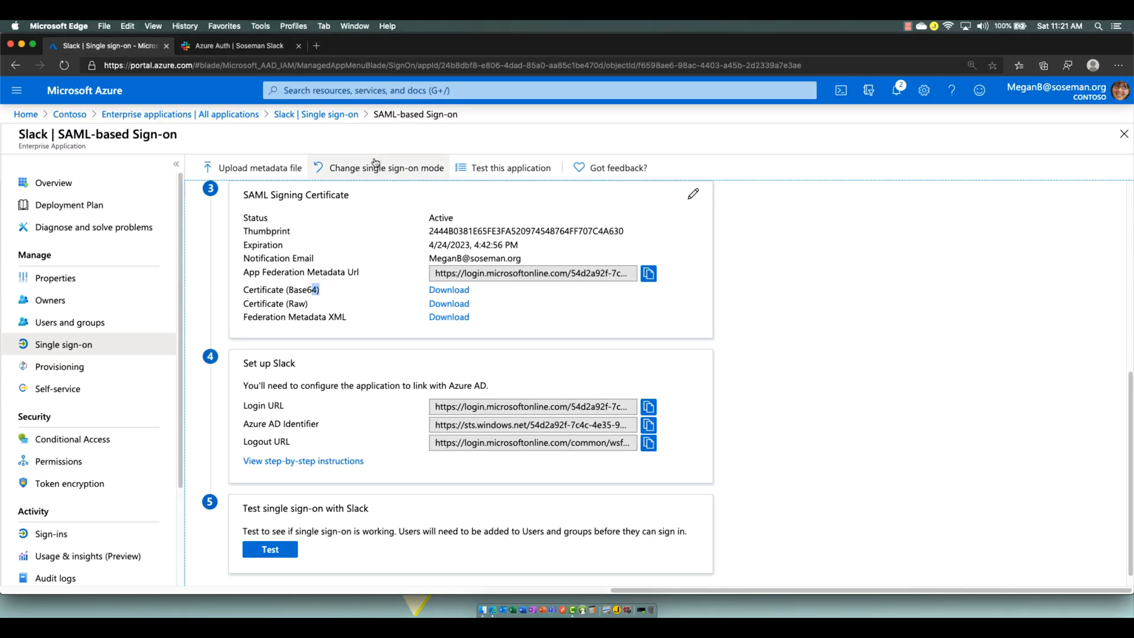
pyautogui.scroll(3)
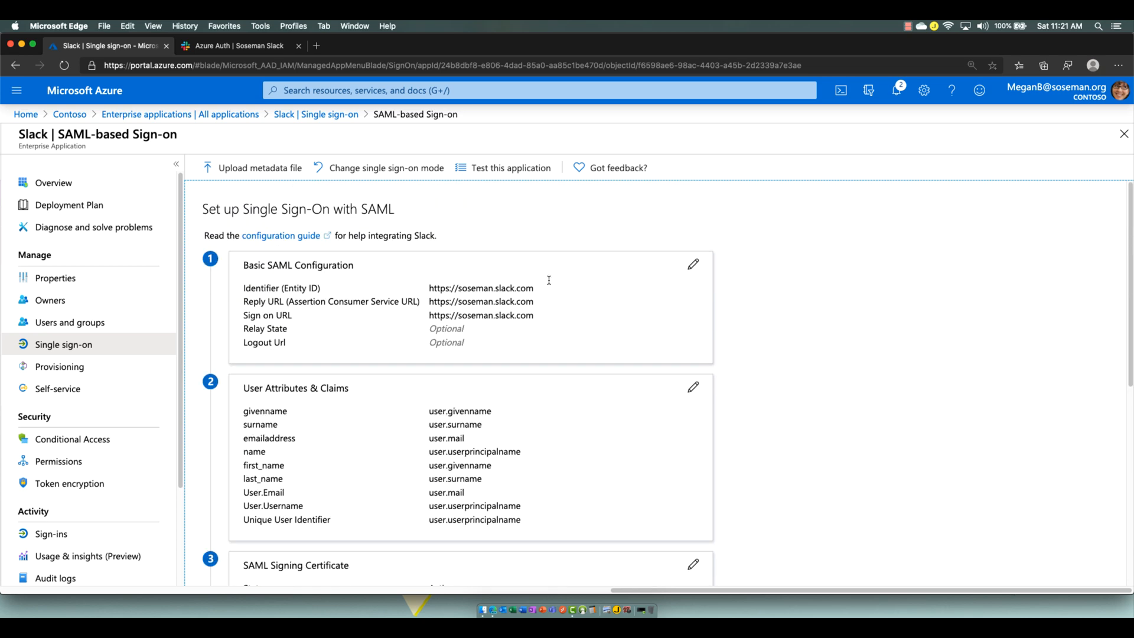
pyautogui.scroll(-3)
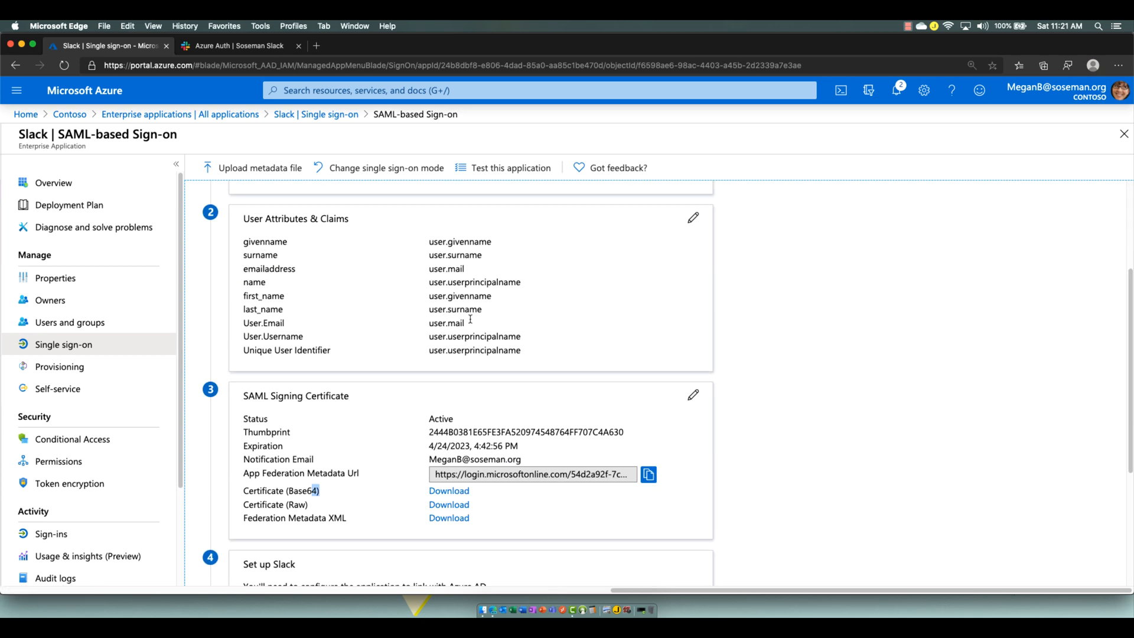
pyautogui.scroll(-3)
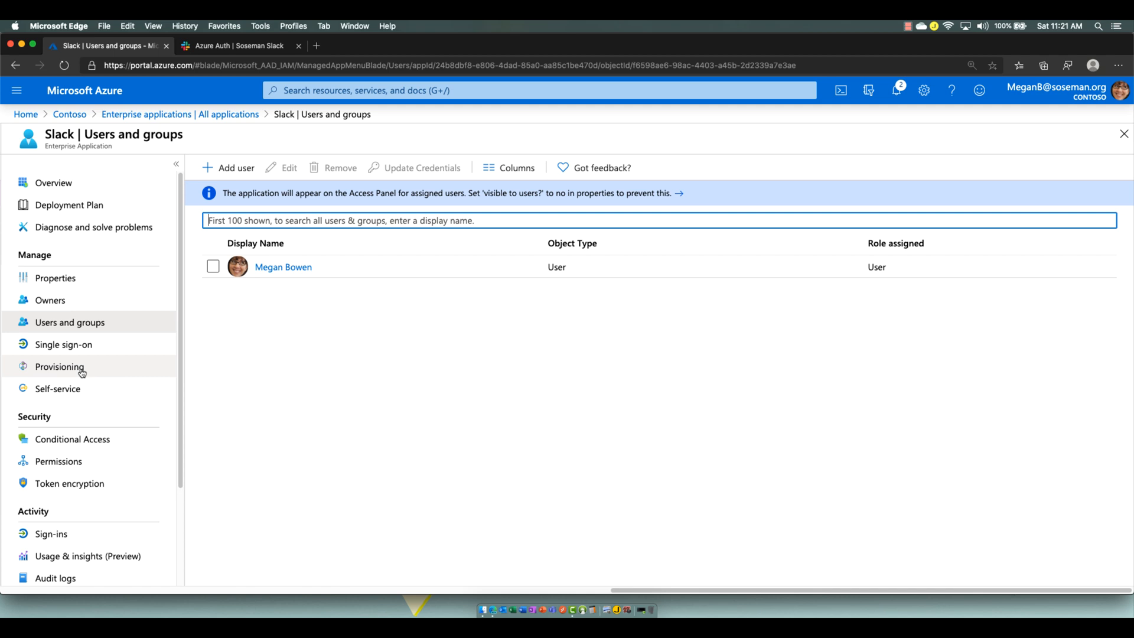
# Step: Review the Slack app's Provisioning settings, then bring up its Self-service access page
pyautogui.click(59, 367)
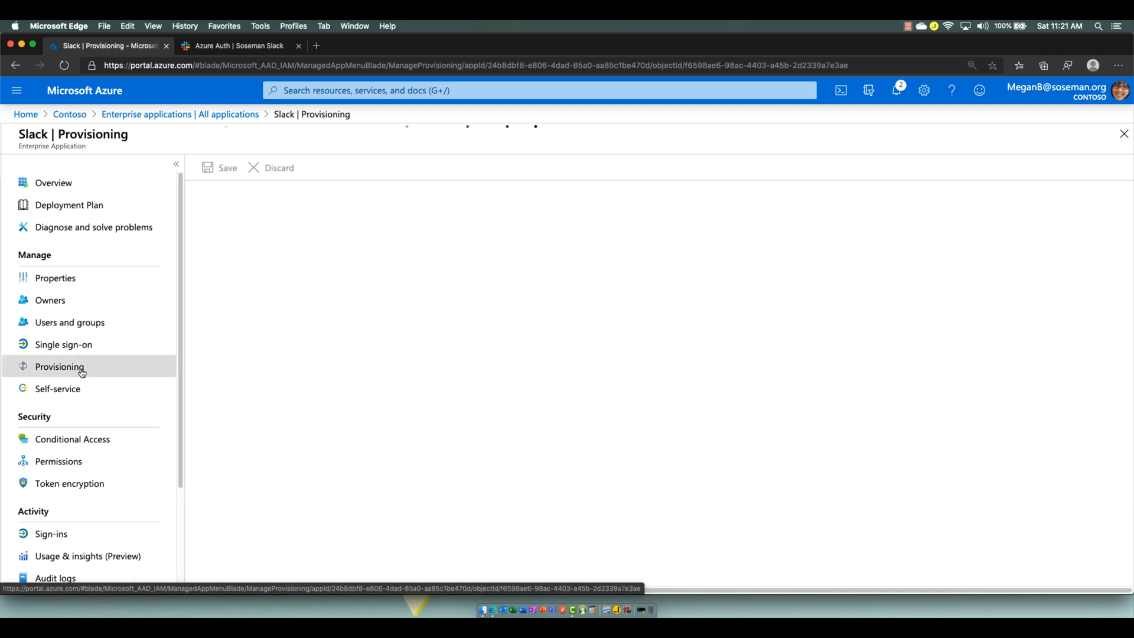
pyautogui.click(59, 367)
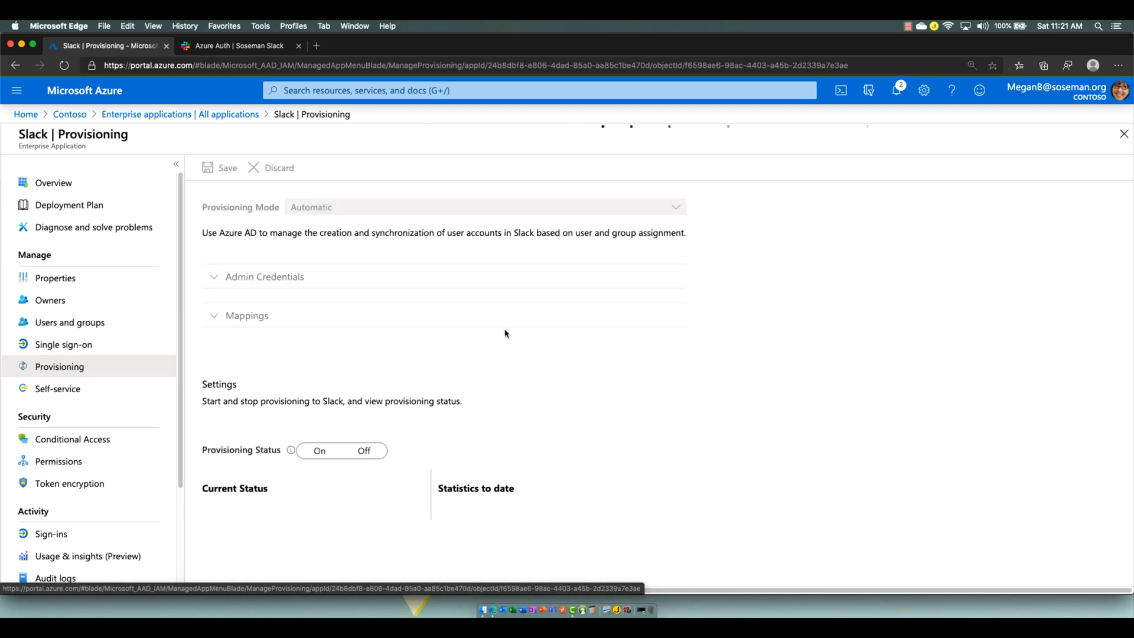
pyautogui.click(364, 450)
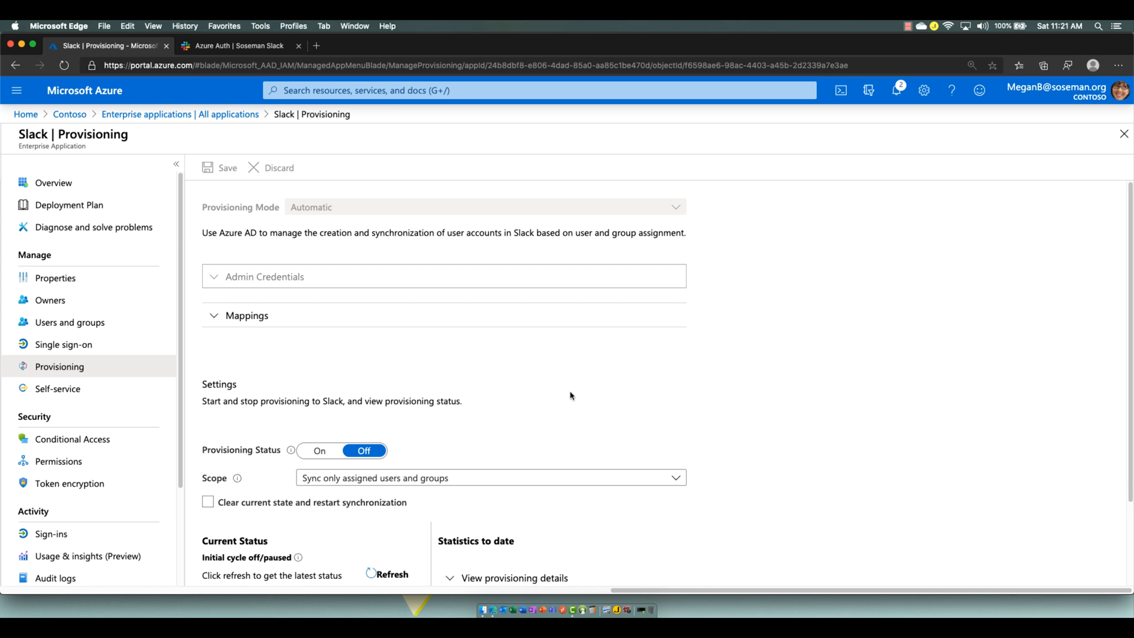
pyautogui.scroll(-3)
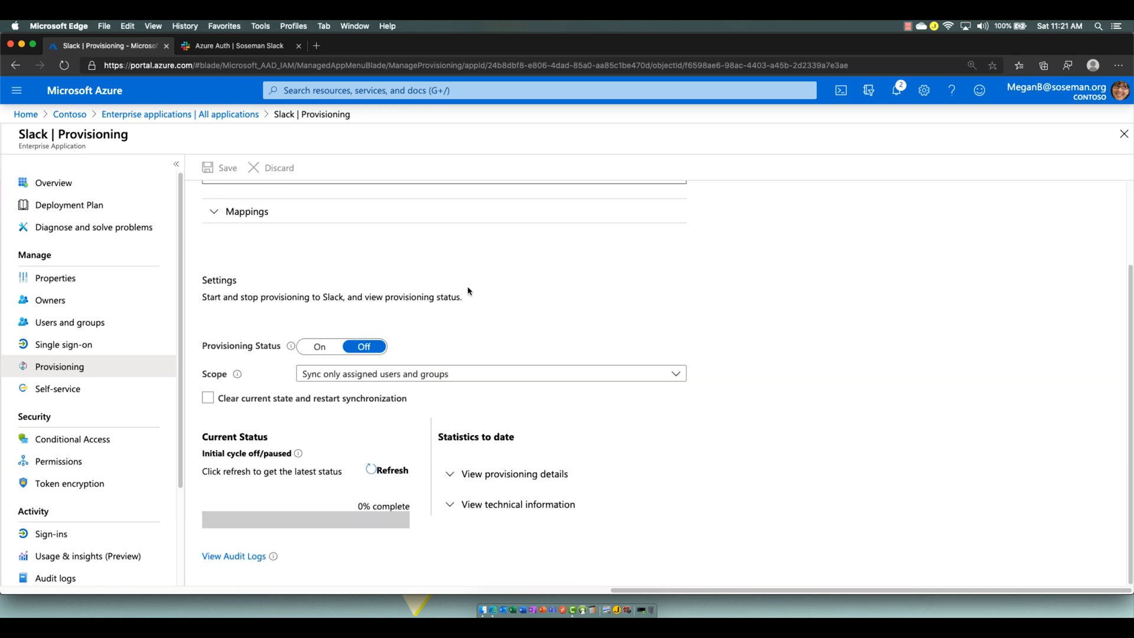
pyautogui.click(58, 388)
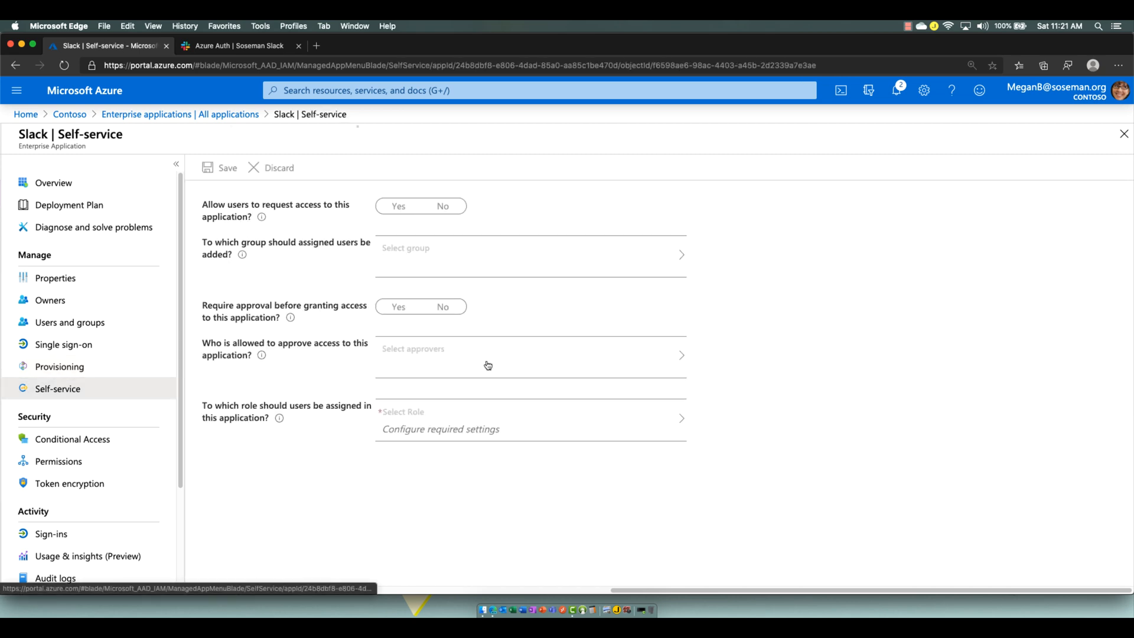
pyautogui.click(442, 206)
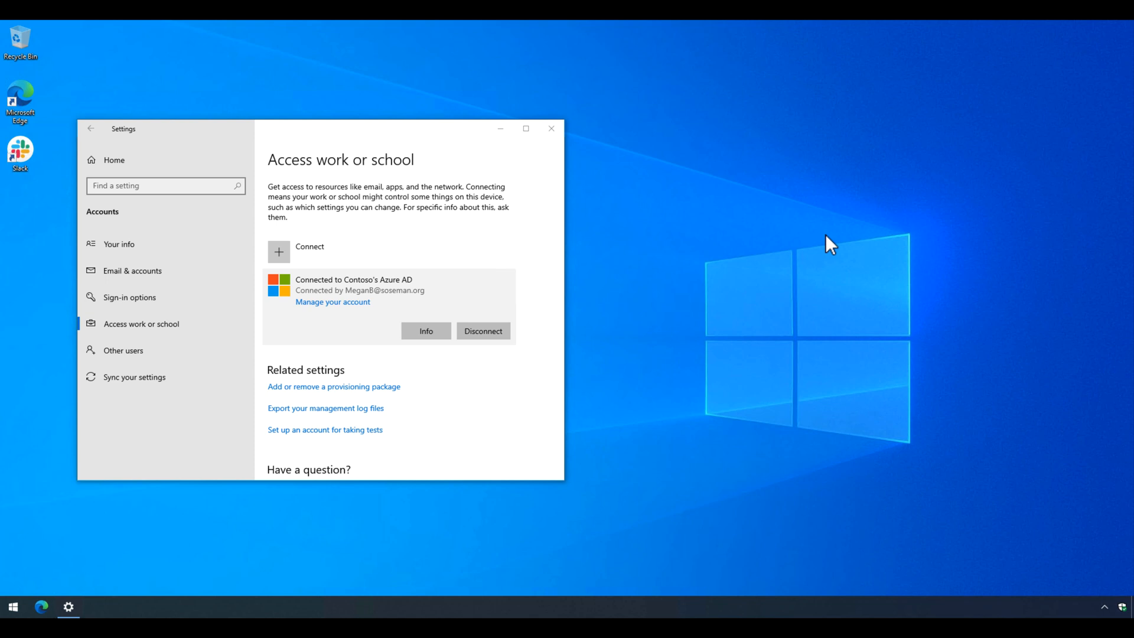
pyautogui.moveTo(831, 259)
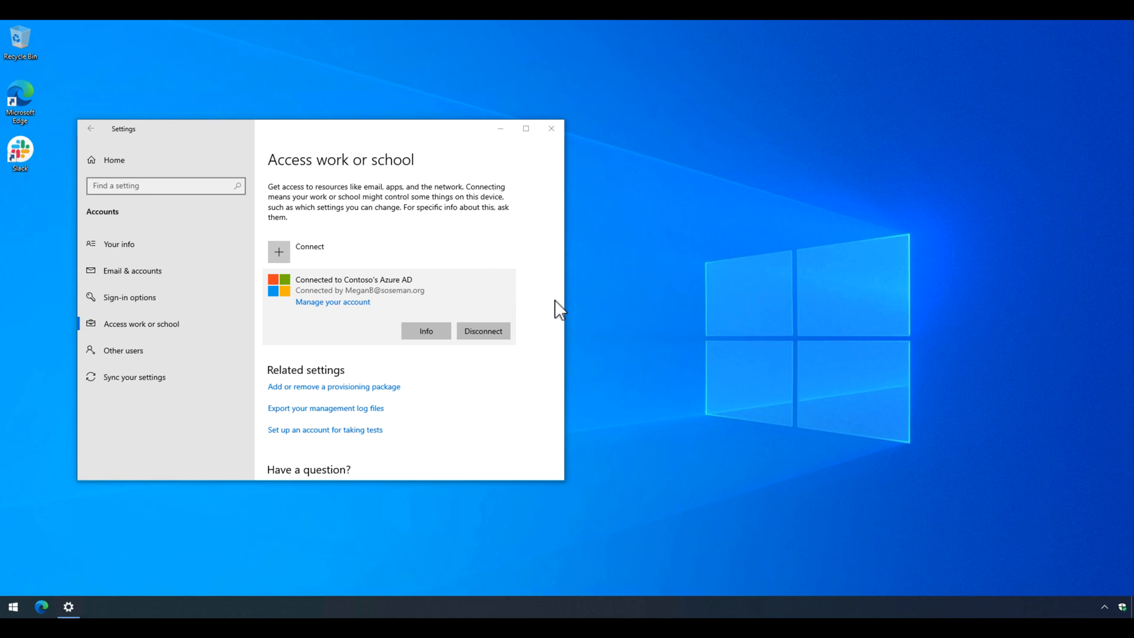
pyautogui.moveTo(551, 128)
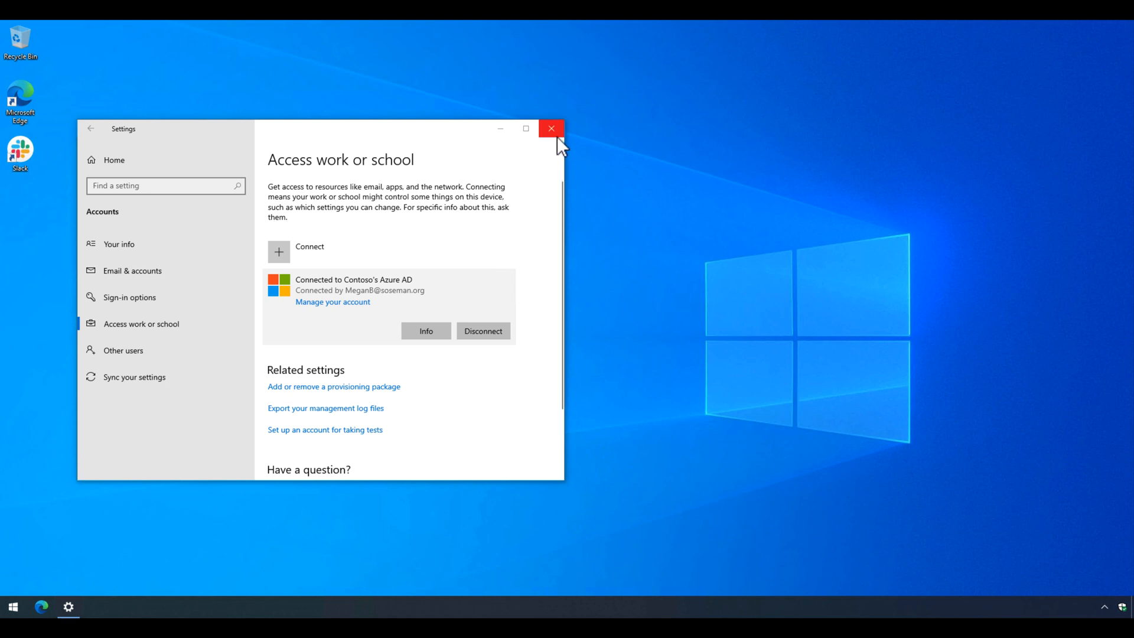
# Step: Close Windows Settings after confirming the PC is joined to Contoso's Azure AD
pyautogui.click(551, 129)
pyautogui.write('sos')
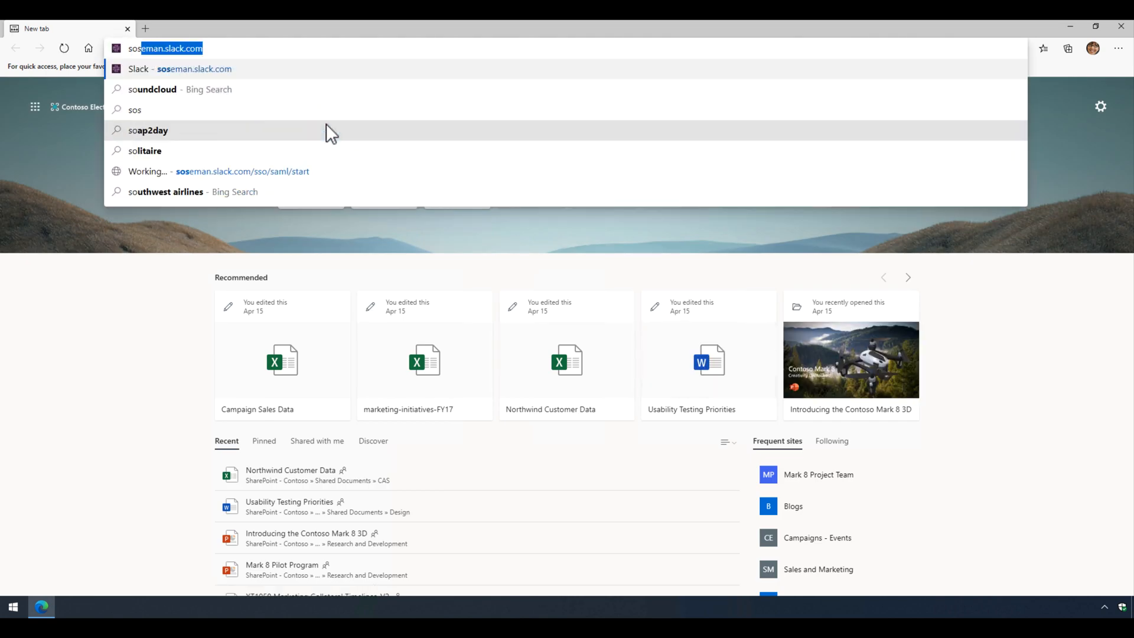
# Step: Open the soseman.slack.com workspace in Edge to sign in through SSO
pyautogui.click(194, 68)
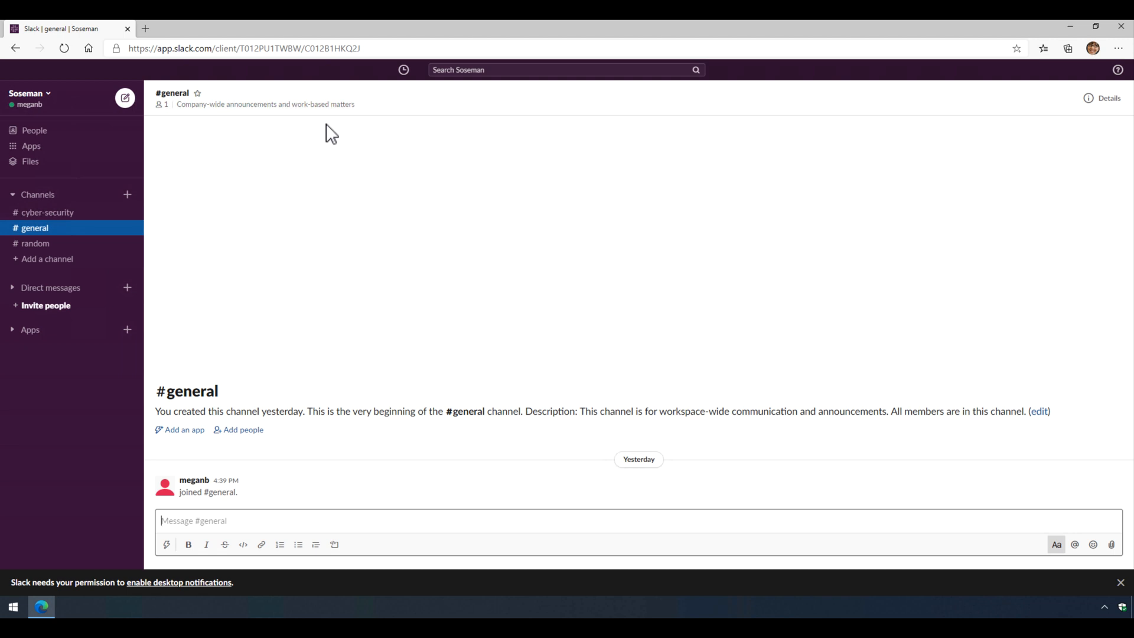
pyautogui.moveTo(1116, 45)
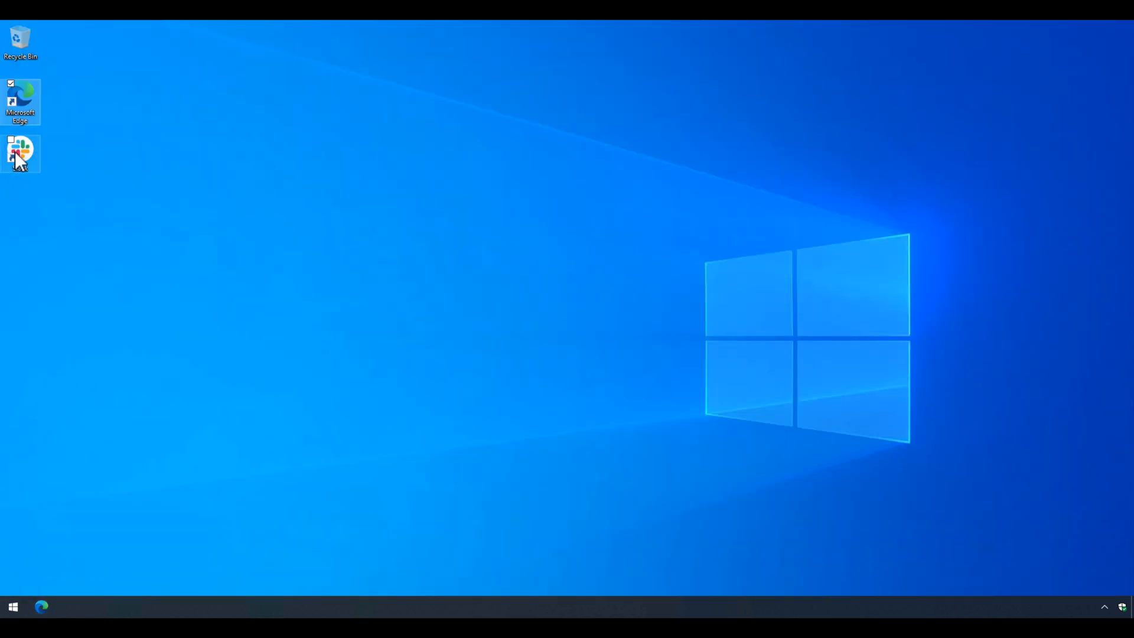
pyautogui.moveTo(455, 128)
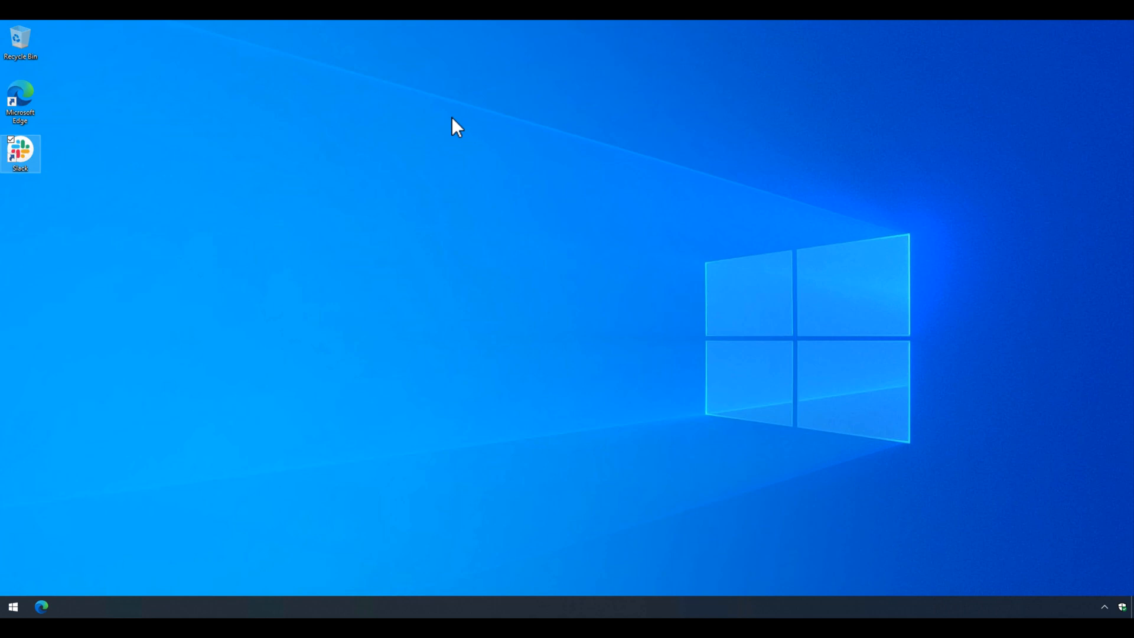
# Step: Launch Slack desktop, sign in to the soseman workspace, and accept the browser hand-off
pyautogui.doubleClick(20, 154)
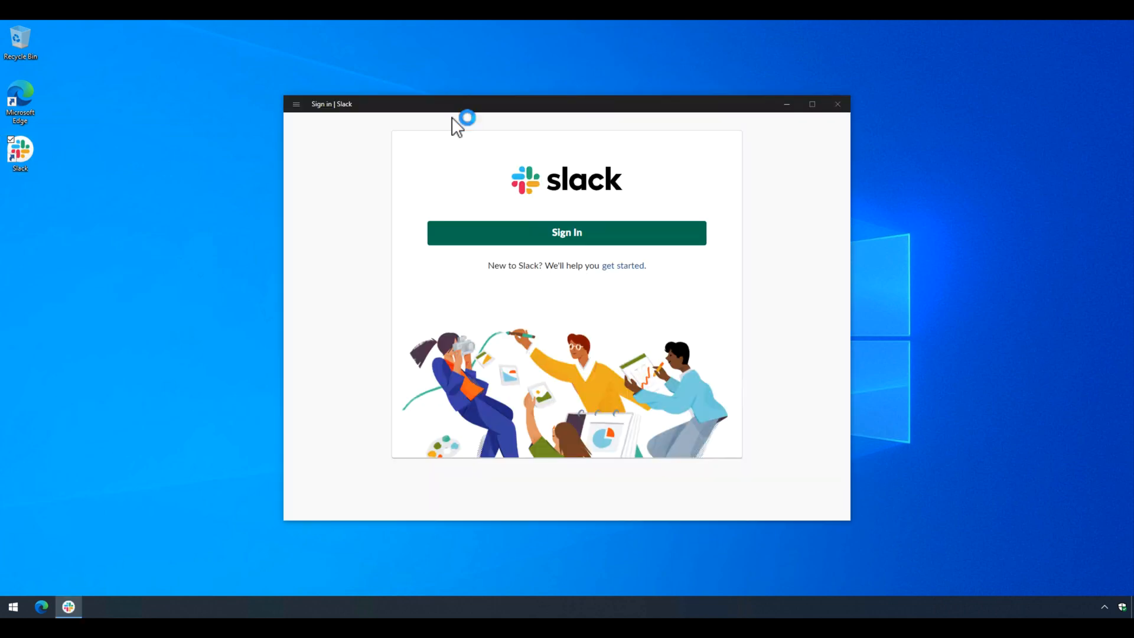
pyautogui.click(567, 232)
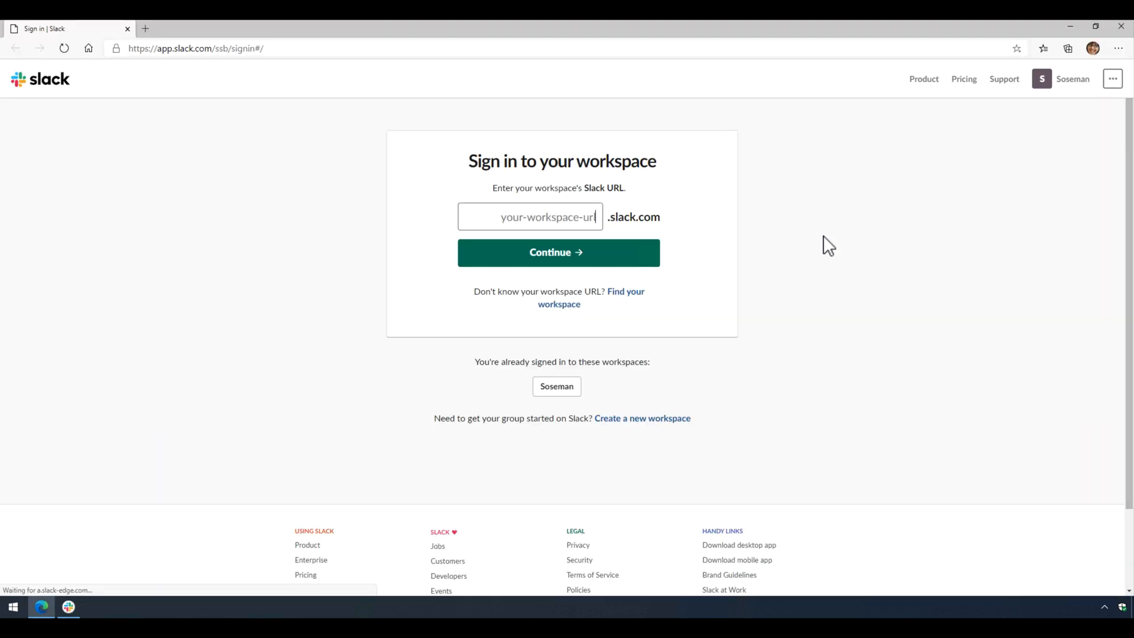
pyautogui.write('sose')
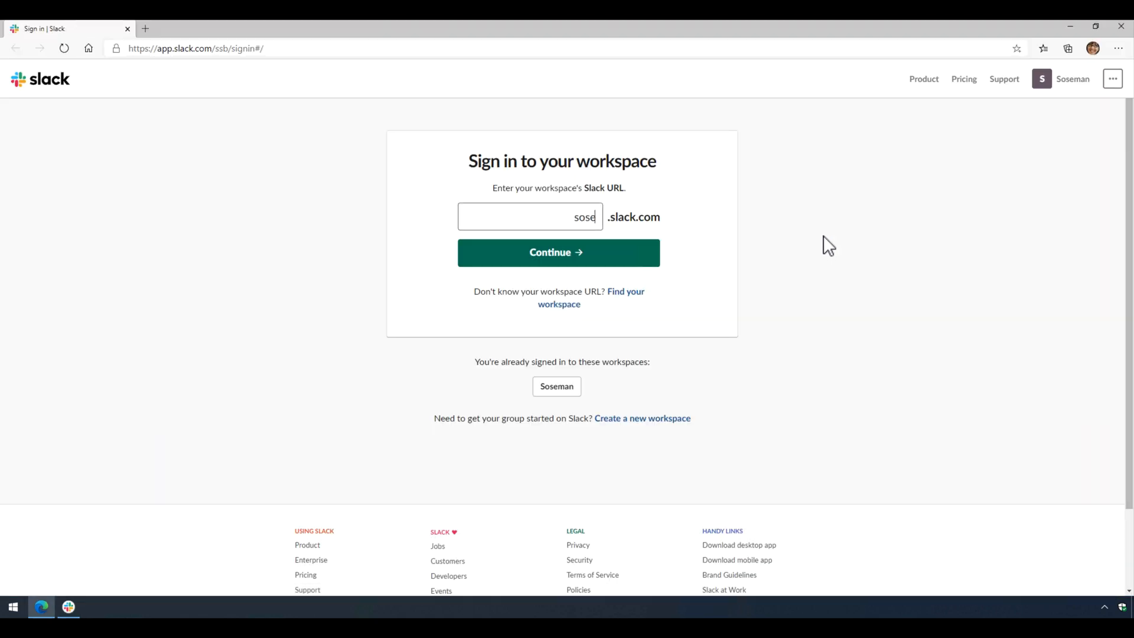
pyautogui.click(558, 252)
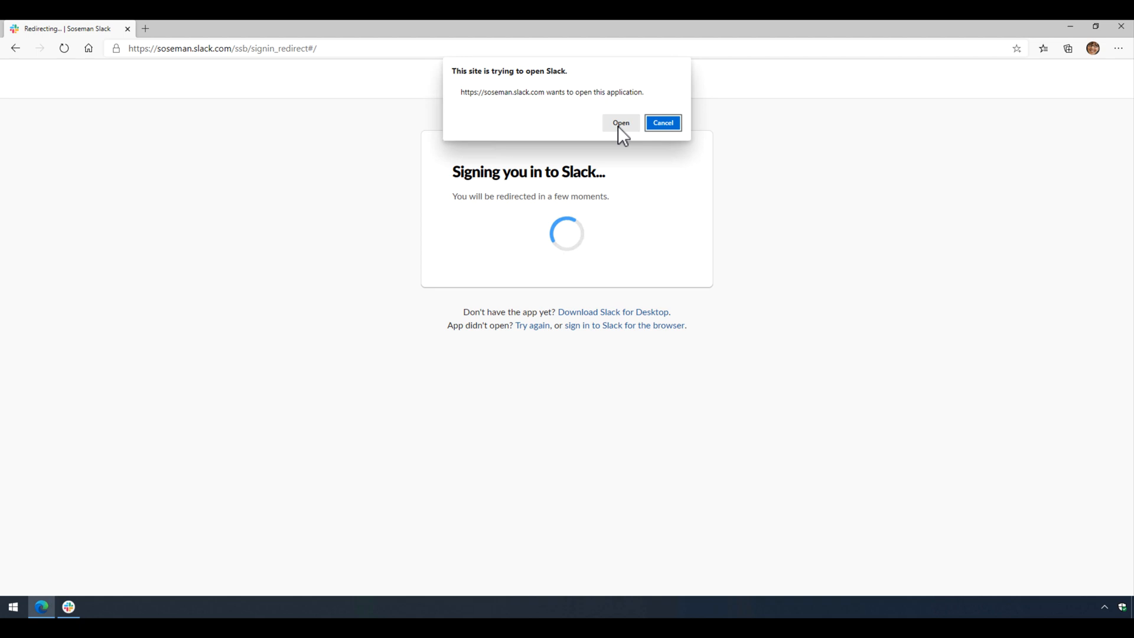
pyautogui.click(620, 122)
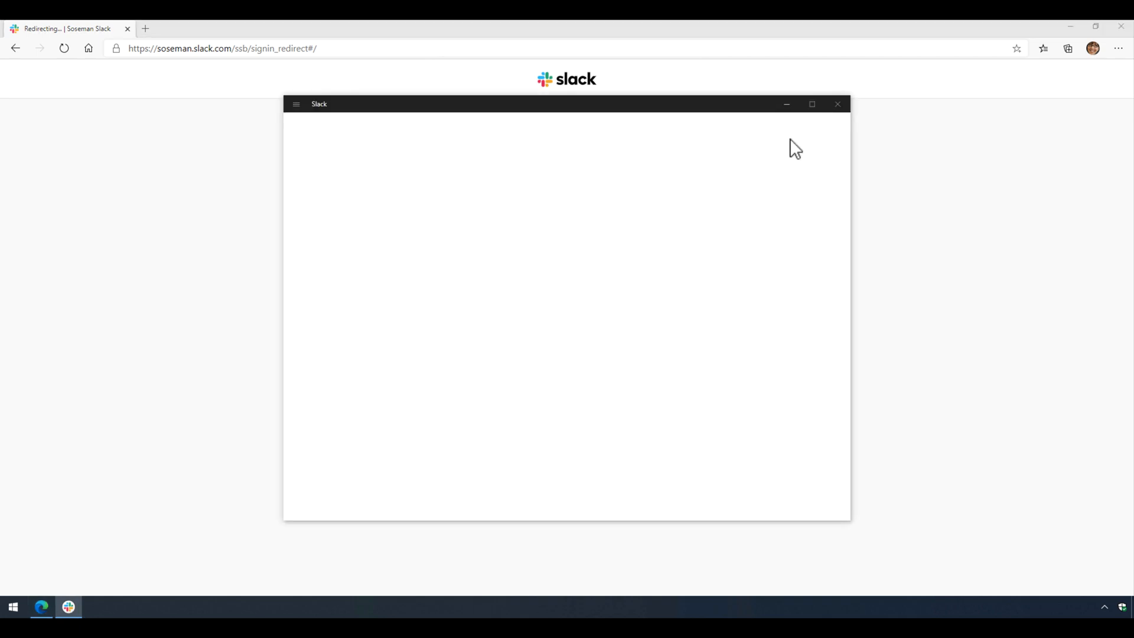